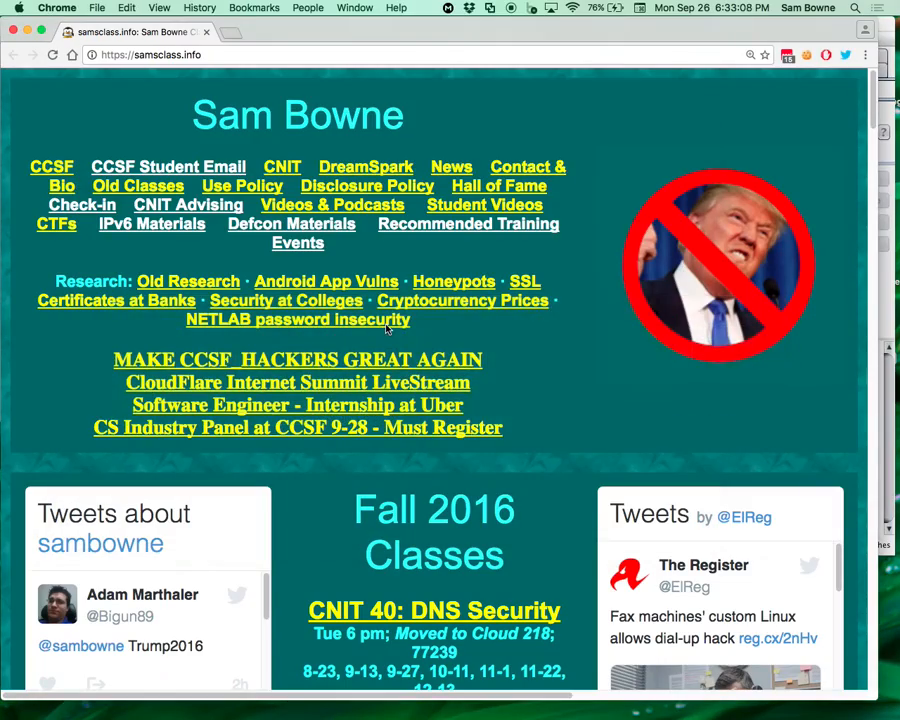
# - Go from the samsclass.info home page to the CNIT 129S course's Projects list
pyautogui.scroll(-3)
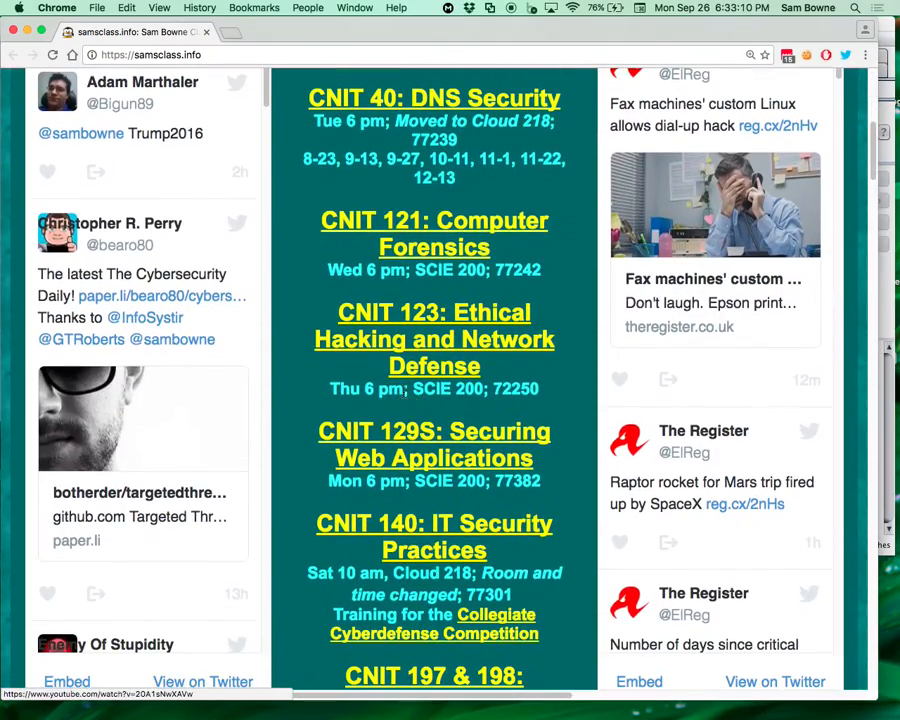
pyautogui.click(434, 444)
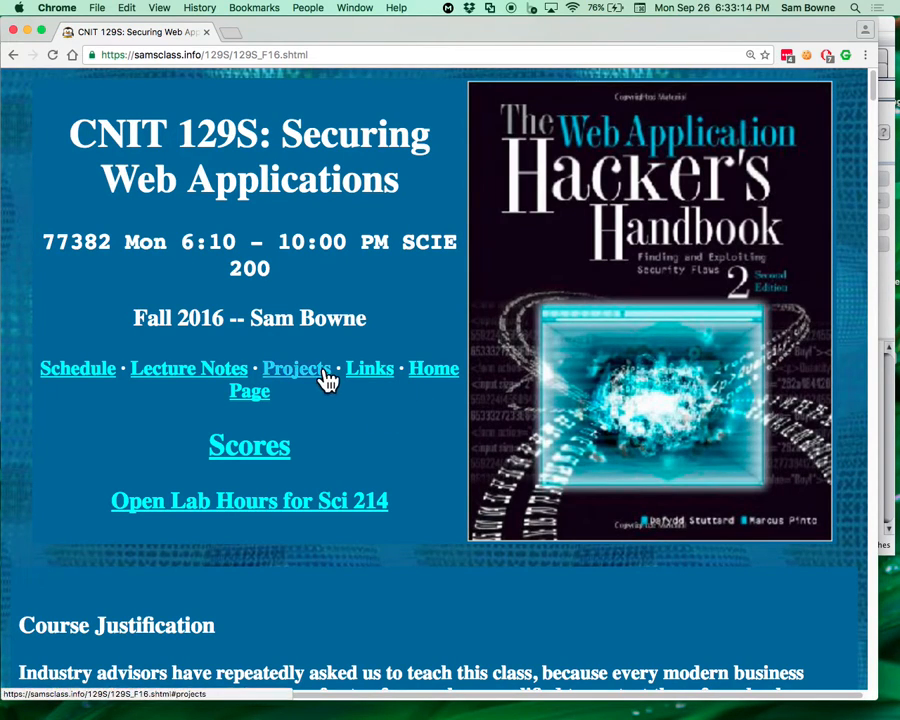
pyautogui.click(296, 368)
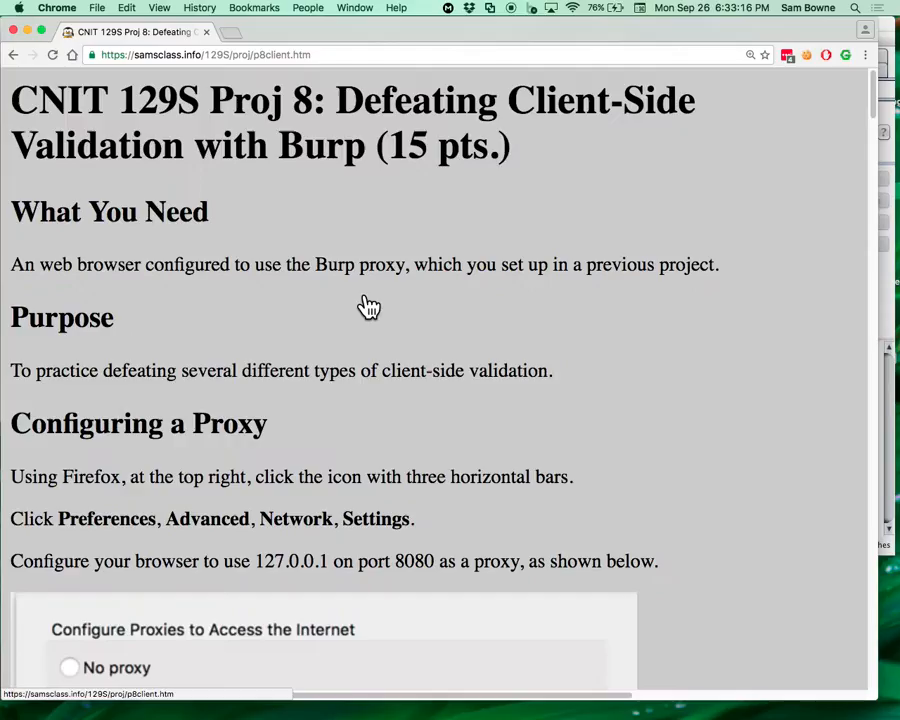
pyautogui.scroll(-3)
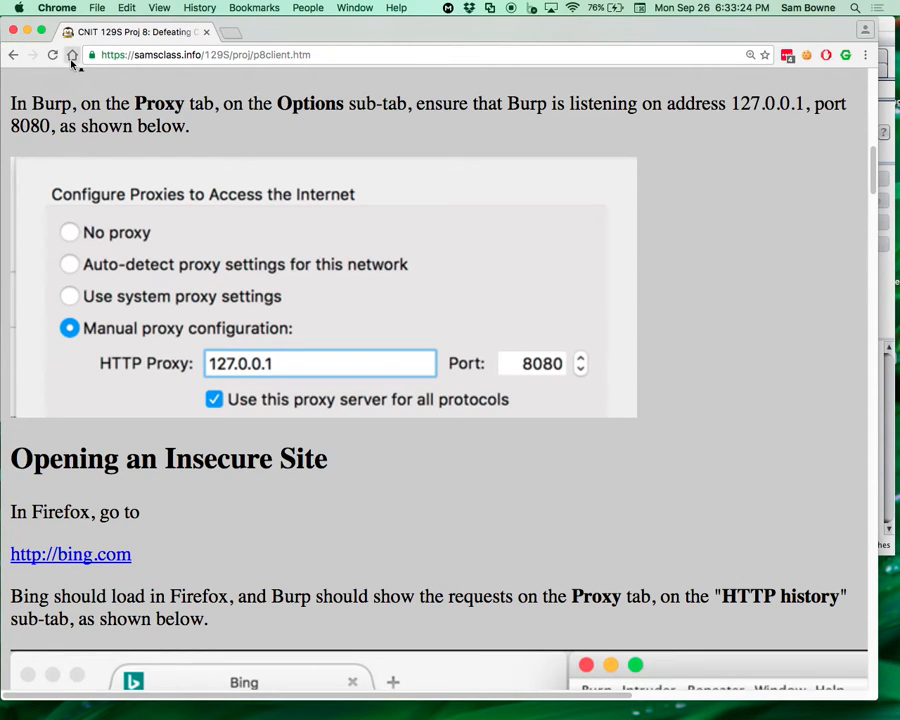
pyautogui.click(74, 55)
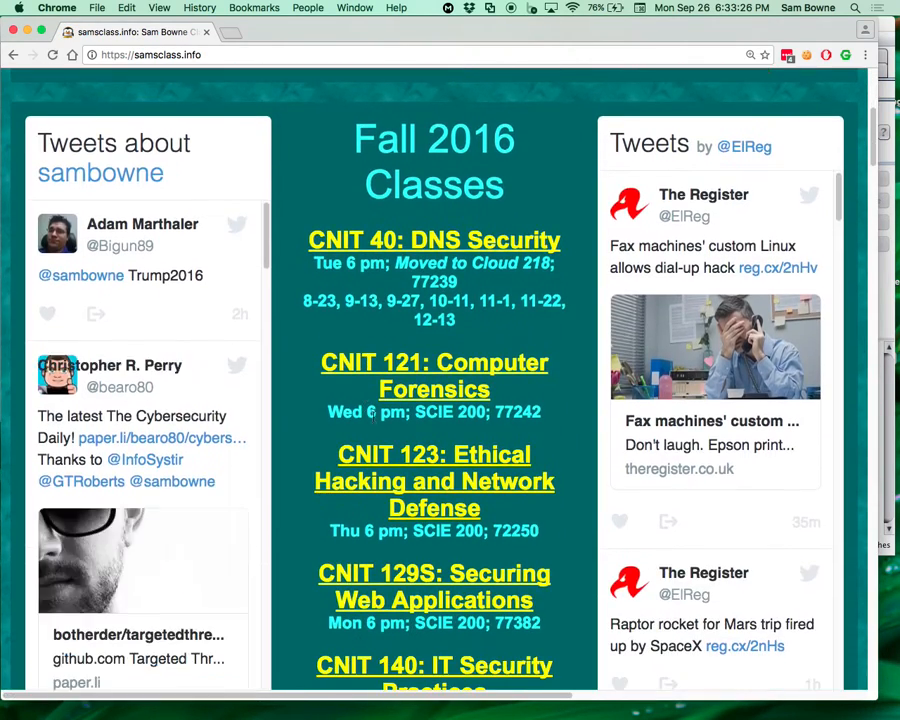
pyautogui.click(434, 586)
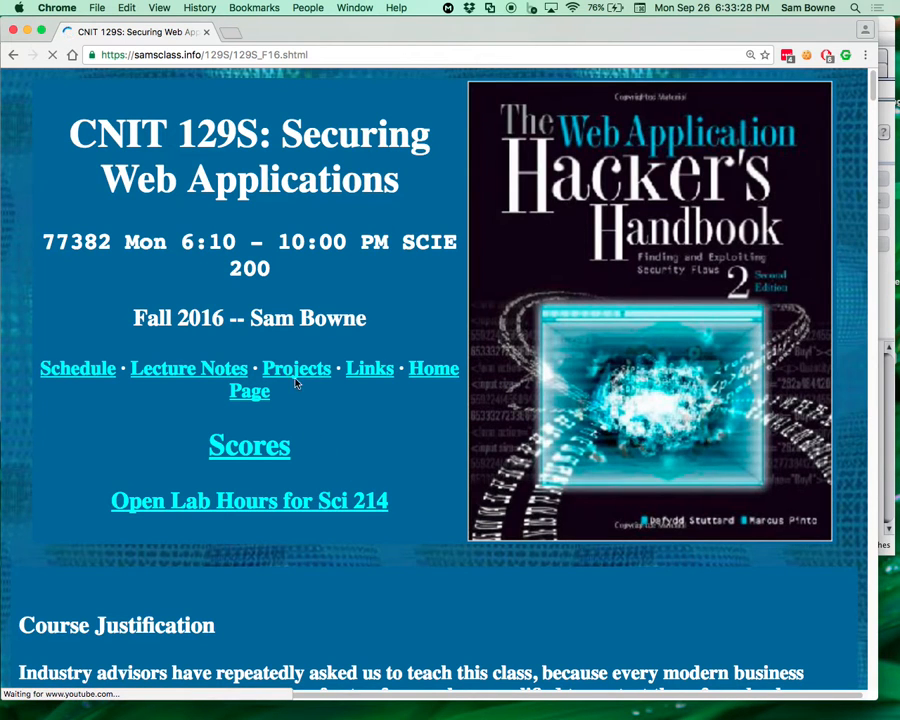
pyautogui.click(296, 367)
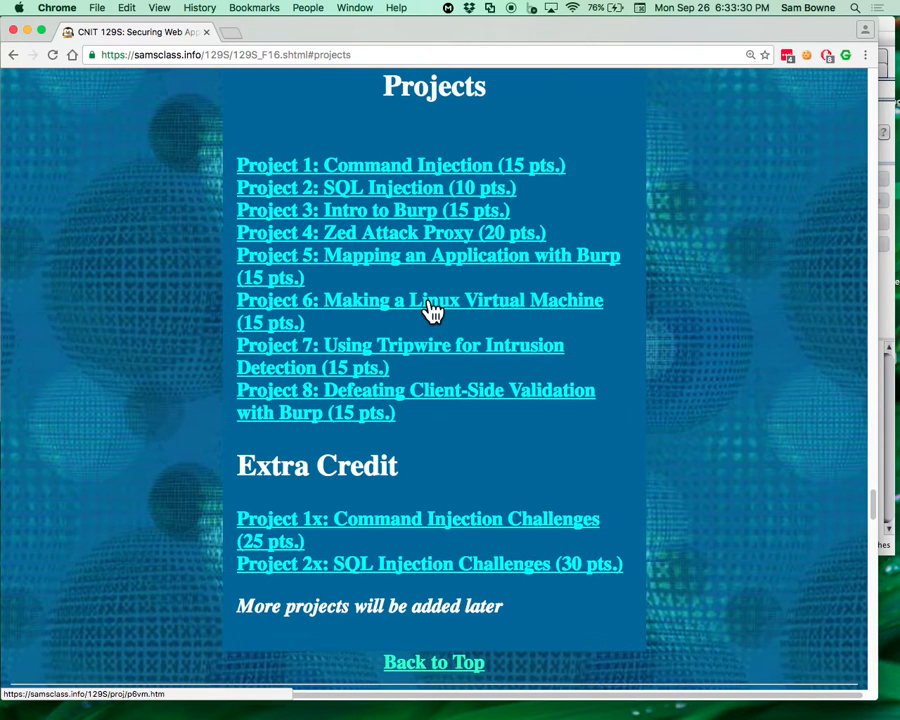
pyautogui.moveTo(477, 230)
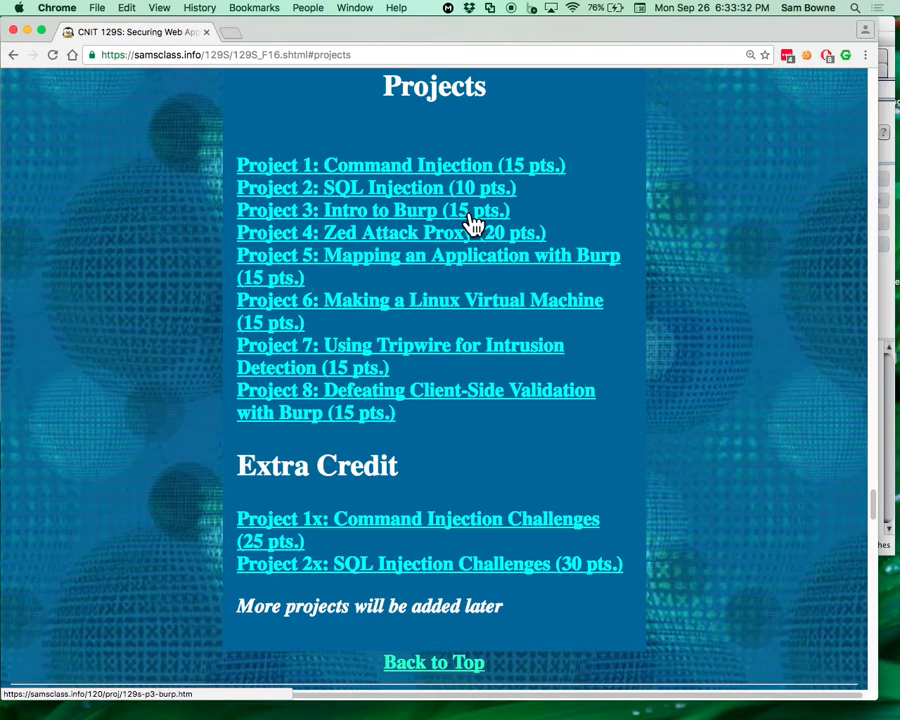
pyautogui.moveTo(398, 525)
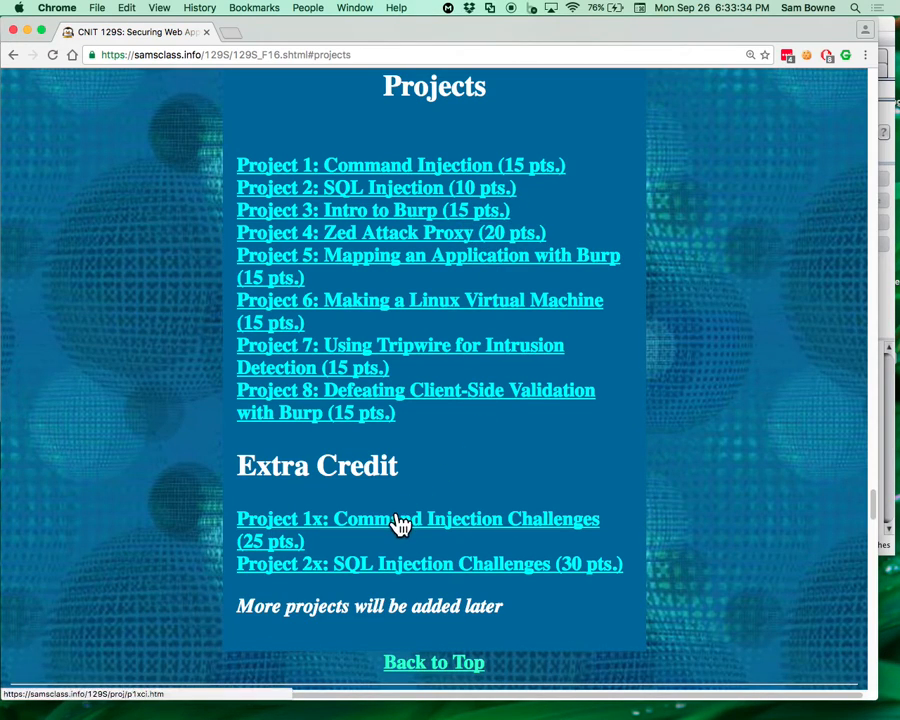
# - Open Project 1x: Command Injection Challenges in its own tab and scroll to Task B
pyautogui.click(417, 518)
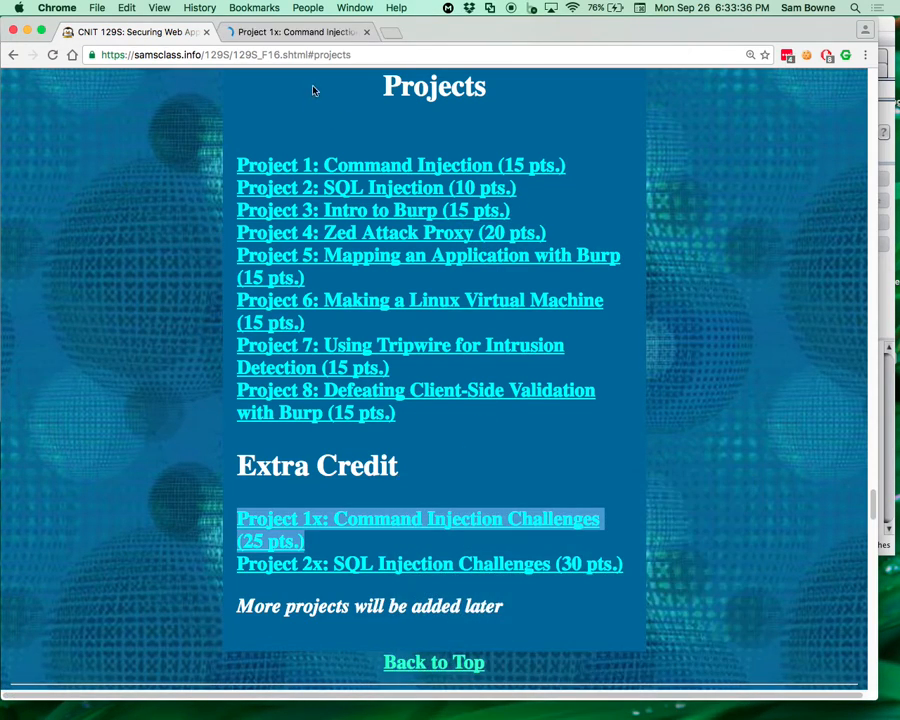
pyautogui.click(418, 518)
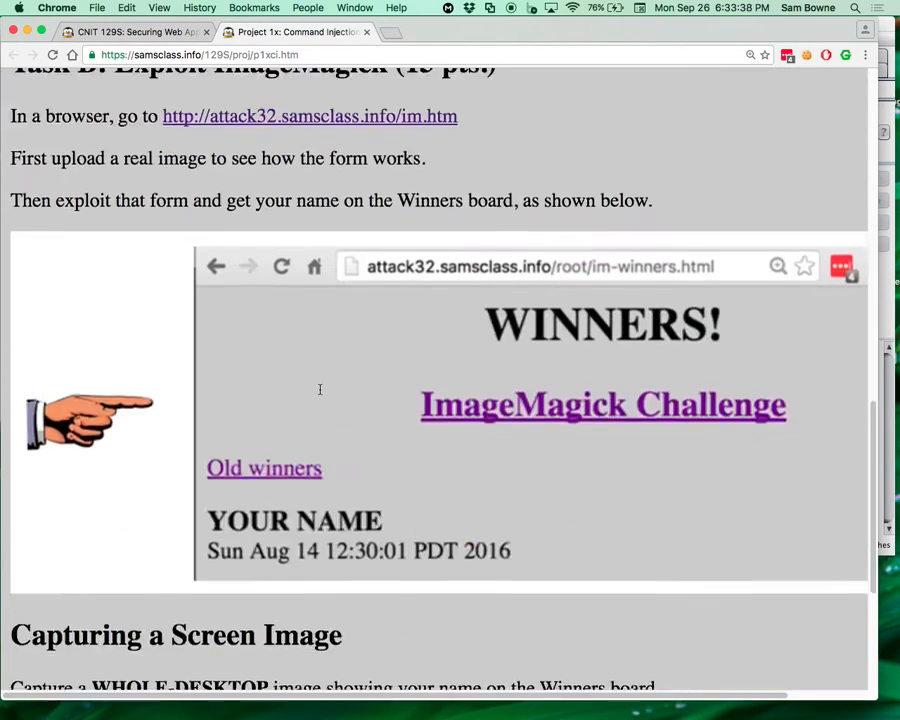
pyautogui.scroll(-3)
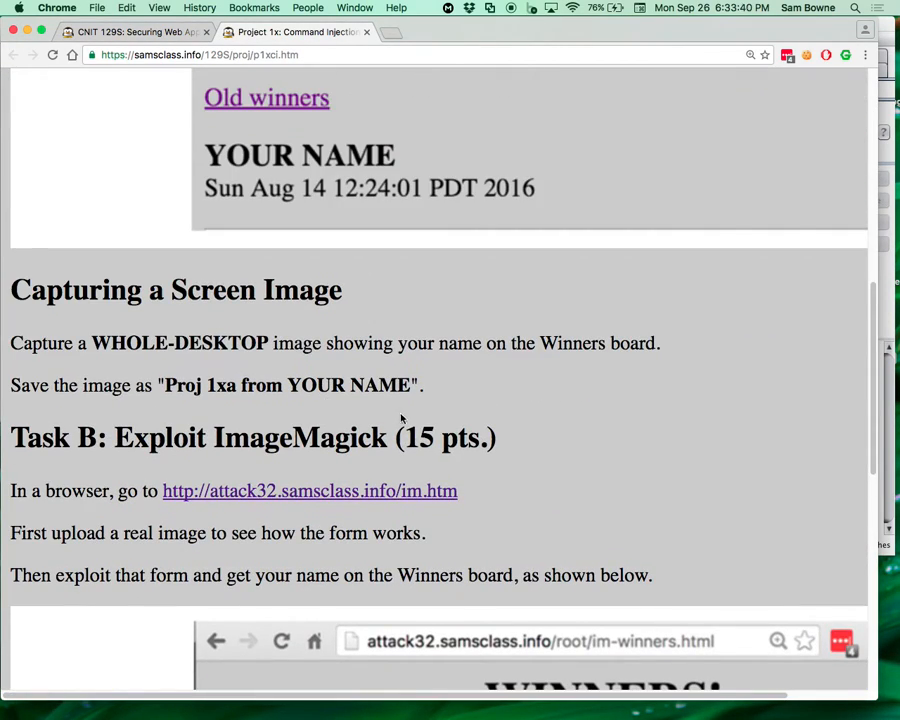
pyautogui.scroll(-3)
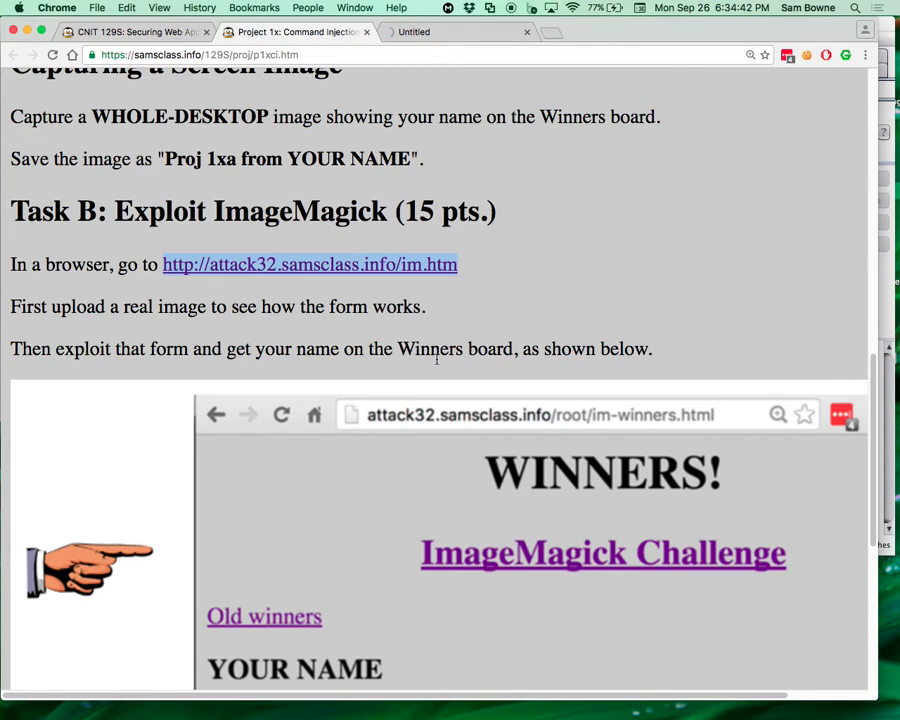
pyautogui.moveTo(433, 158)
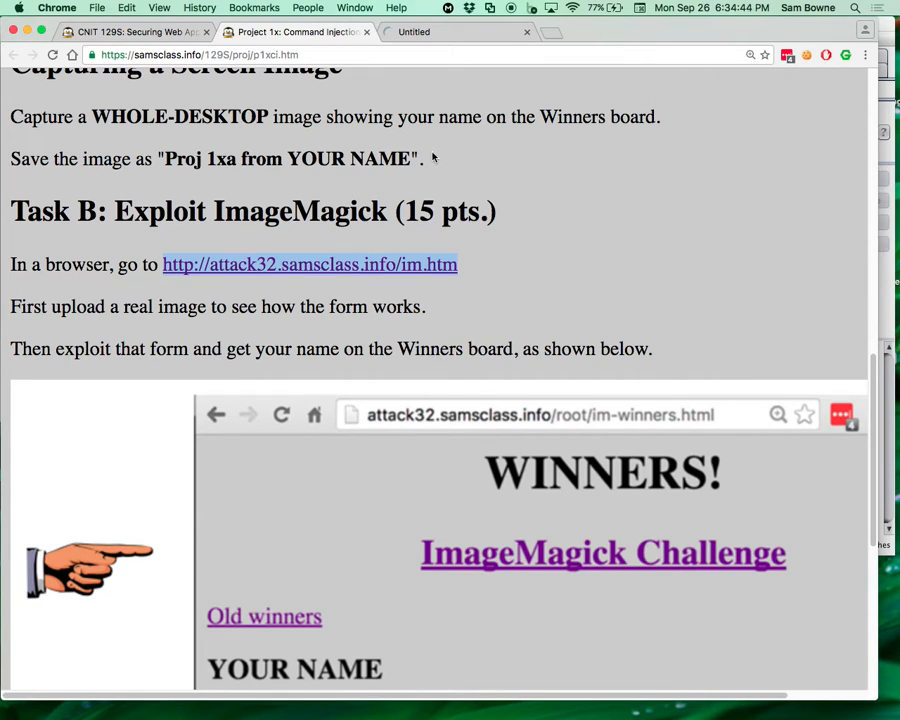
# - Close the extra untitled Chrome tab
pyautogui.click(527, 31)
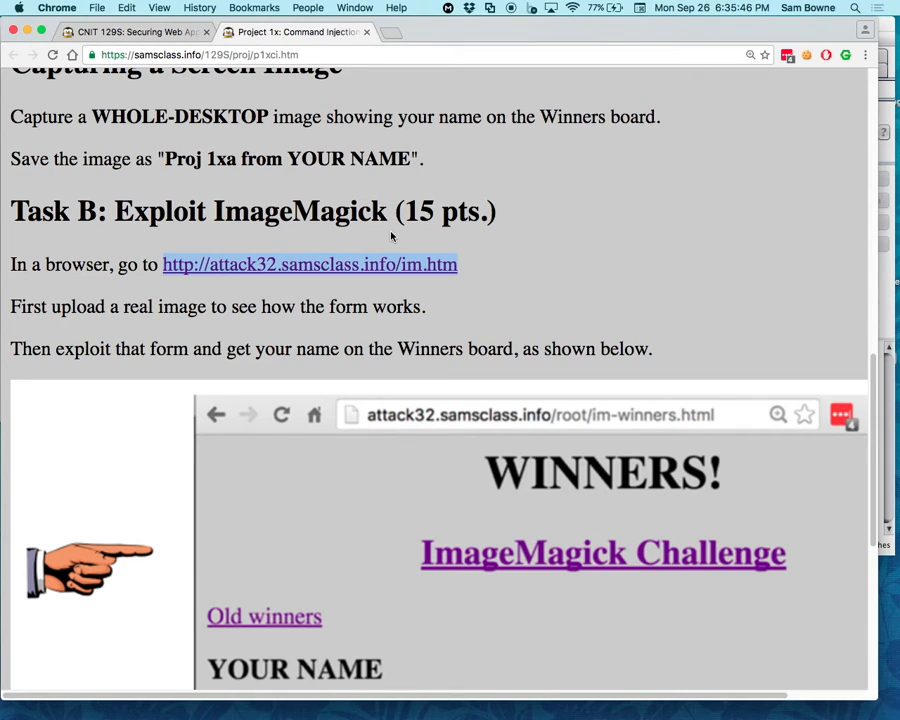
pyautogui.moveTo(233, 110)
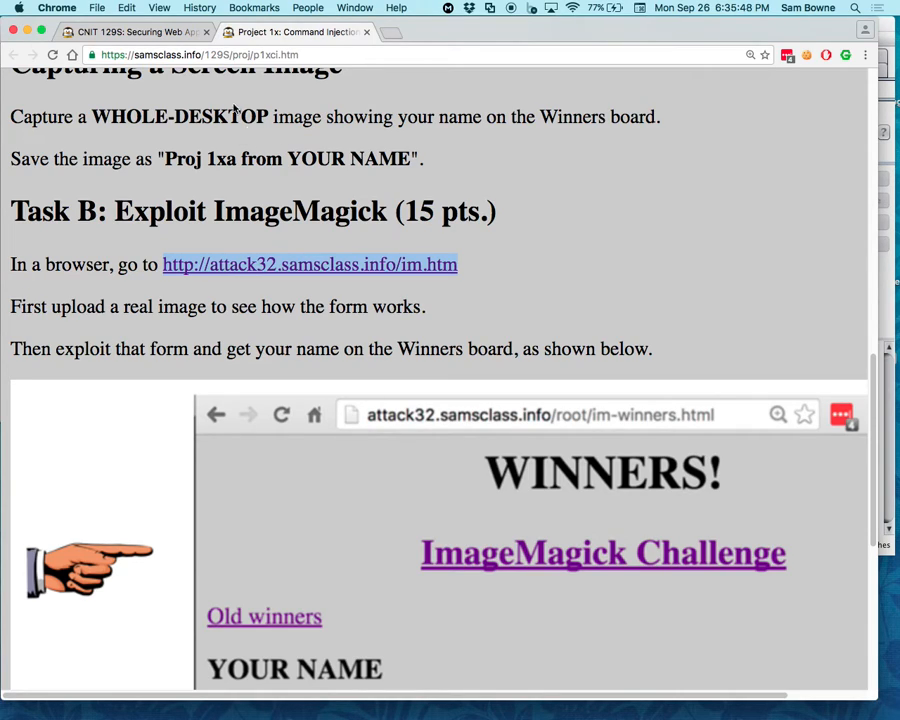
pyautogui.moveTo(363, 70)
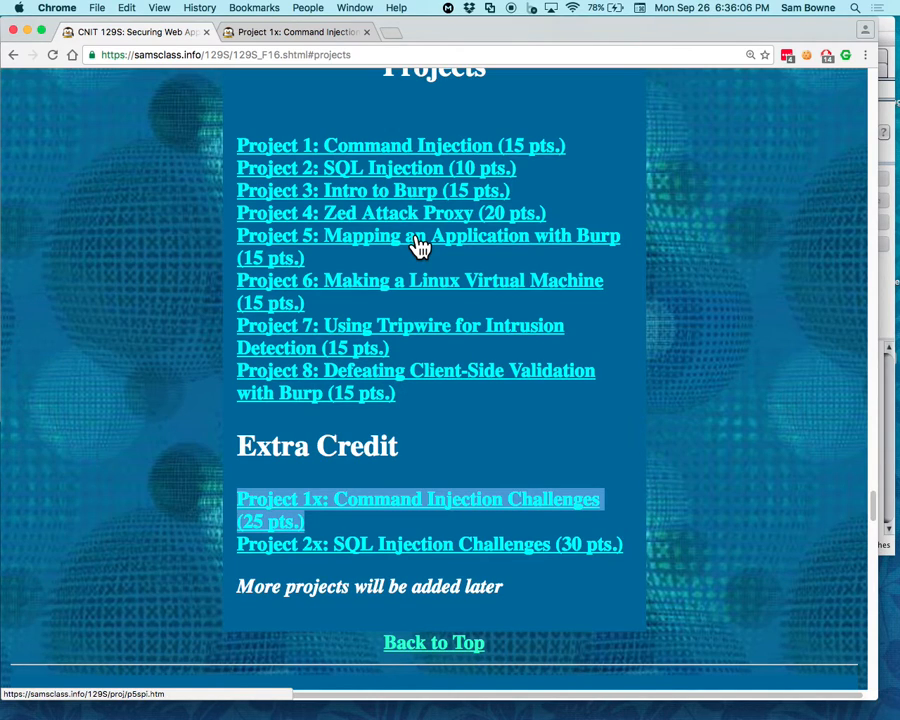
pyautogui.moveTo(525, 444)
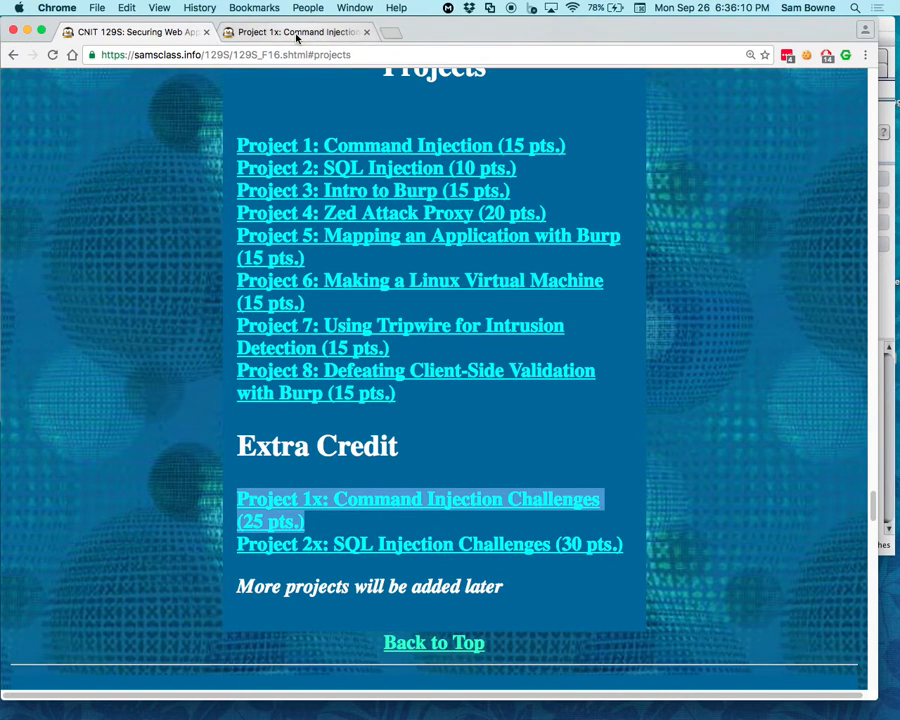
# - Go to attack32.samsclass.info/bufo-c.h, then bring Burp Suite to the front
pyautogui.click(419, 499)
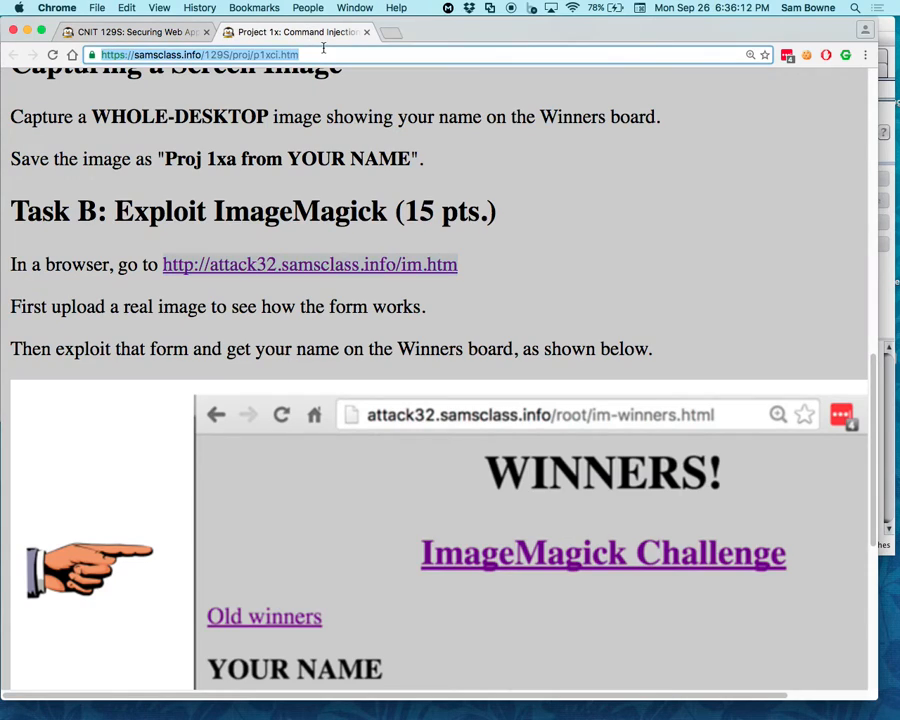
pyautogui.write('attack32.samsclass.info/bufo-c.h')
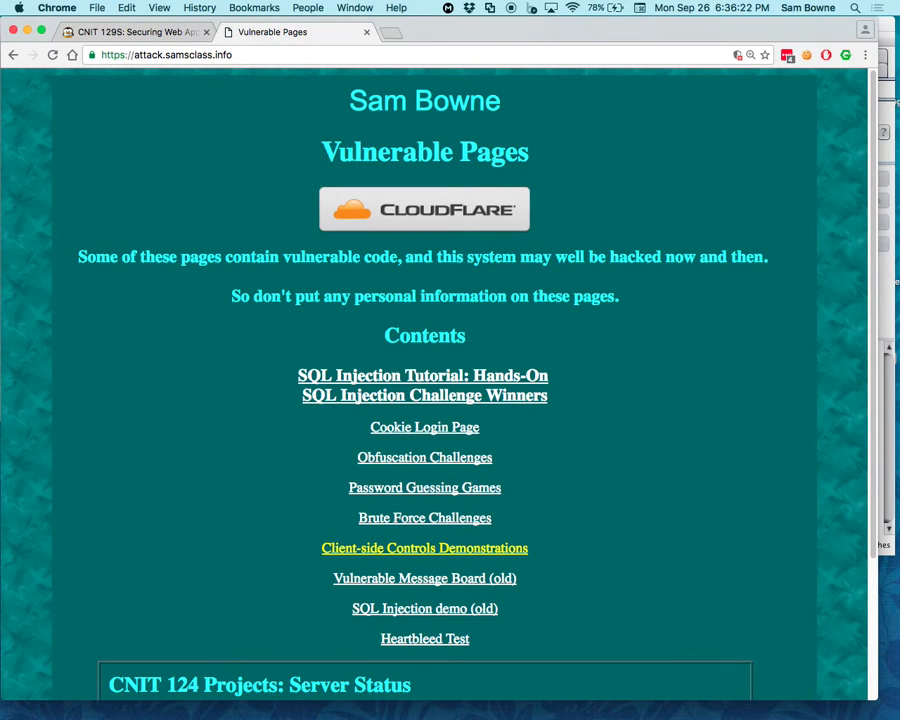
pyautogui.moveTo(330, 86)
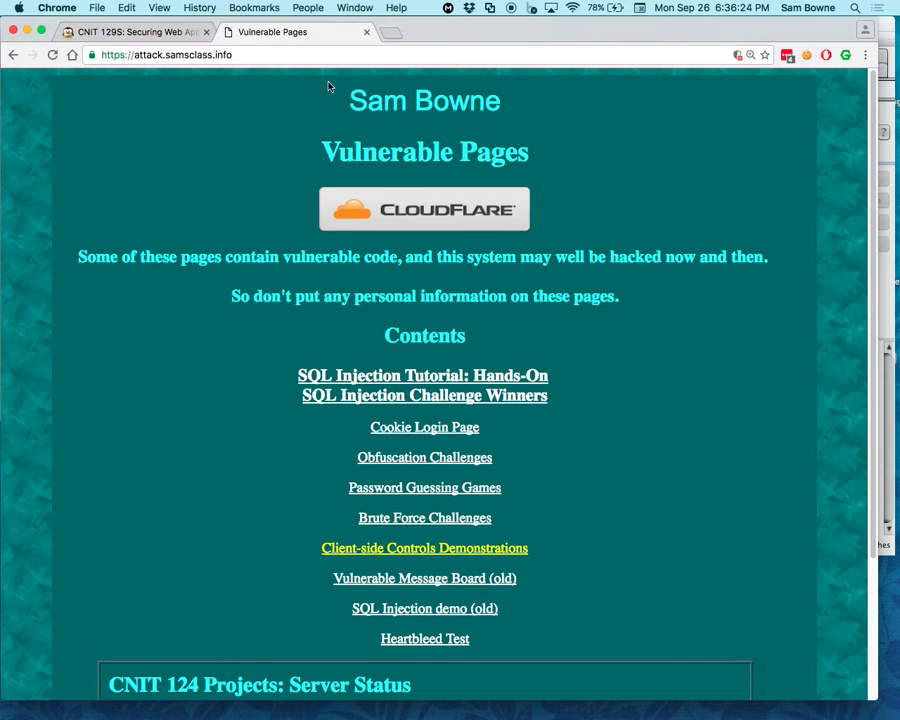
pyautogui.moveTo(485, 560)
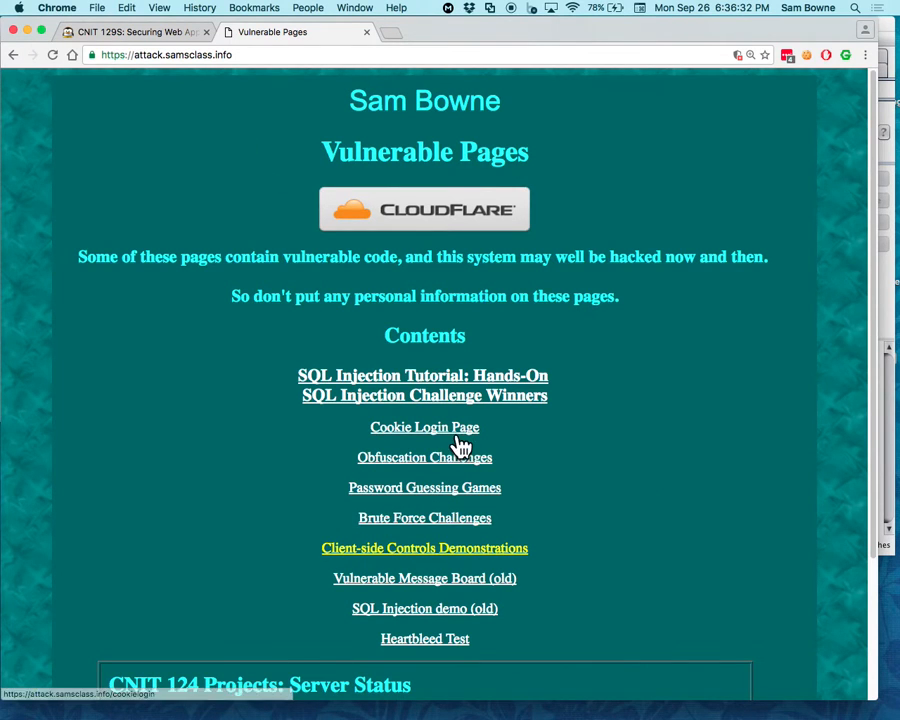
pyautogui.click(424, 547)
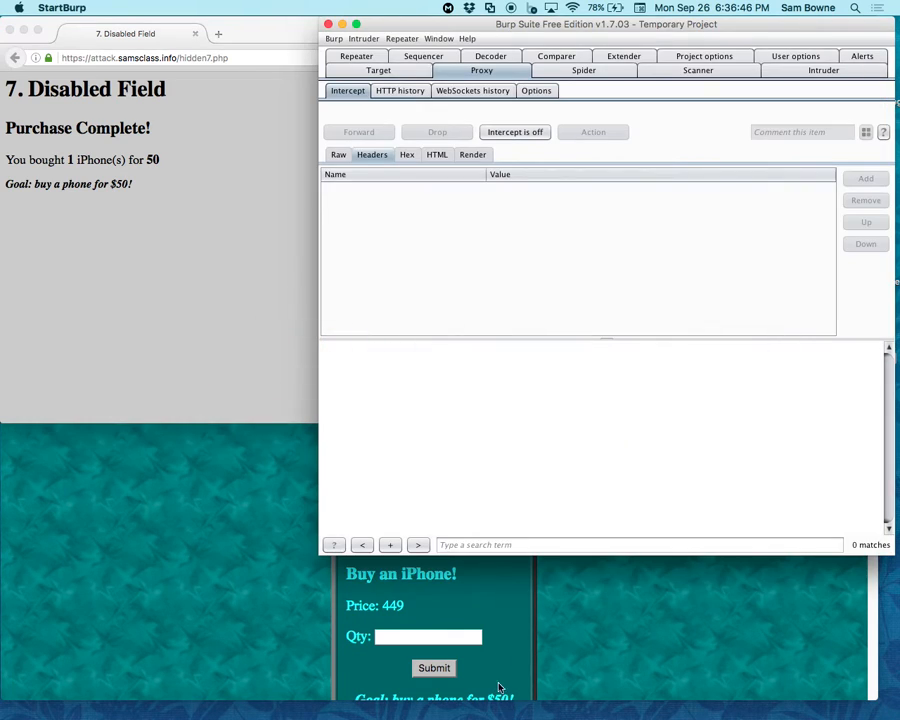
# - In Burp's Proxy Options, uncheck Unhide hidden form fields and the other Response Modification options
pyautogui.click(400, 90)
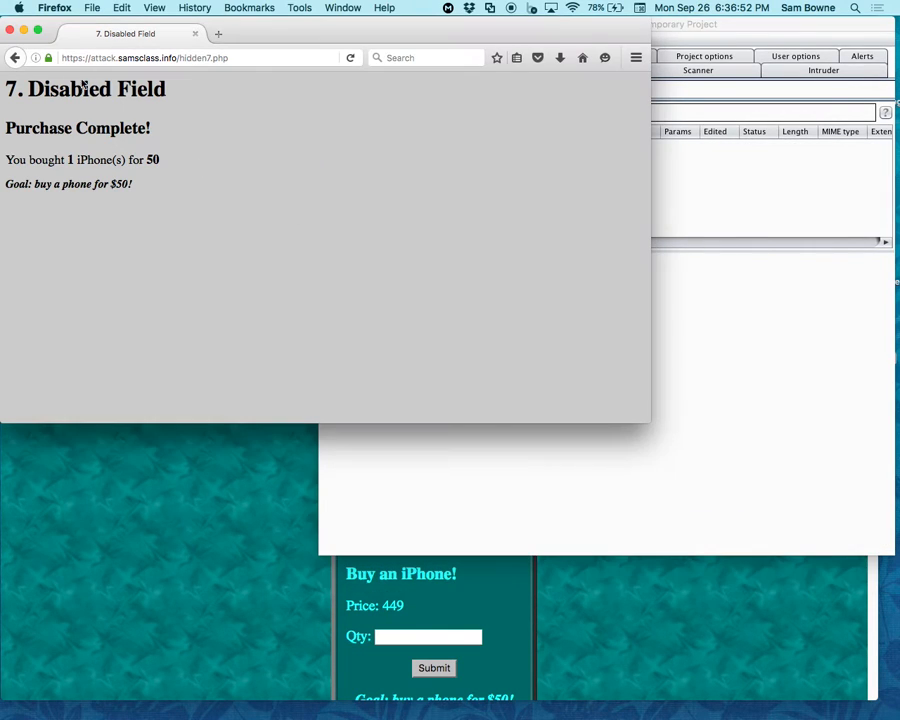
pyautogui.click(15, 57)
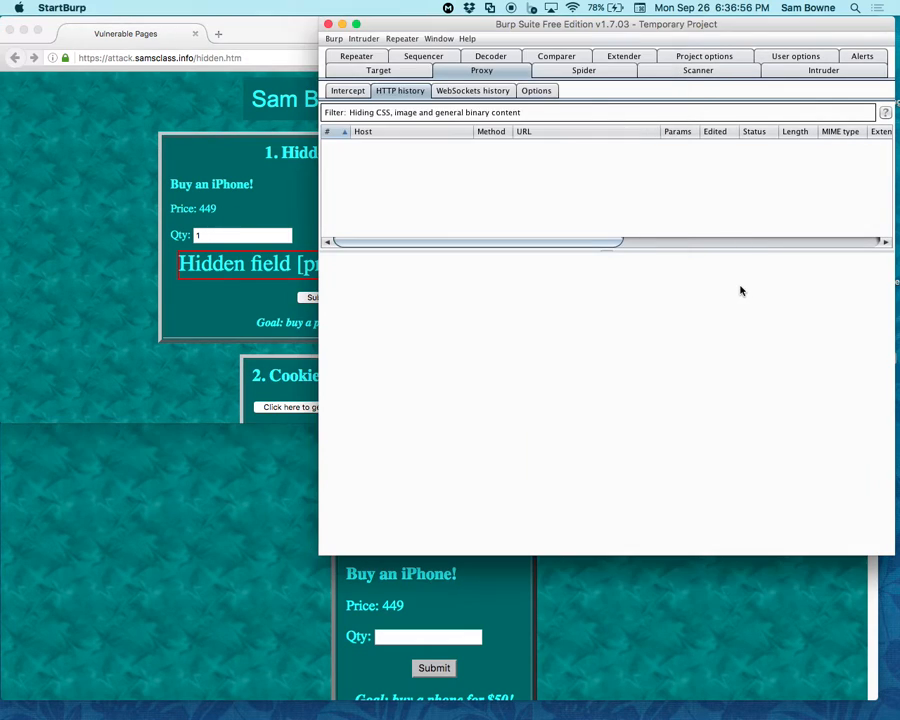
pyautogui.click(536, 91)
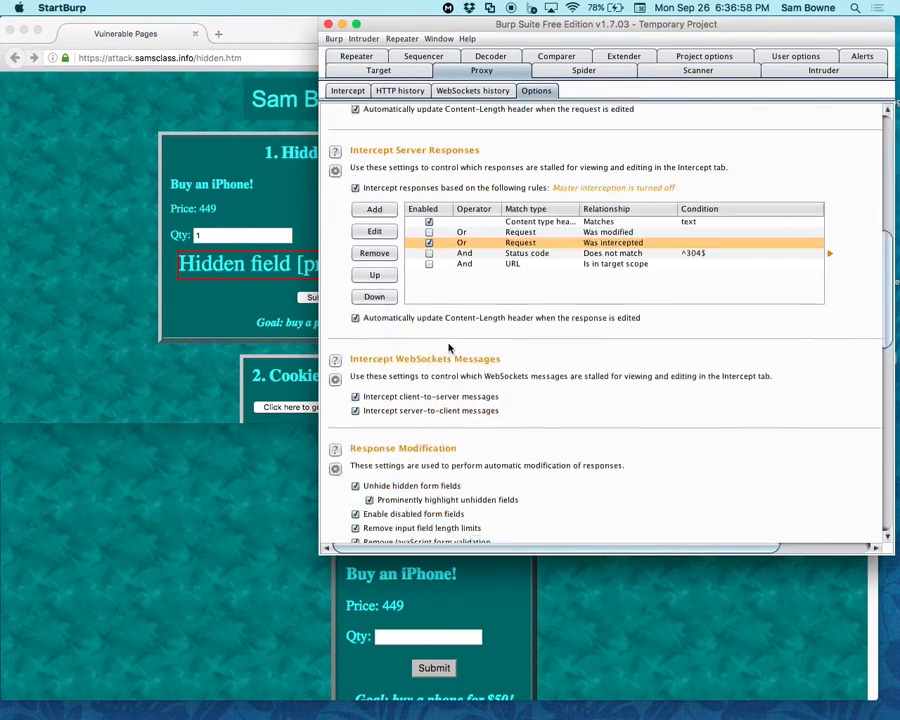
pyautogui.scroll(-3)
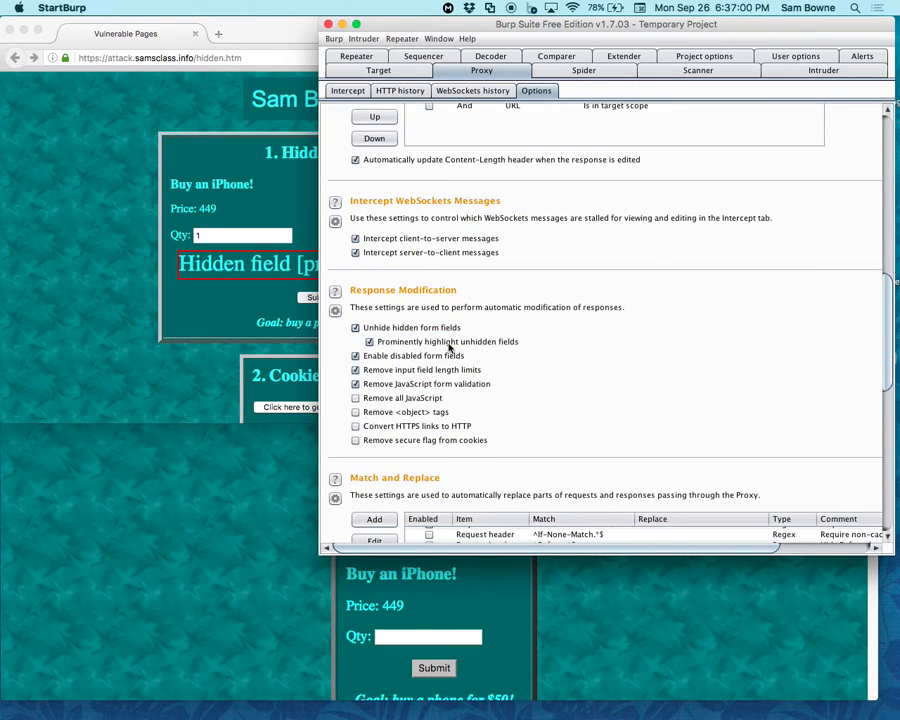
pyautogui.click(355, 327)
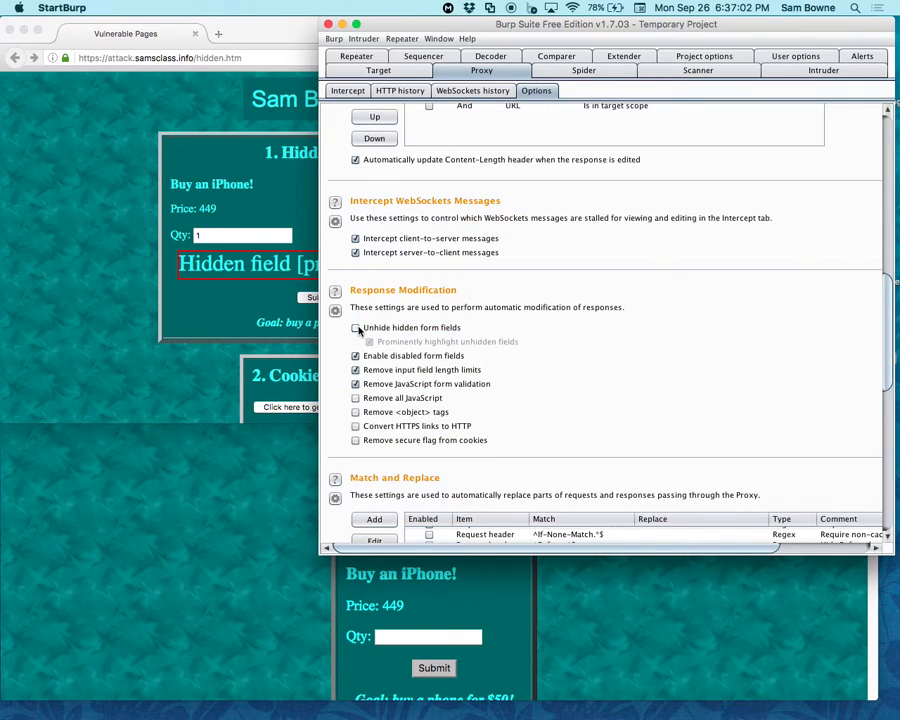
pyautogui.click(356, 328)
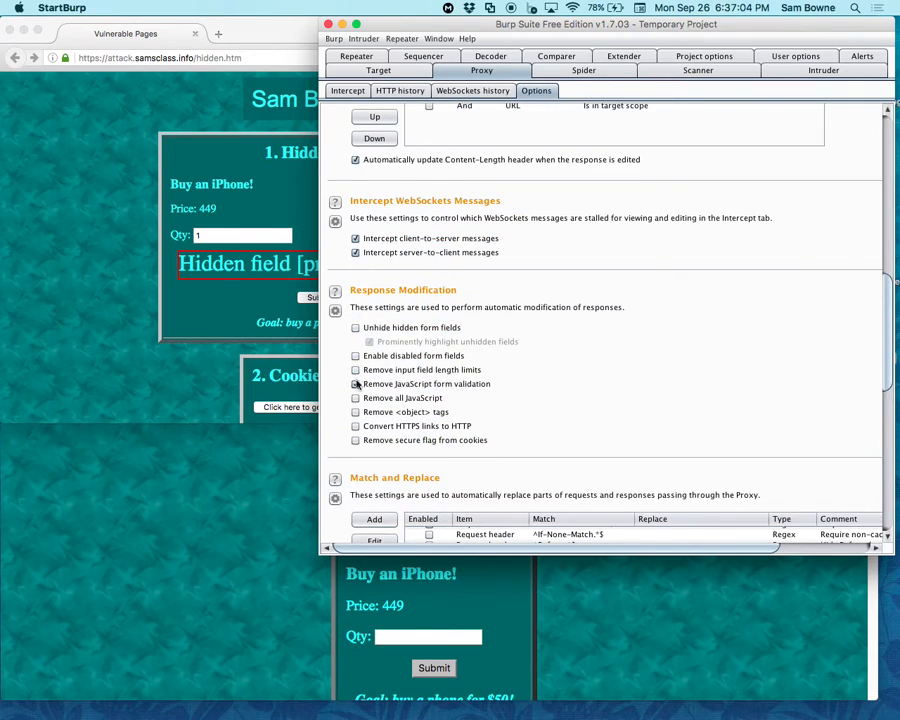
pyautogui.scroll(3)
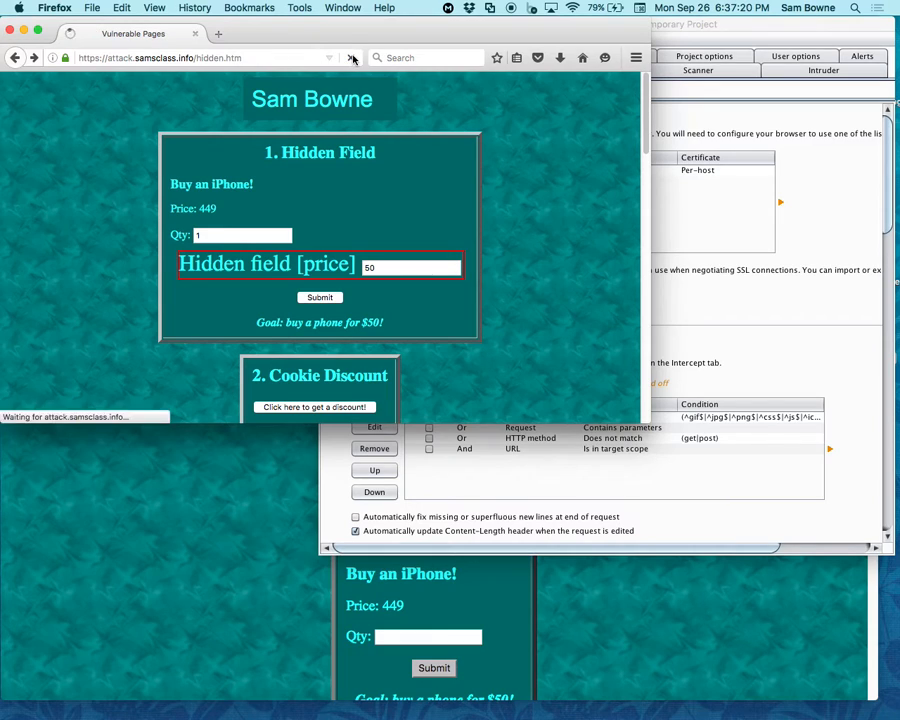
# - Reload the Hidden Field page in Firefox and enter an iPhone quantity of 1
pyautogui.click(351, 57)
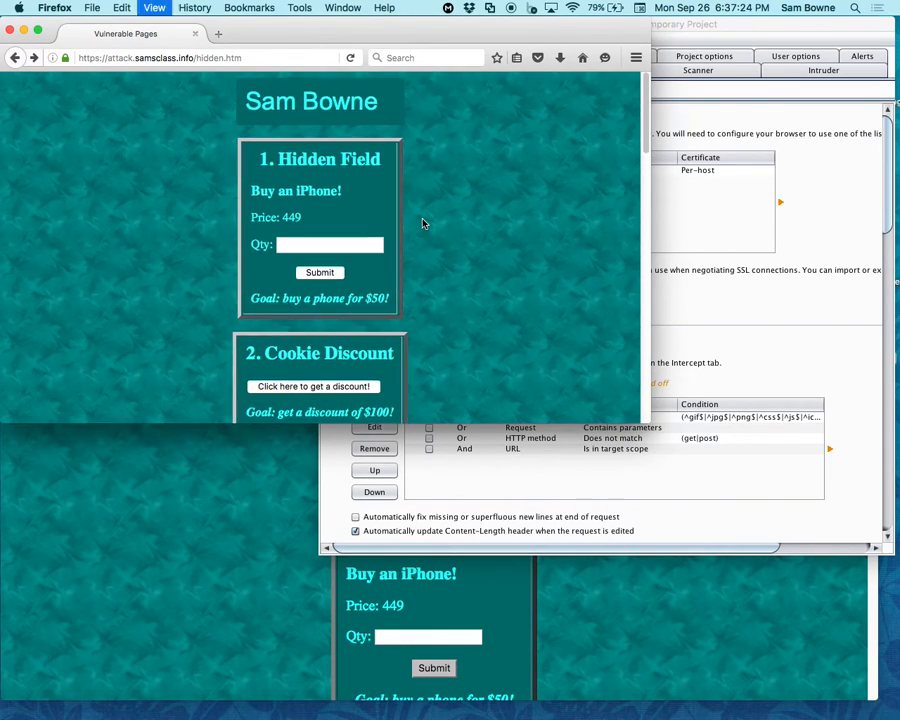
pyautogui.scroll(-3)
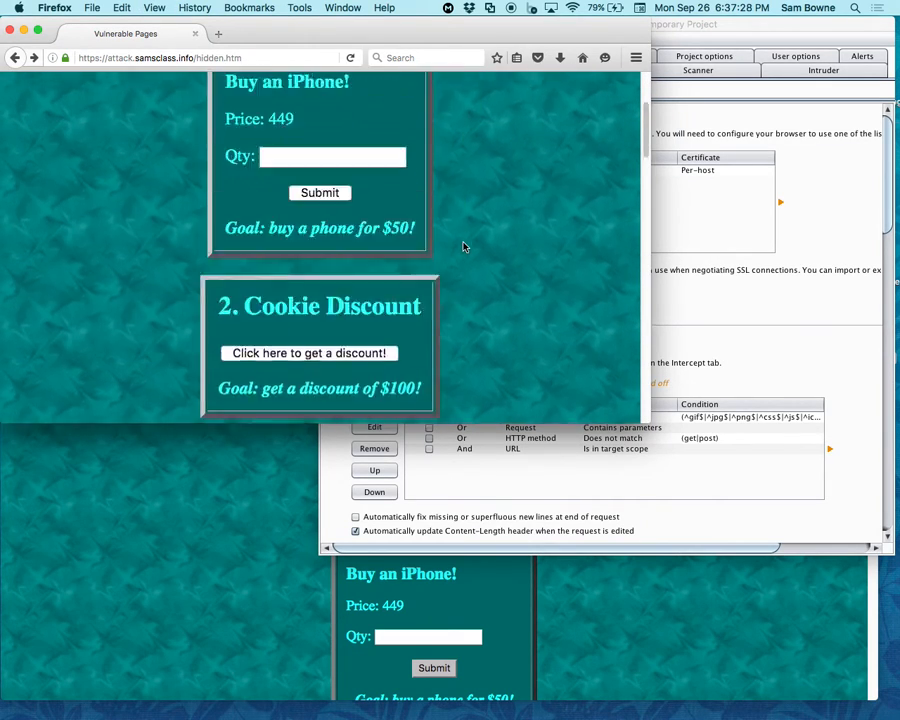
pyautogui.scroll(3)
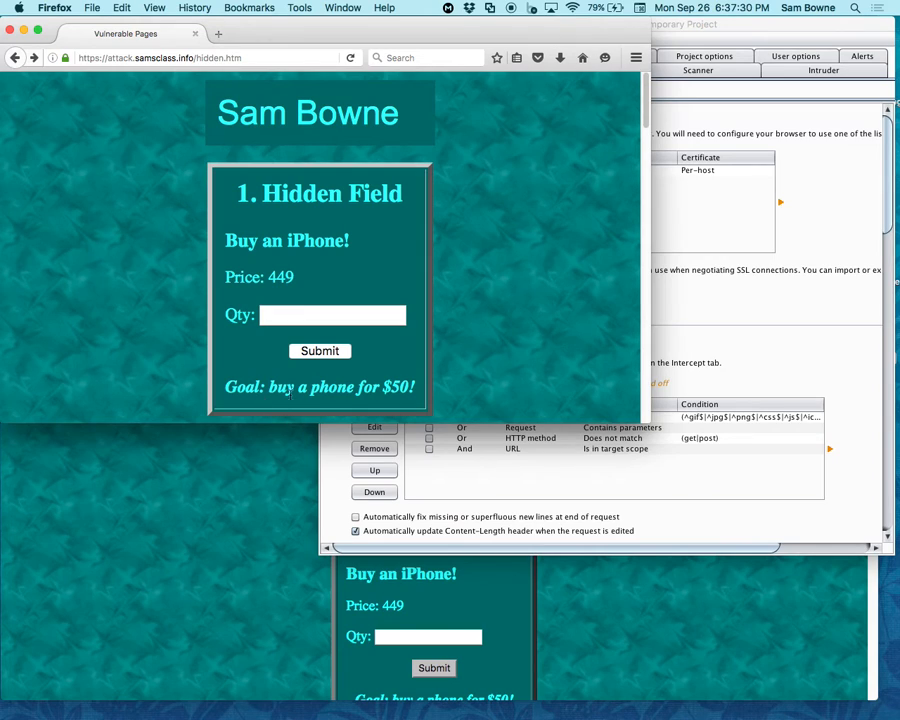
pyautogui.moveTo(323, 265)
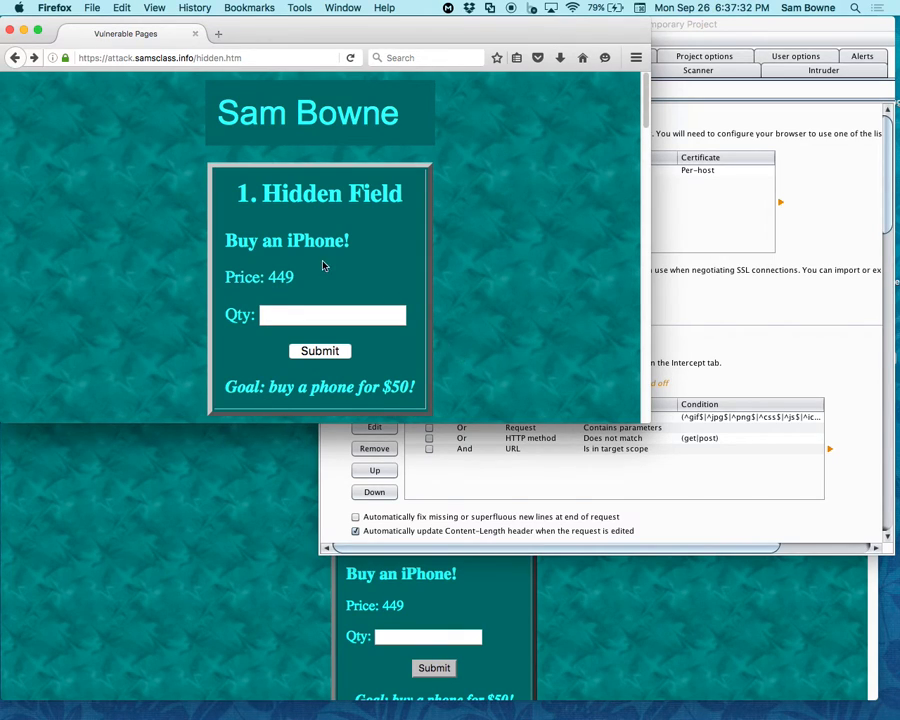
pyautogui.moveTo(419, 395)
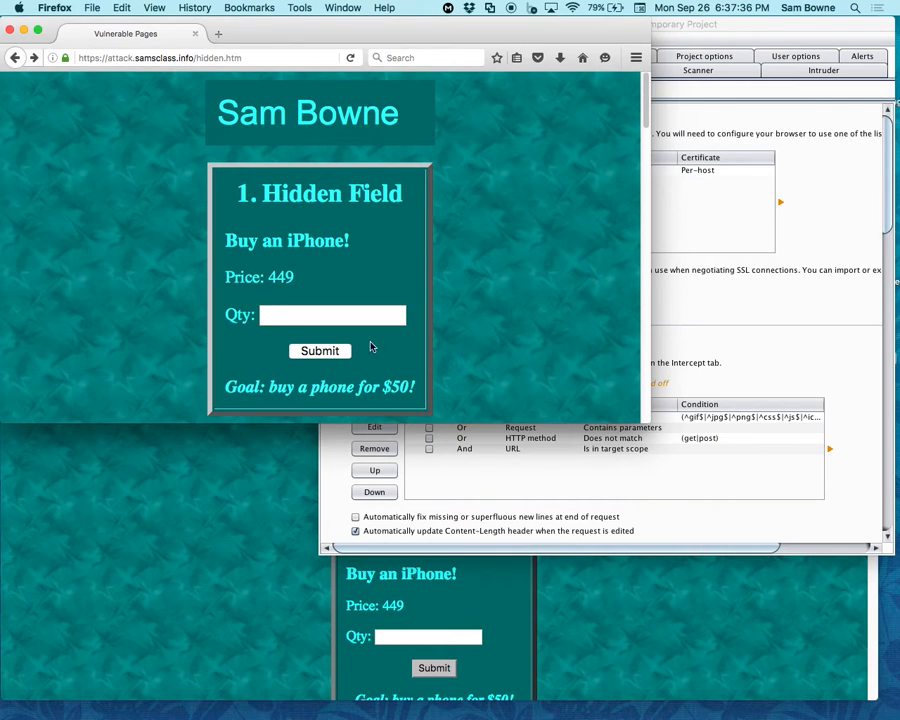
pyautogui.click(332, 315)
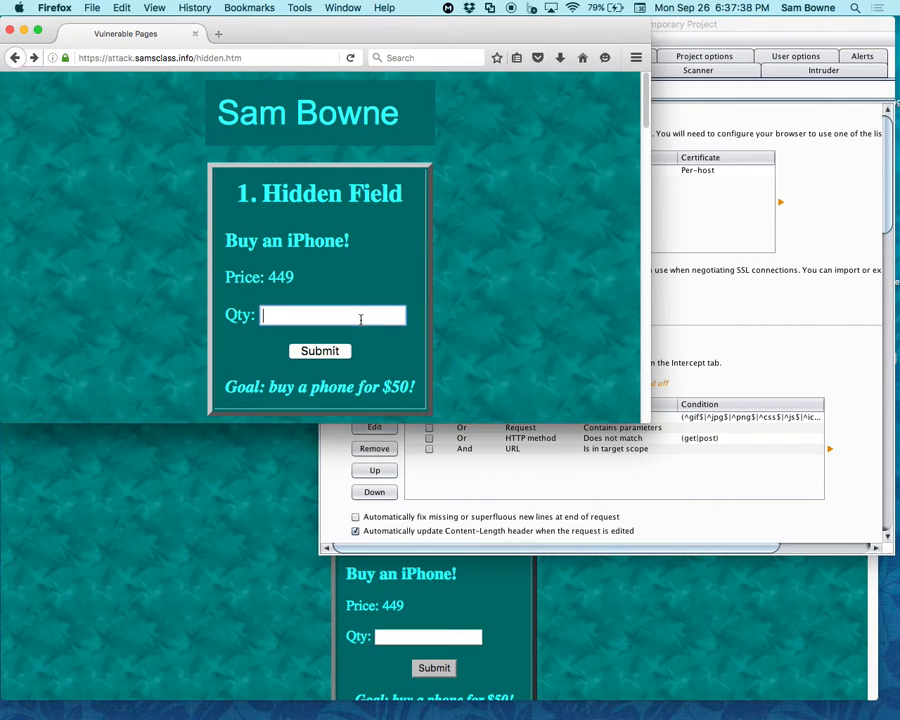
pyautogui.write('1')
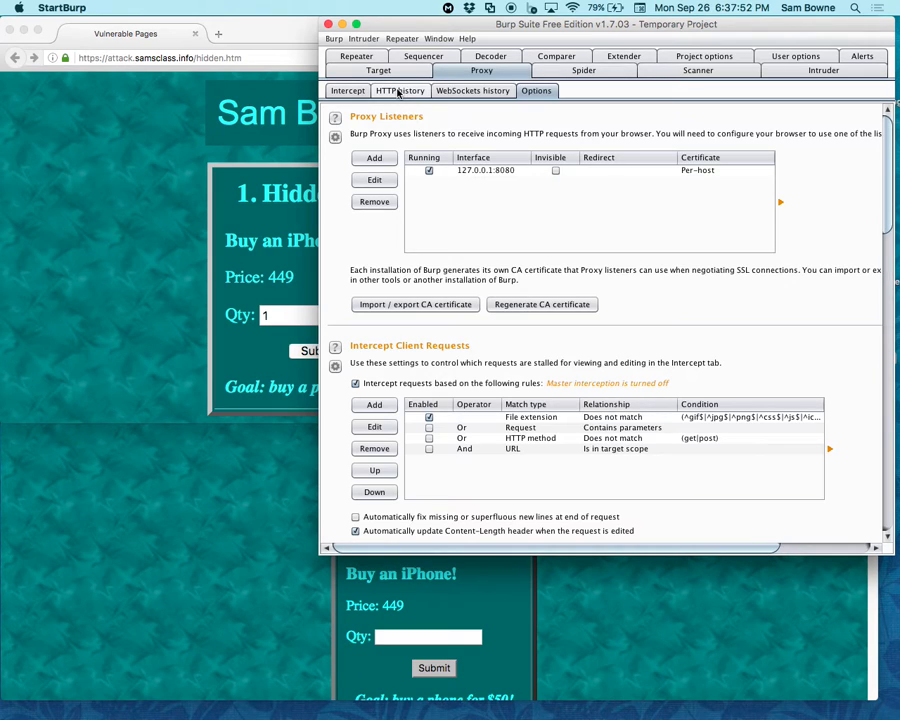
pyautogui.moveTo(167, 158)
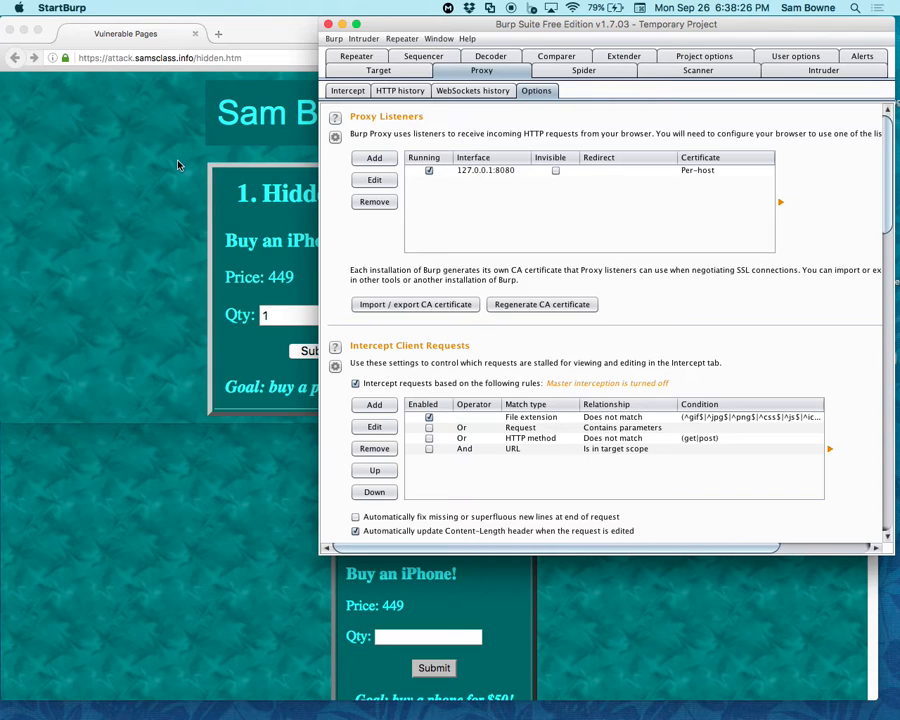
pyautogui.moveTo(513, 183)
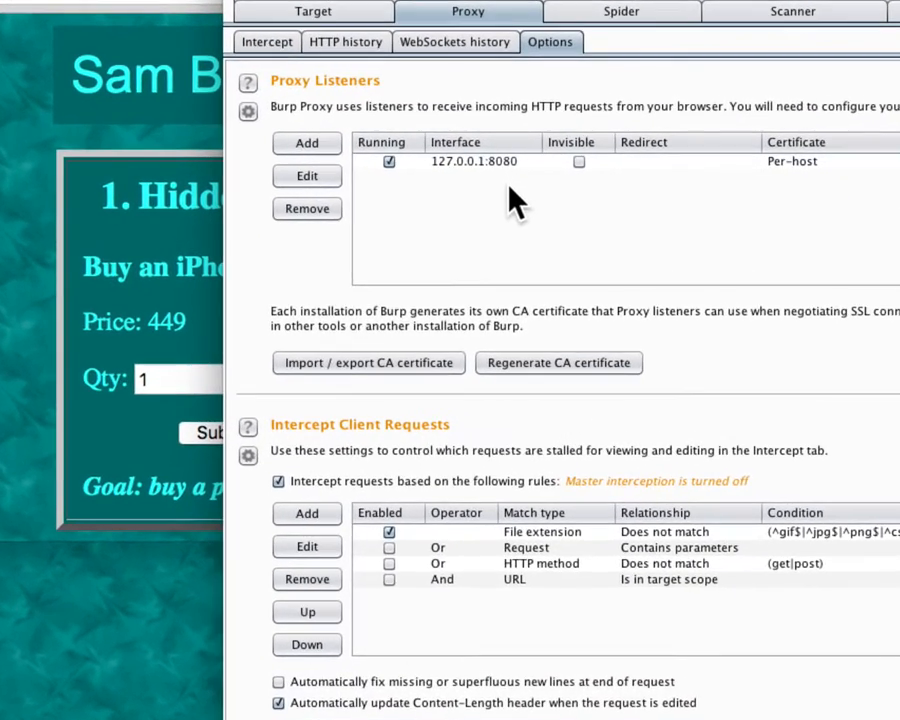
pyautogui.moveTo(510, 375)
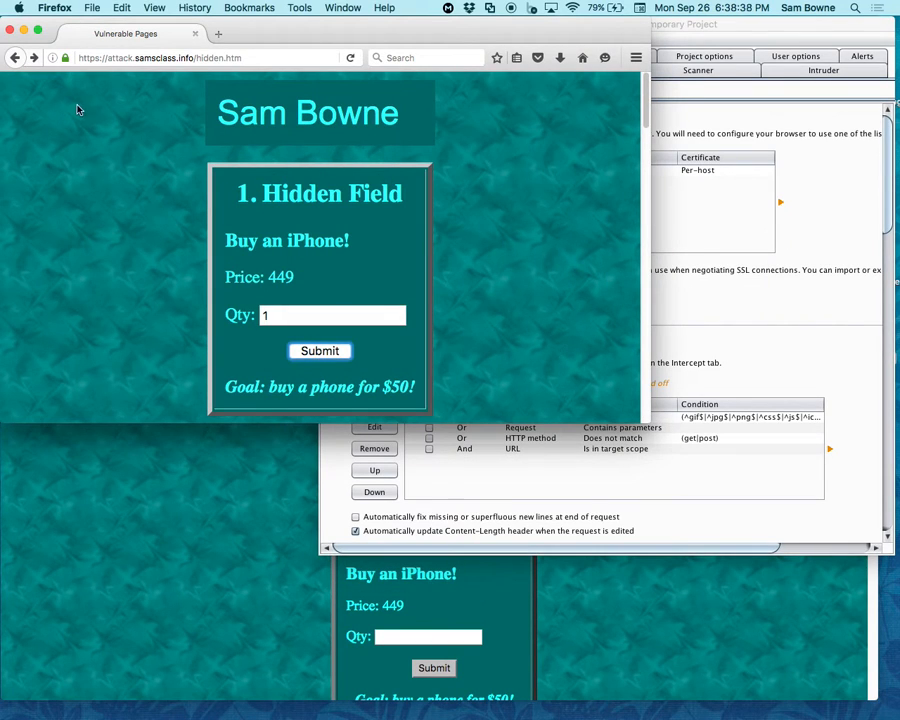
# - Review the site's connection security details through the padlock's More Information panel
pyautogui.click(52, 57)
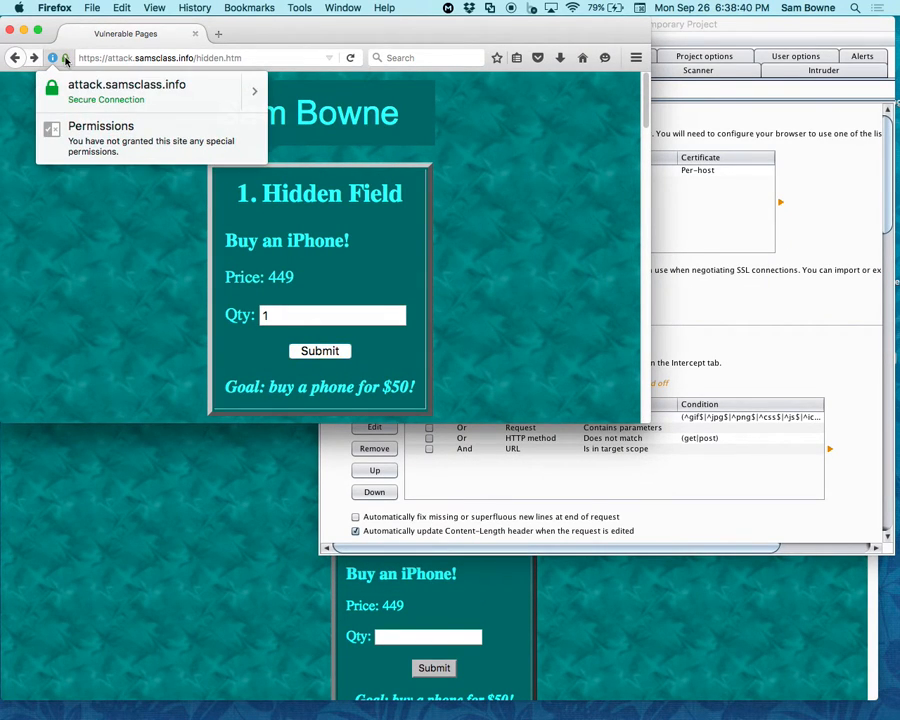
pyautogui.moveTo(197, 94)
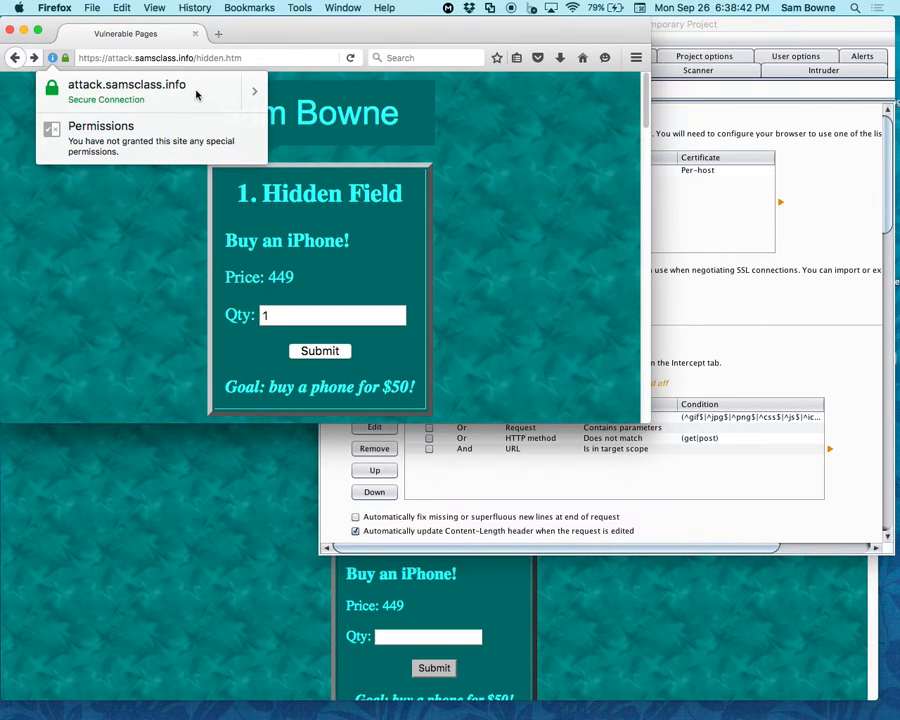
pyautogui.click(255, 91)
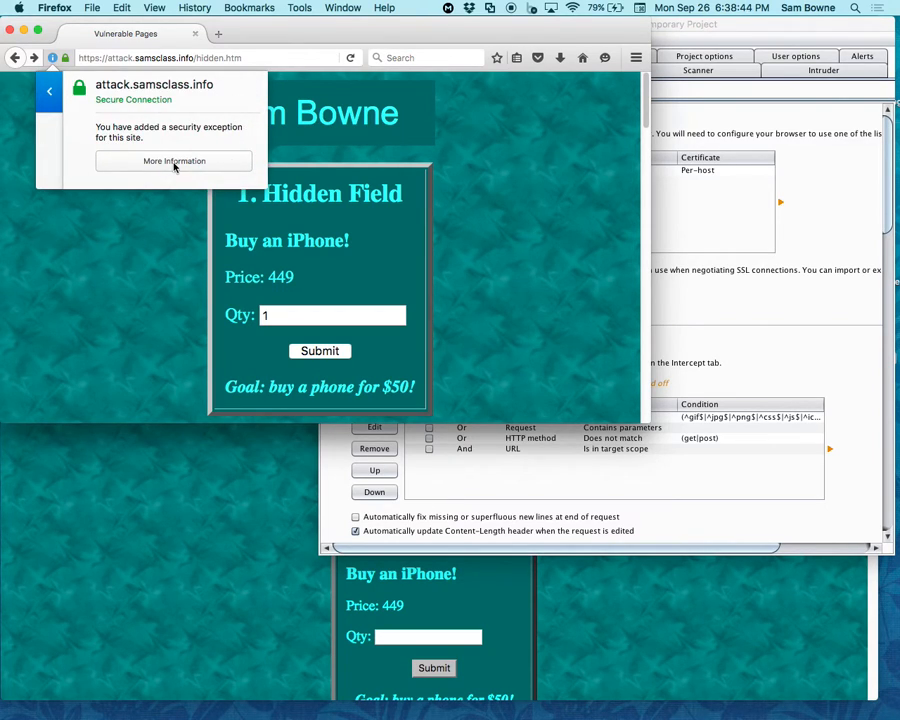
pyautogui.click(174, 161)
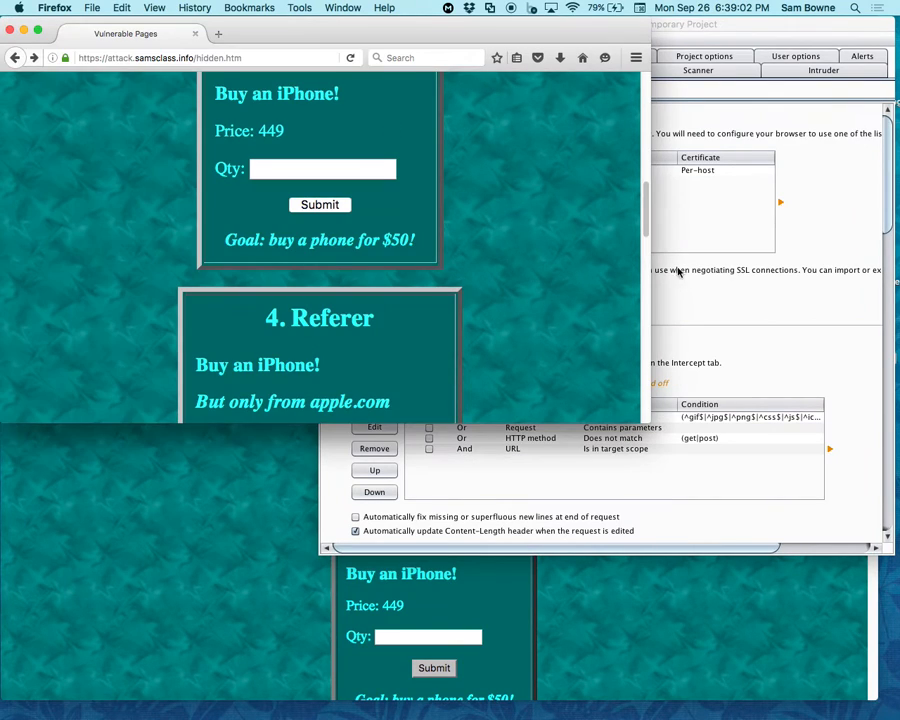
# - Order one iPhone on the URL Parameters challenge, then go back to the Hidden Field page
pyautogui.click(400, 90)
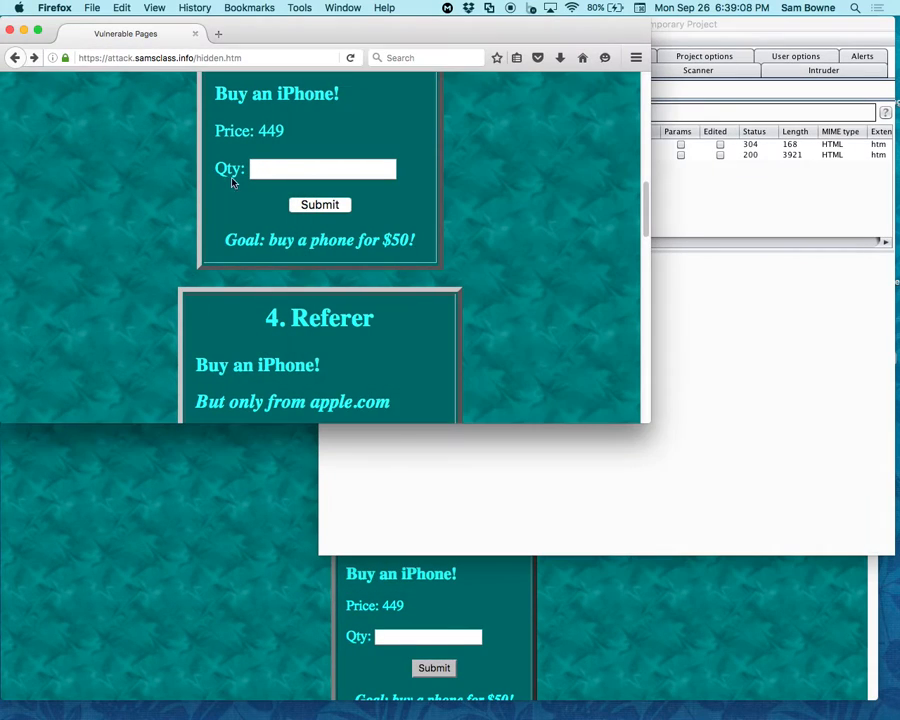
pyautogui.write('1')
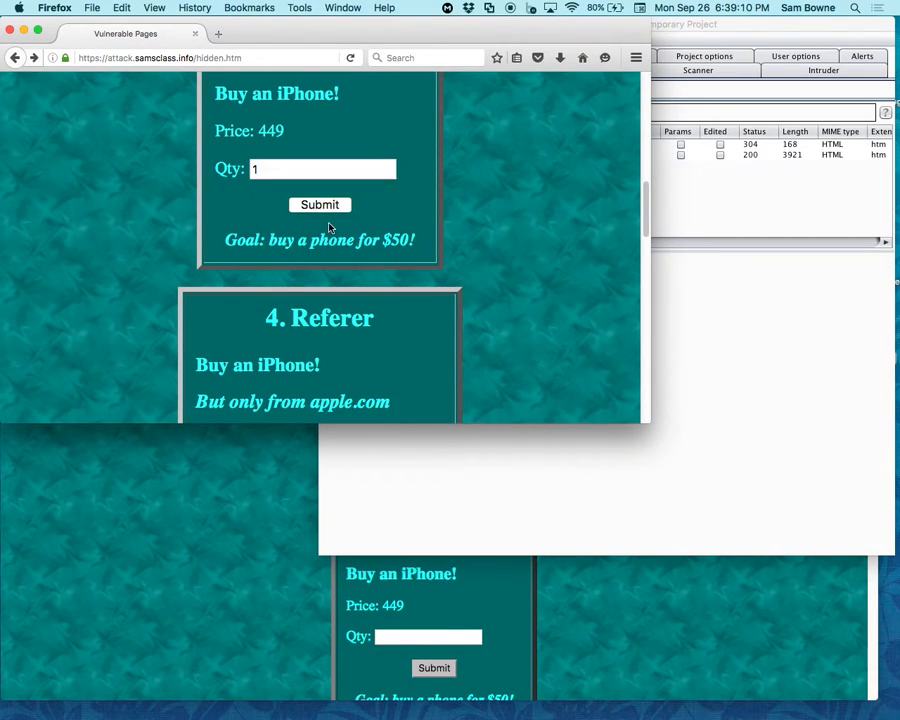
pyautogui.click(320, 204)
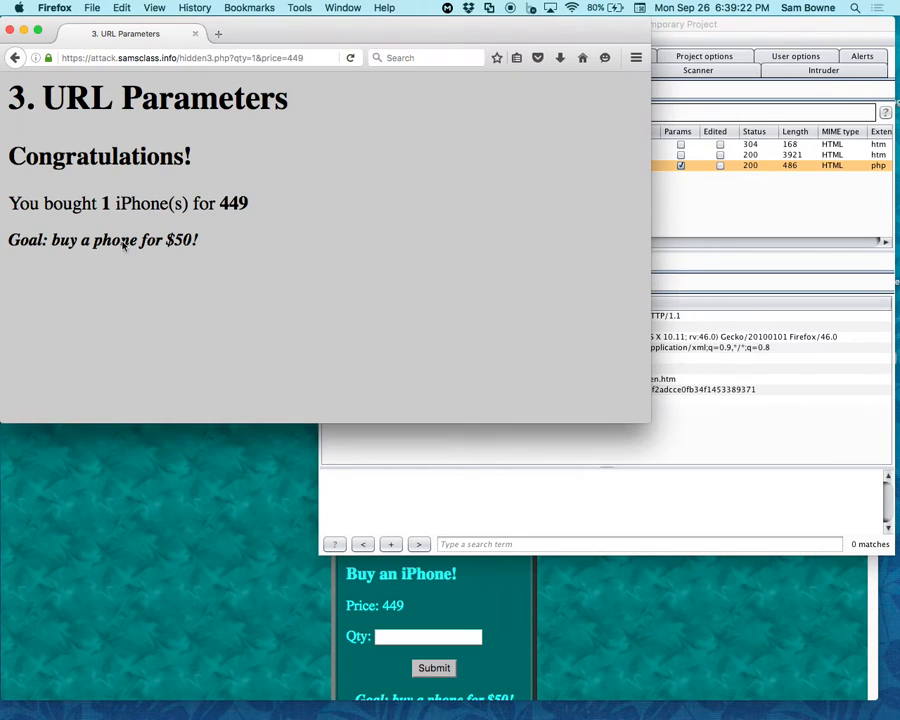
pyautogui.click(15, 57)
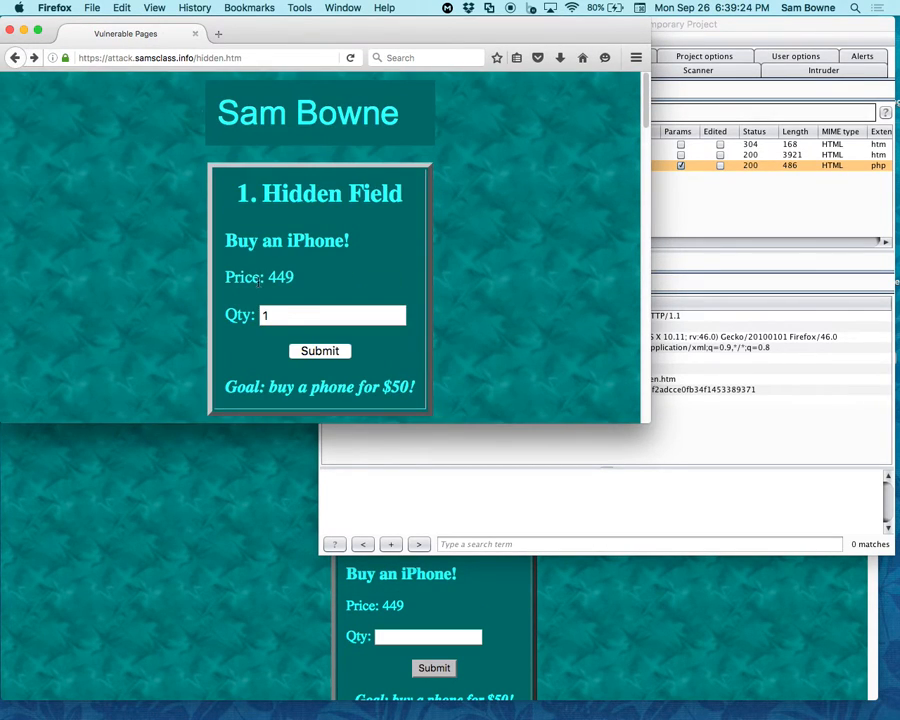
# - Inspect the POST /hidden1.php request's raw text and params (qty 1, price 449) against the page price
pyautogui.click(319, 351)
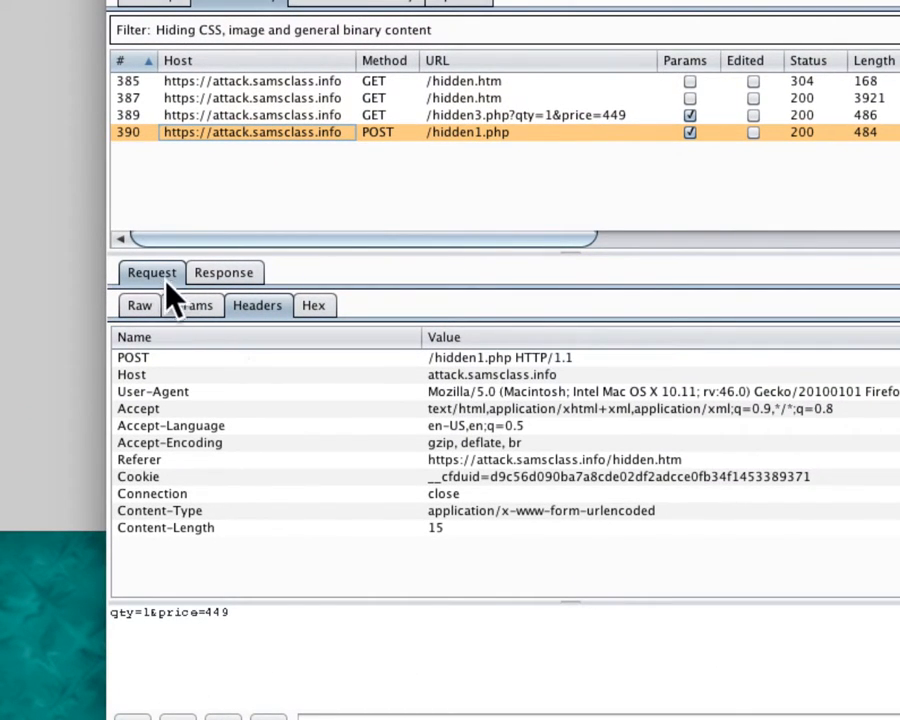
pyautogui.click(139, 305)
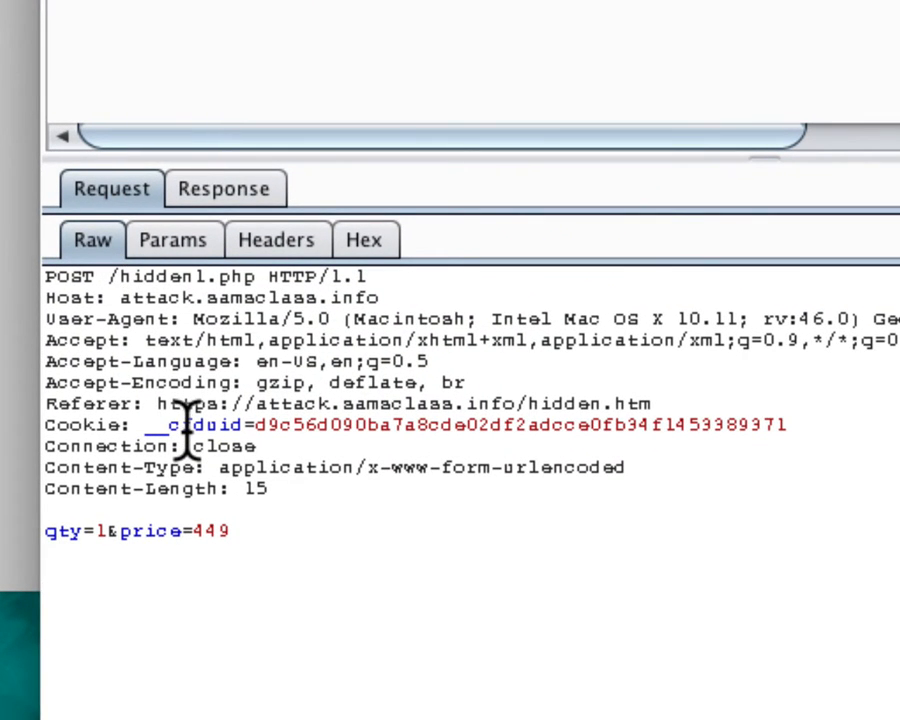
pyautogui.moveTo(145, 318)
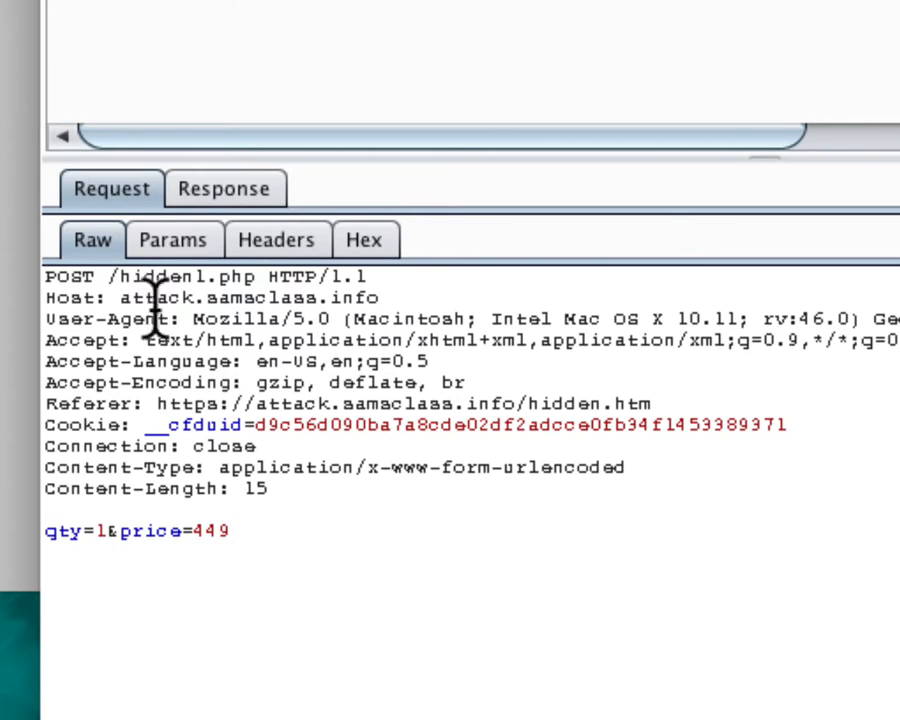
pyautogui.click(167, 232)
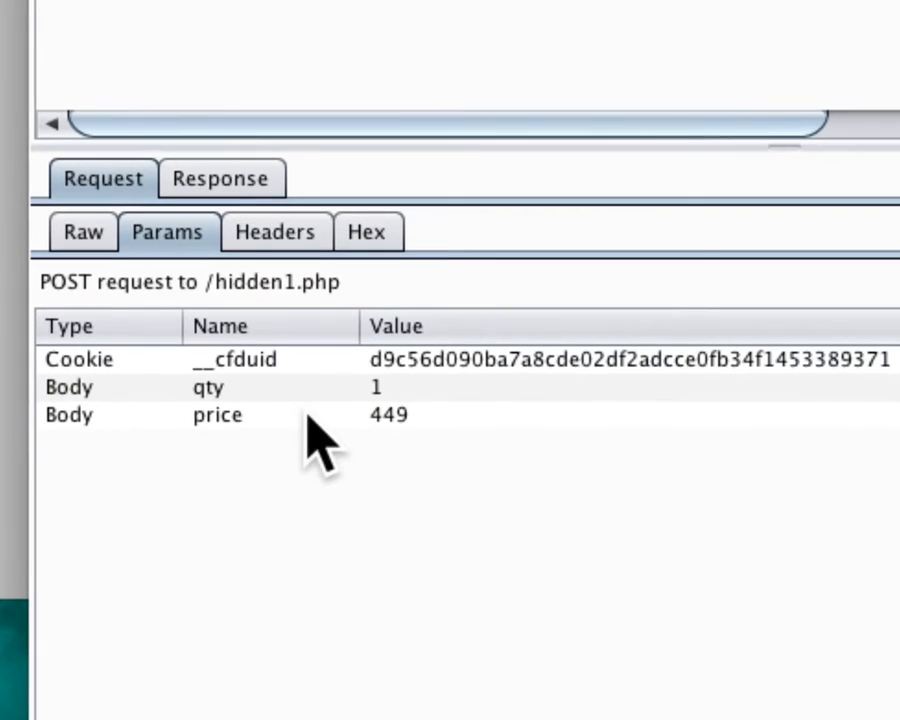
pyautogui.moveTo(465, 450)
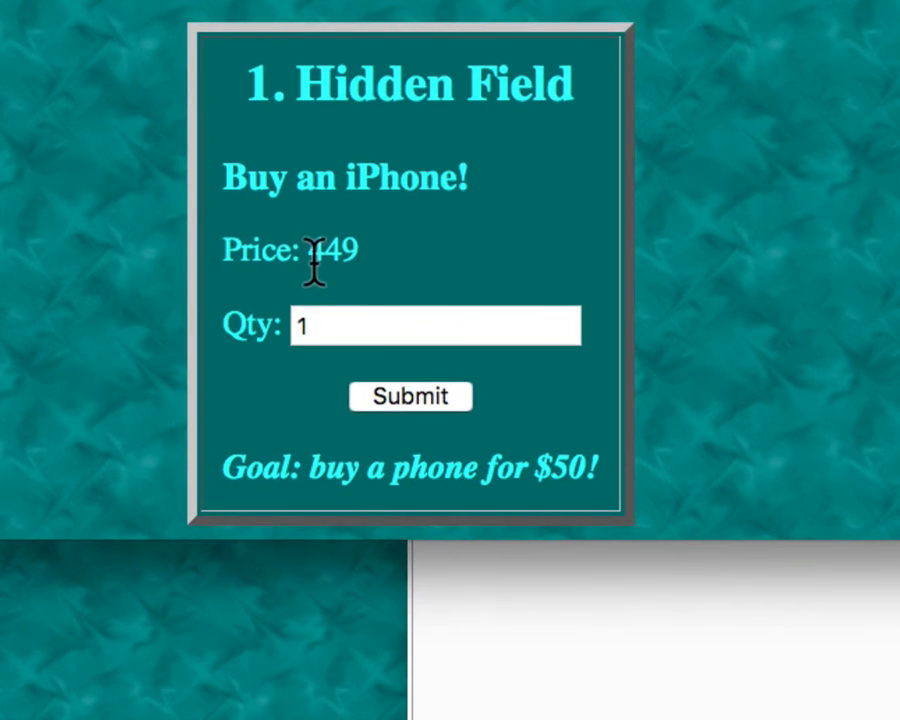
pyautogui.doubleClick(335, 250)
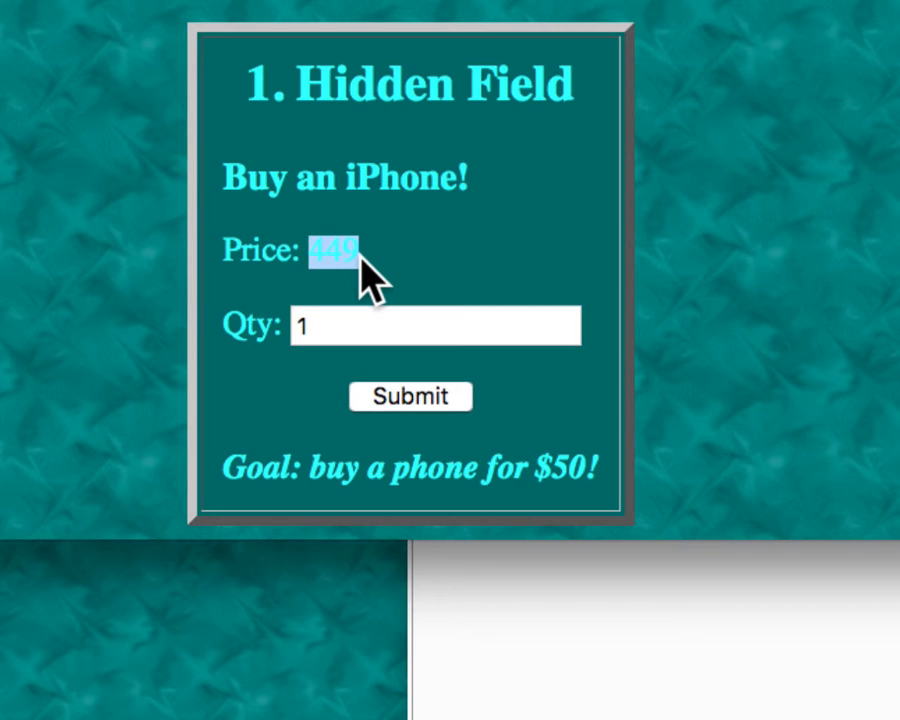
pyautogui.click(410, 396)
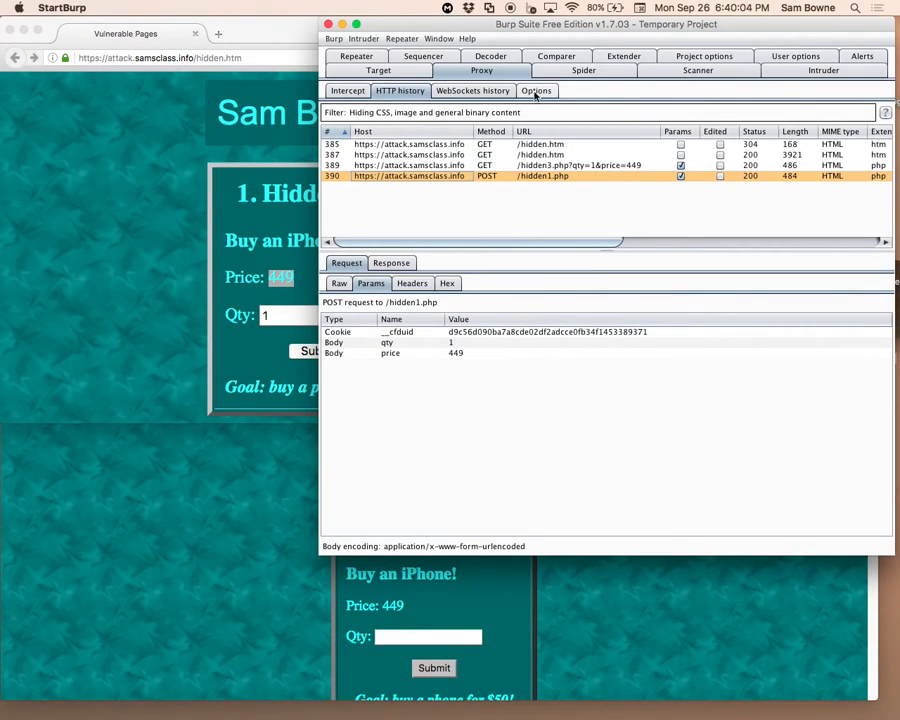
# - Intercept the Hidden Field purchase, change its price parameter to 50, and forward request and response
pyautogui.click(347, 90)
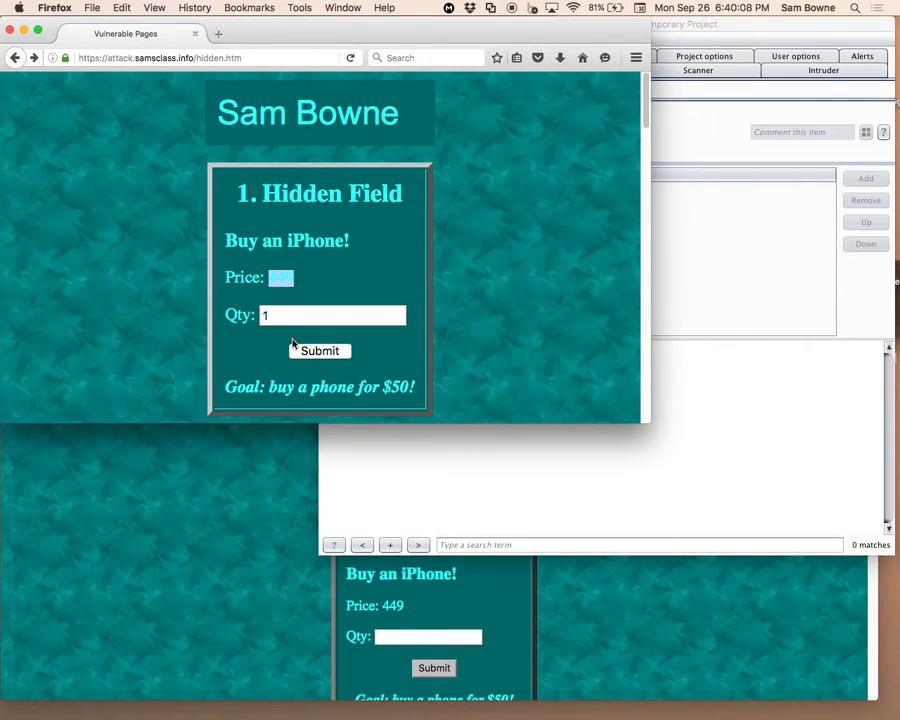
pyautogui.click(319, 350)
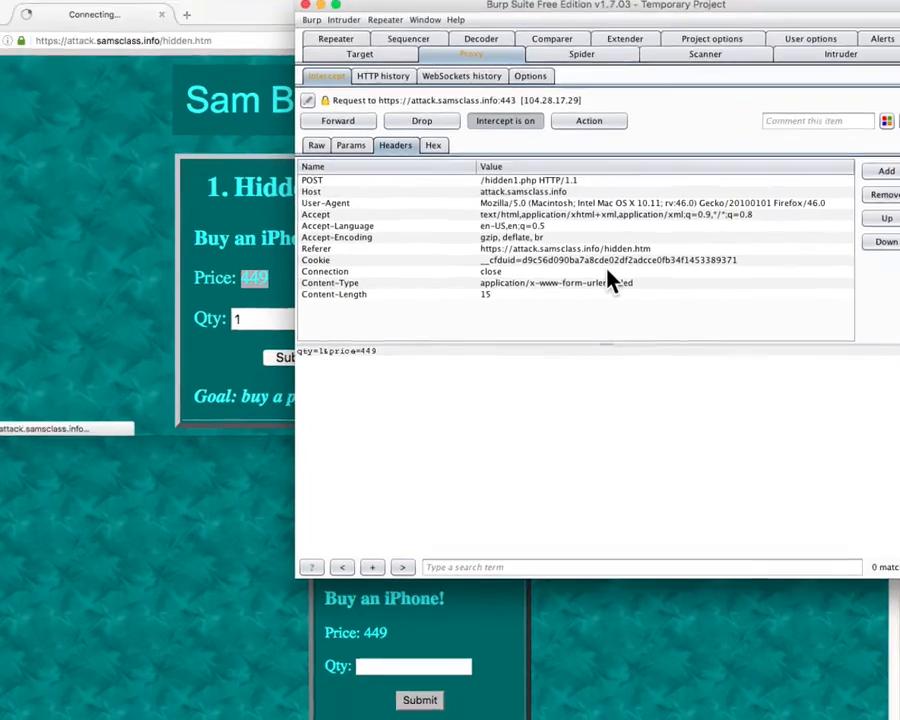
pyautogui.click(351, 145)
pyautogui.write('50')
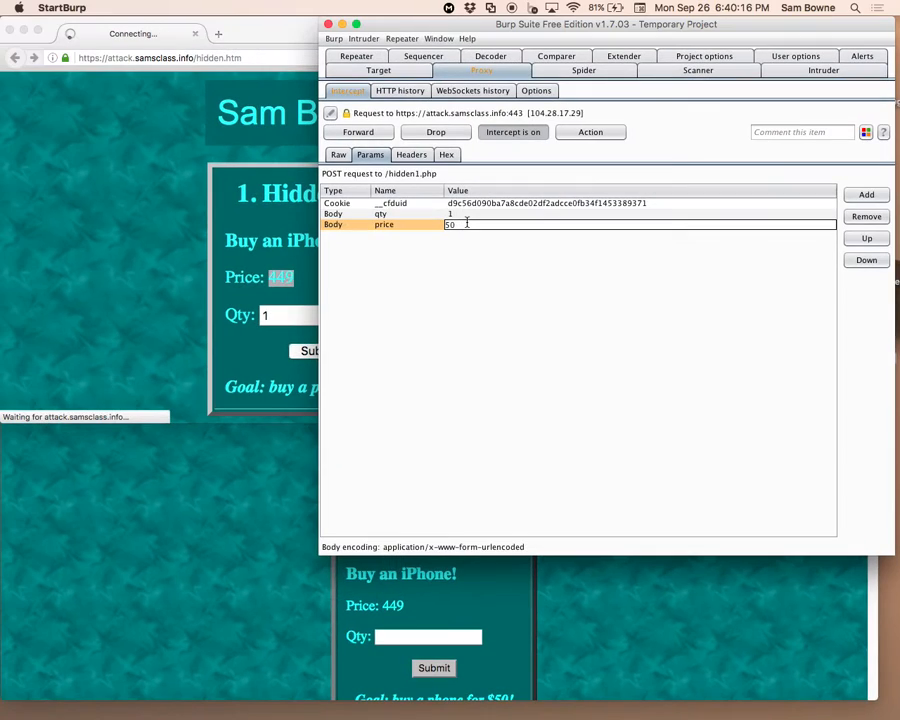
pyautogui.click(357, 132)
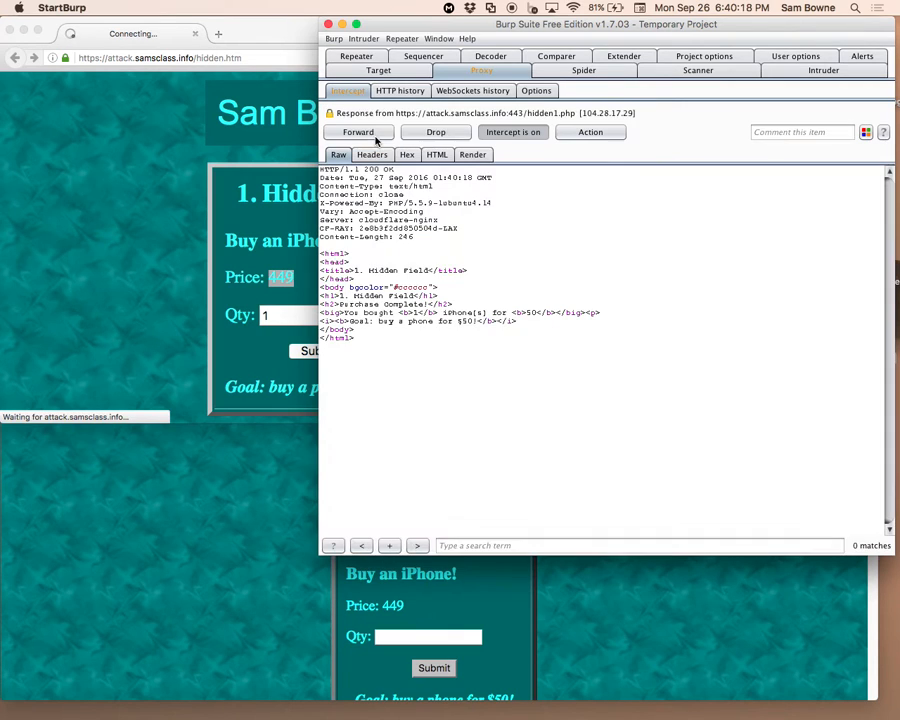
pyautogui.click(357, 131)
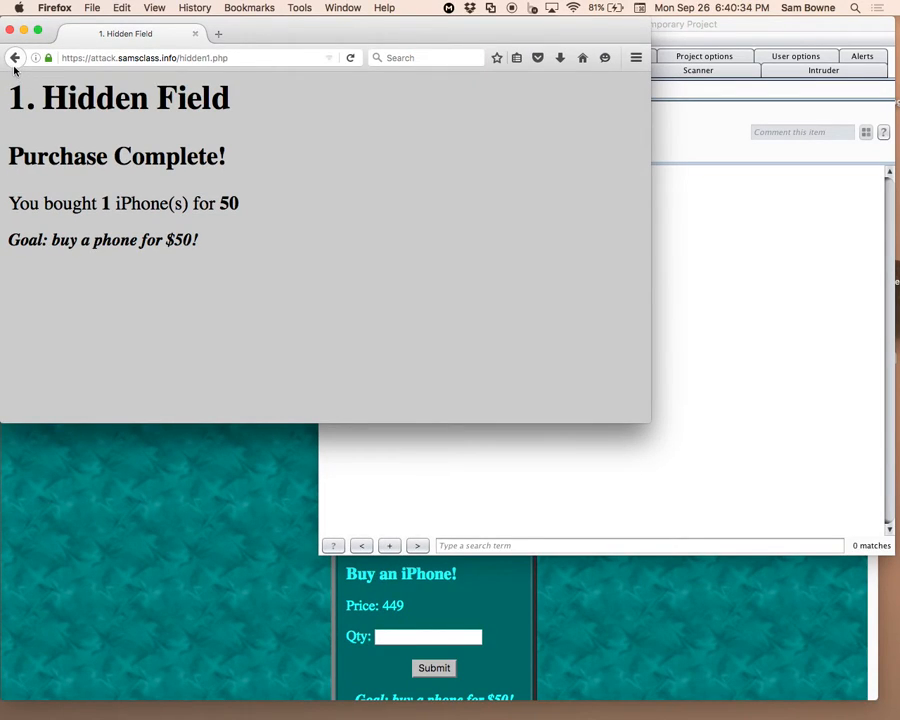
# - Buy 1 iPhone on the Cookie Discount page, receiving a discount of 10
pyautogui.click(15, 57)
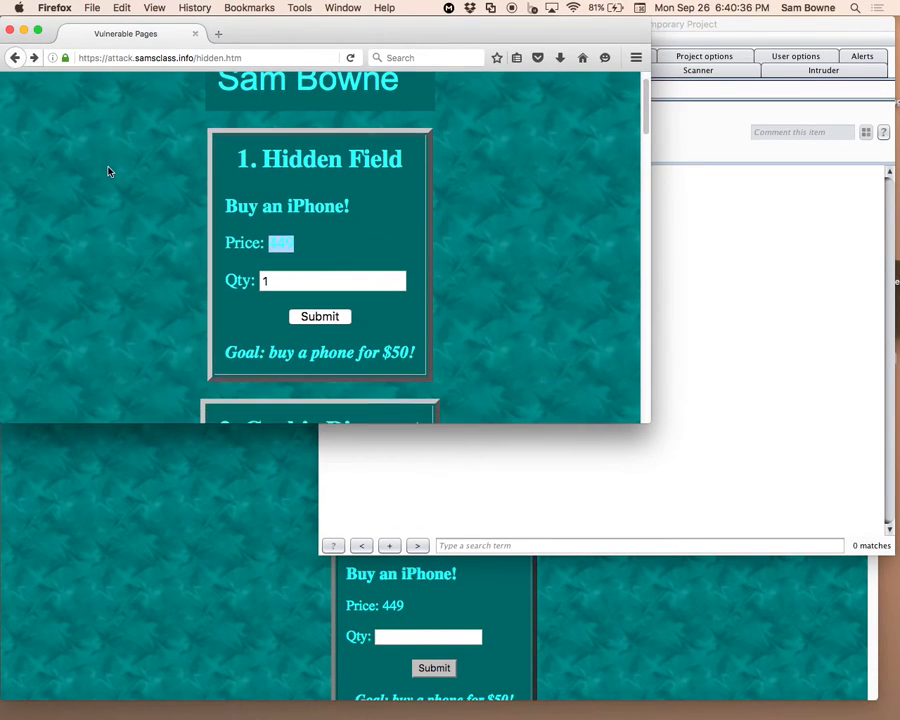
pyautogui.scroll(-3)
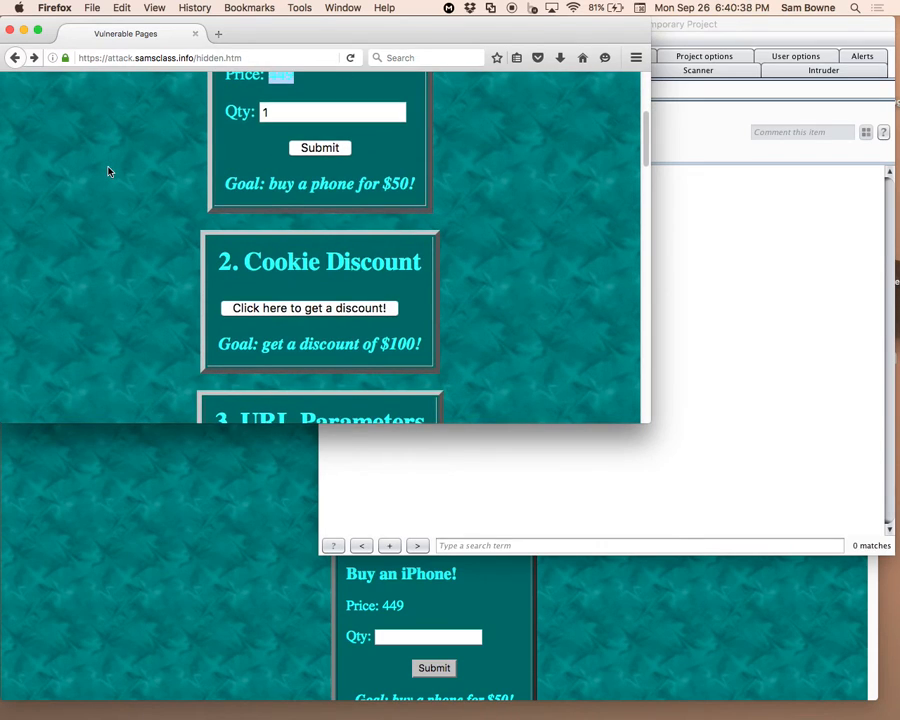
pyautogui.moveTo(148, 224)
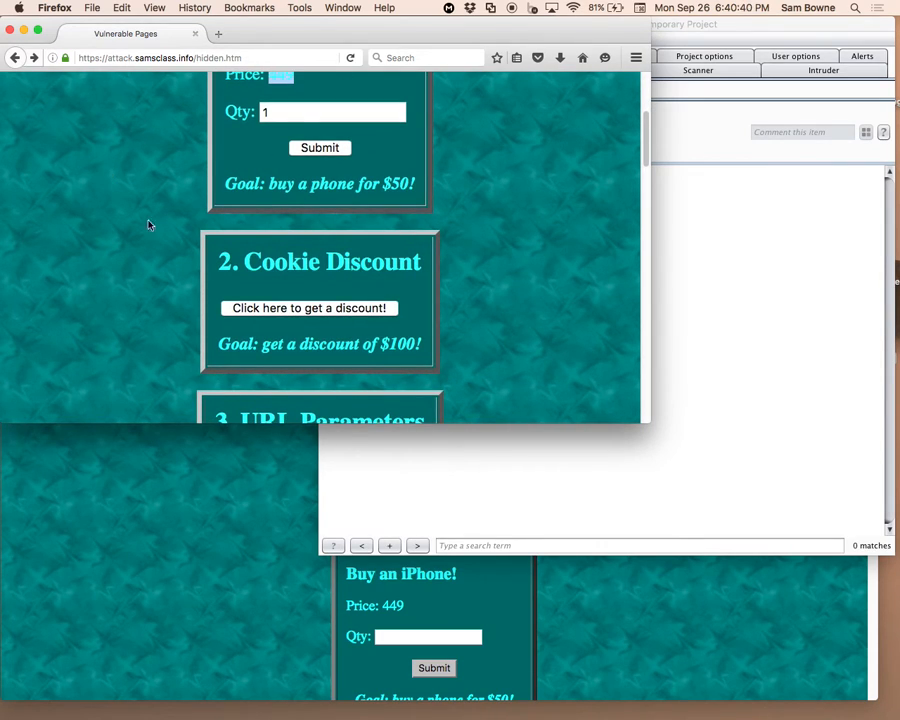
pyautogui.click(308, 308)
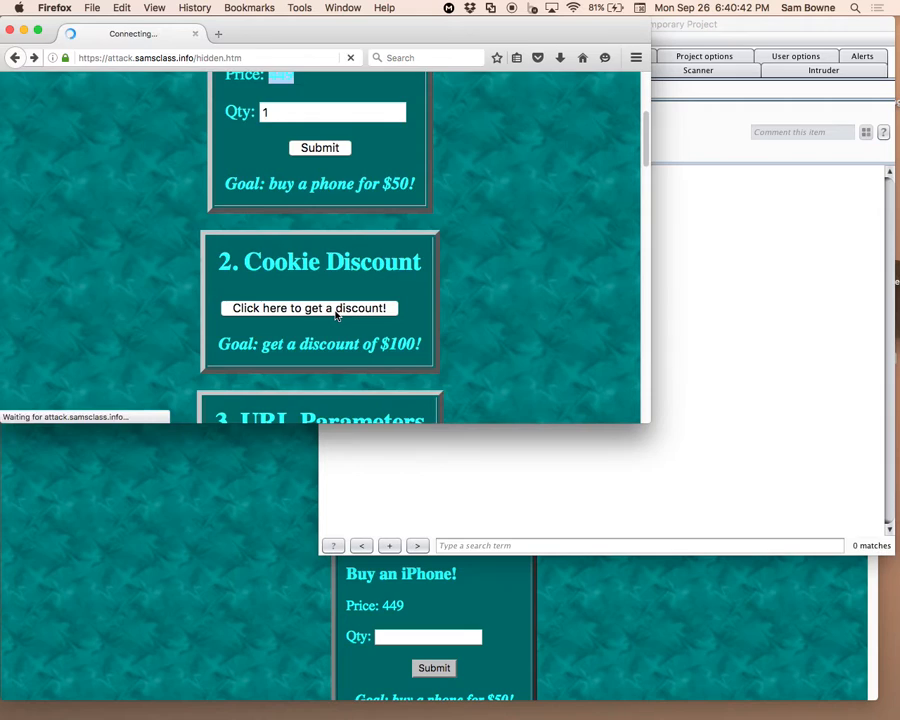
pyautogui.click(308, 308)
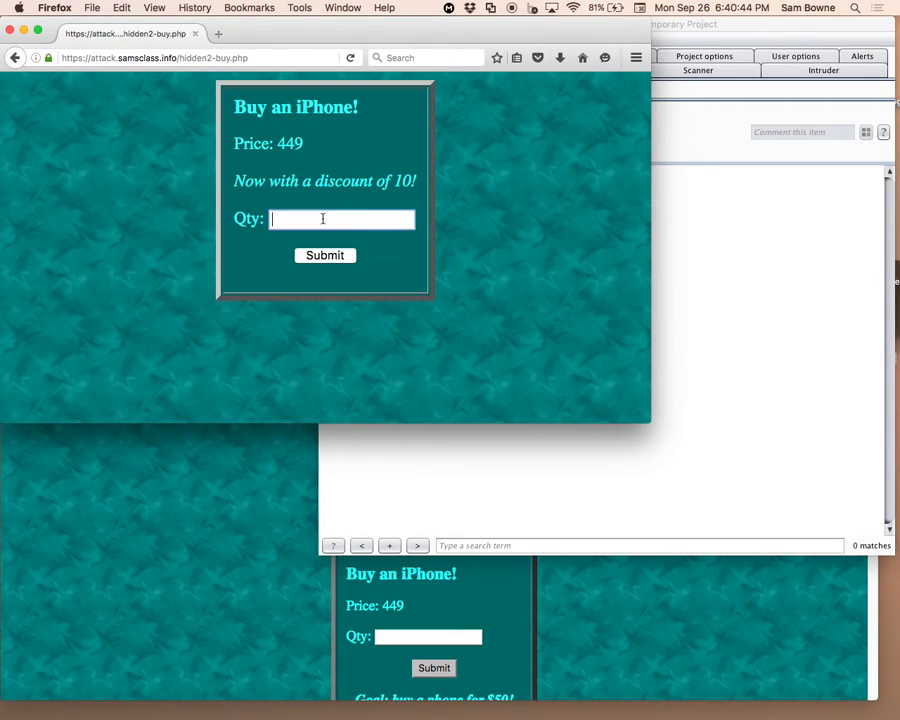
pyautogui.write('1')
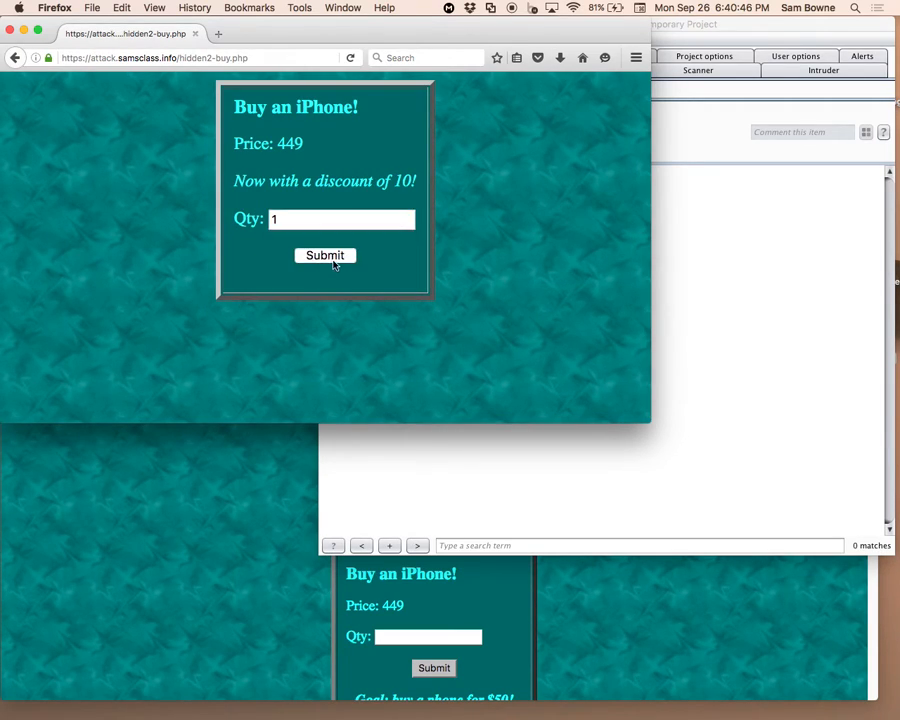
pyautogui.click(324, 255)
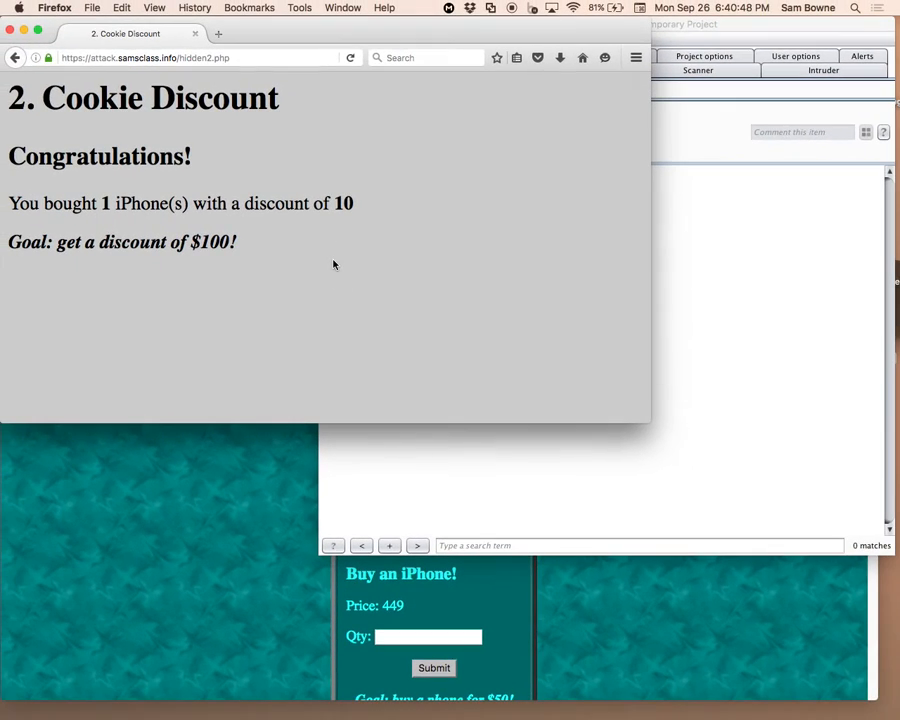
pyautogui.moveTo(102, 177)
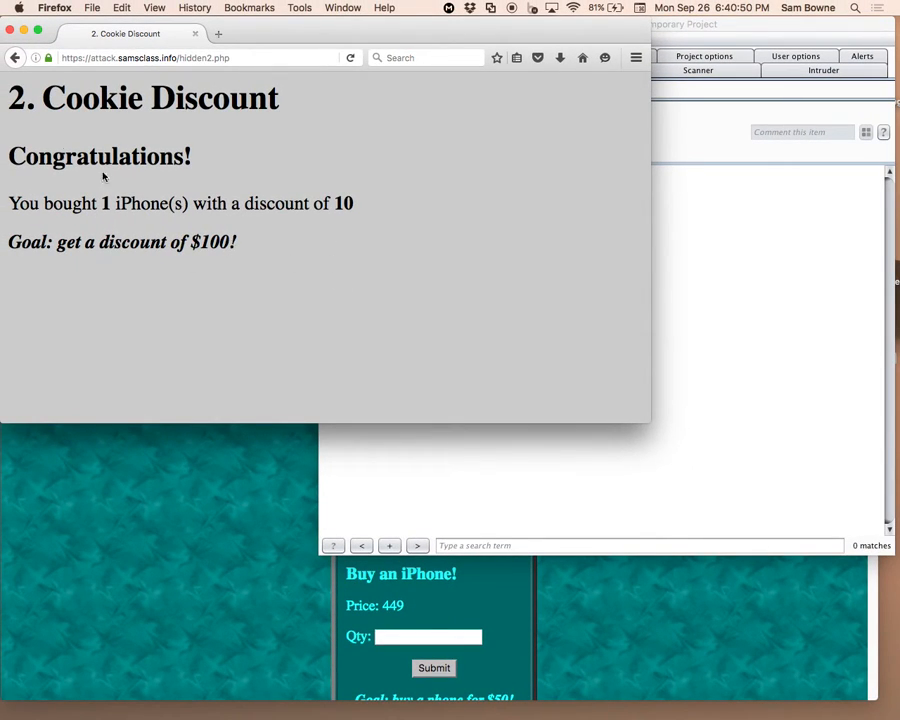
# - Change the intercepted discount cookie to 100, forward the request, and return to the form
pyautogui.click(16, 57)
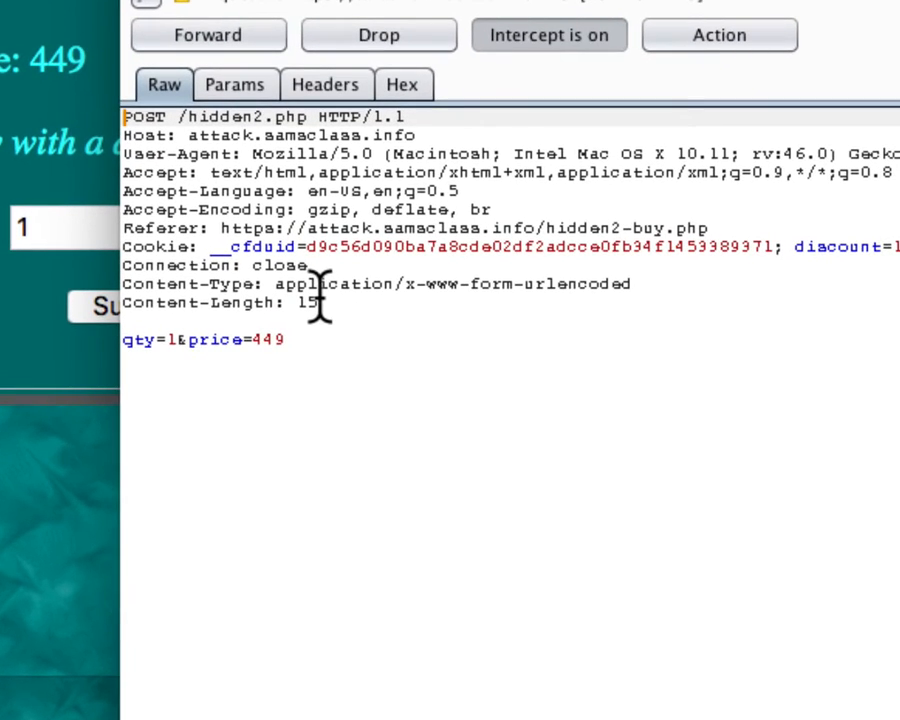
pyautogui.moveTo(810, 65)
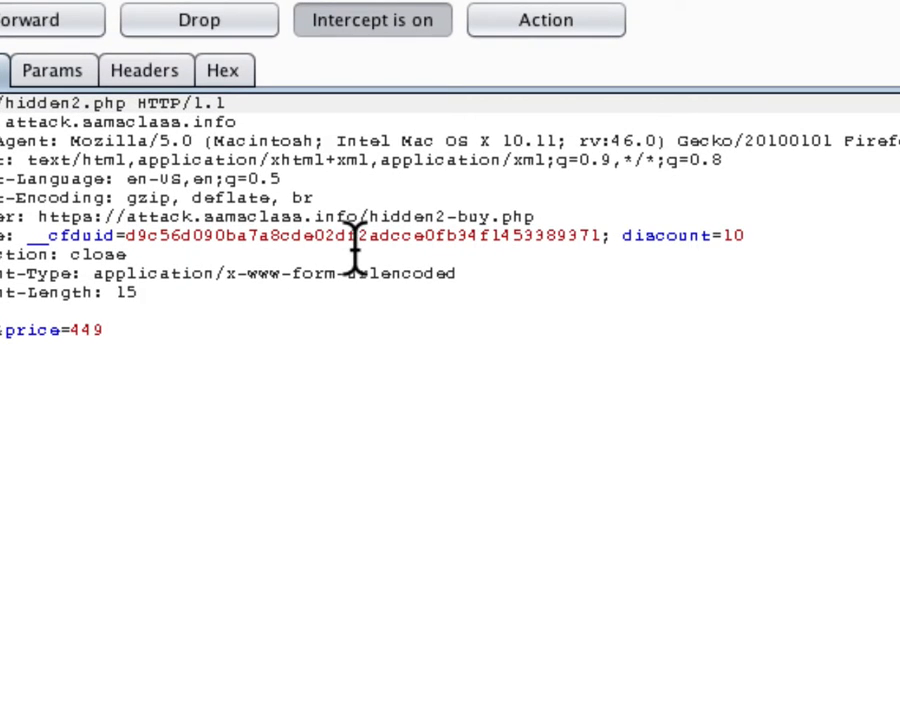
pyautogui.moveTo(745, 250)
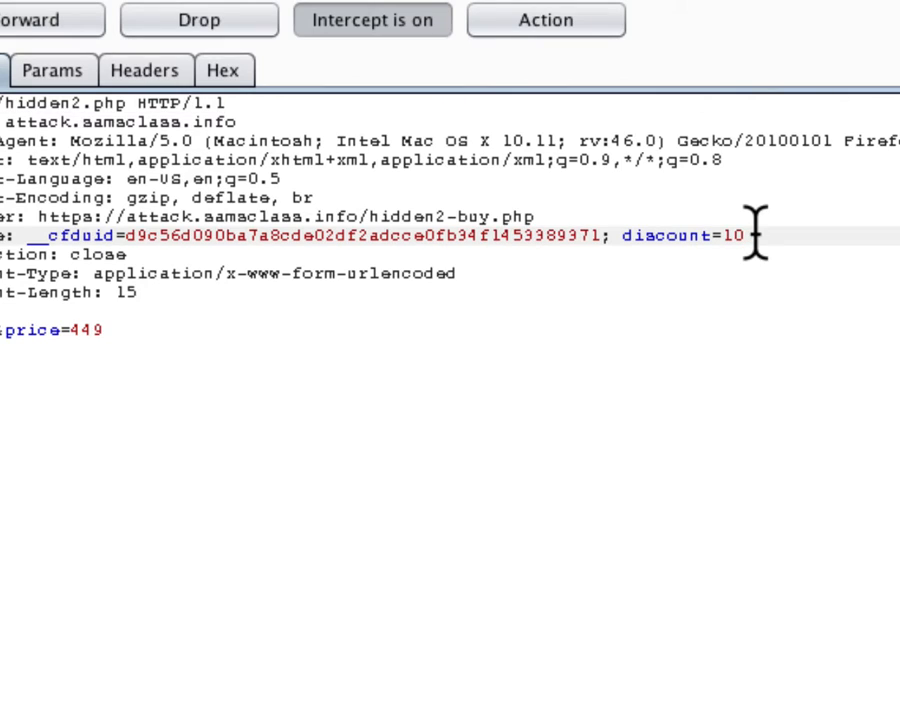
pyautogui.click(370, 154)
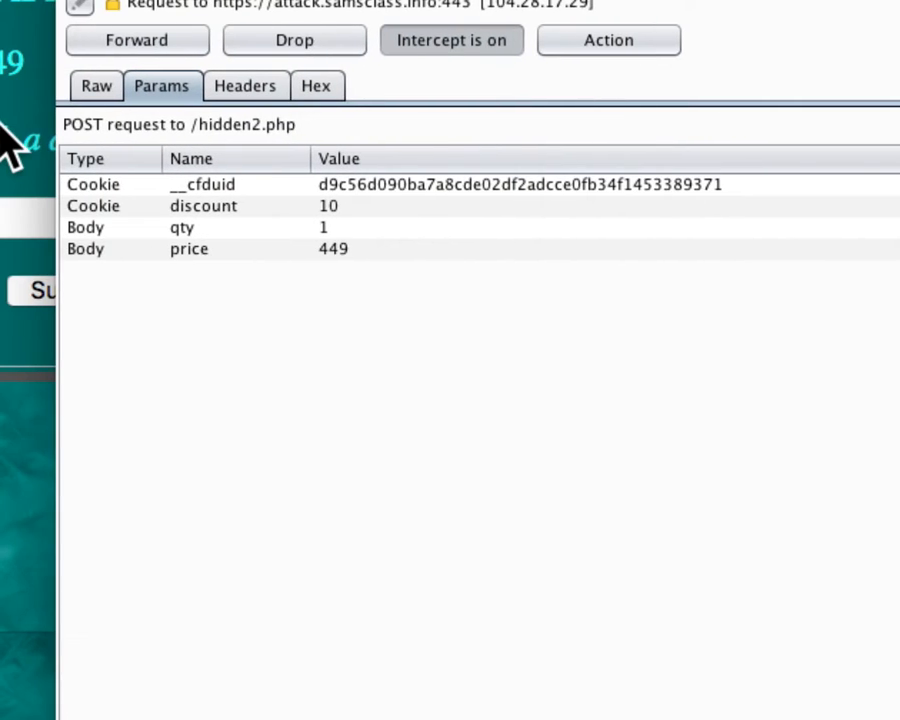
pyautogui.doubleClick(322, 205)
pyautogui.write('0')
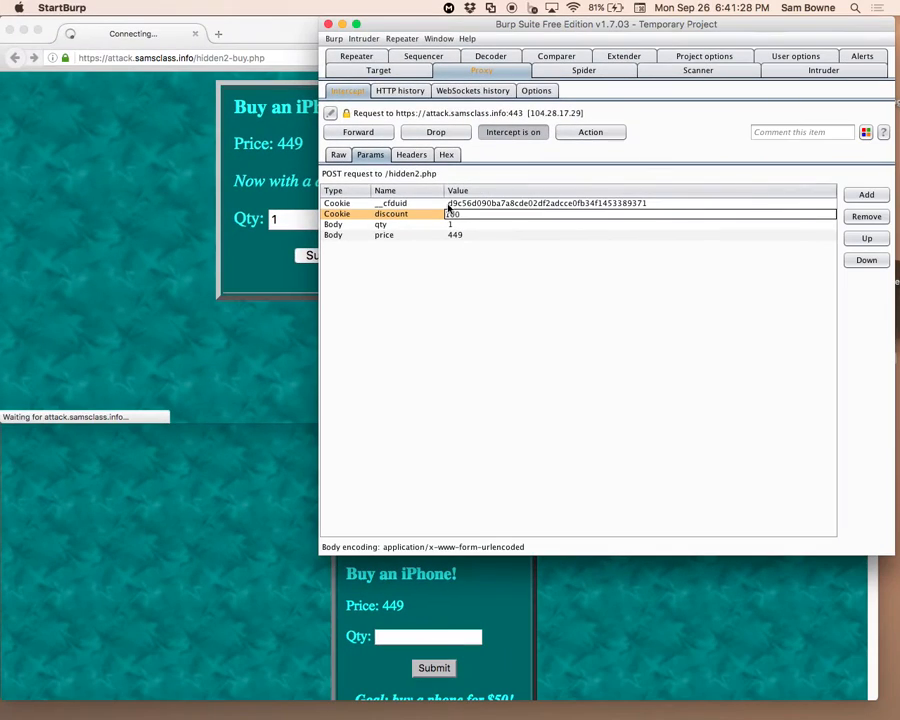
pyautogui.click(358, 131)
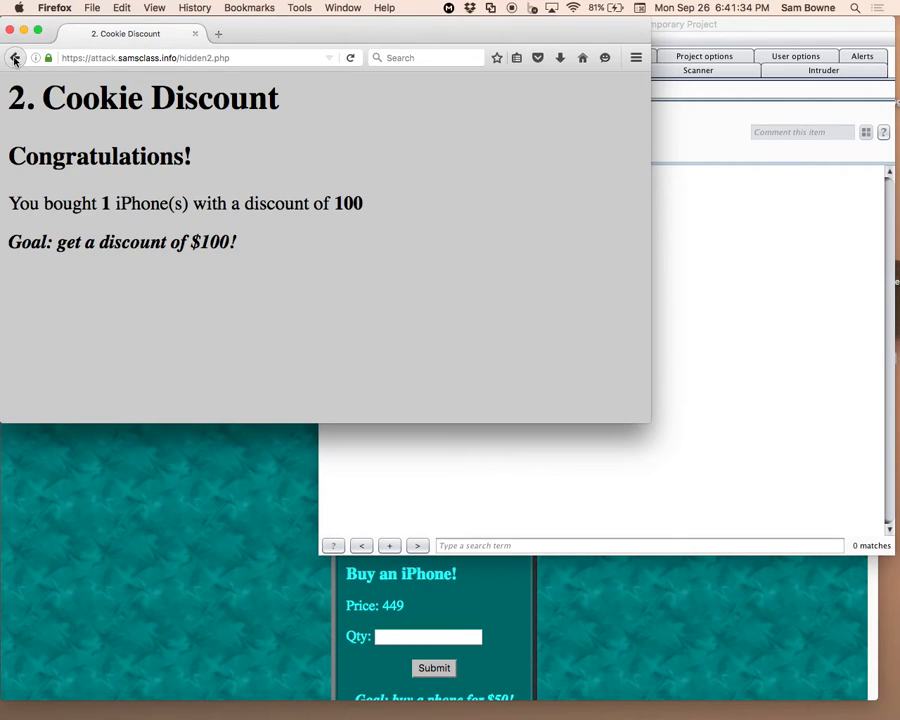
pyautogui.click(33, 57)
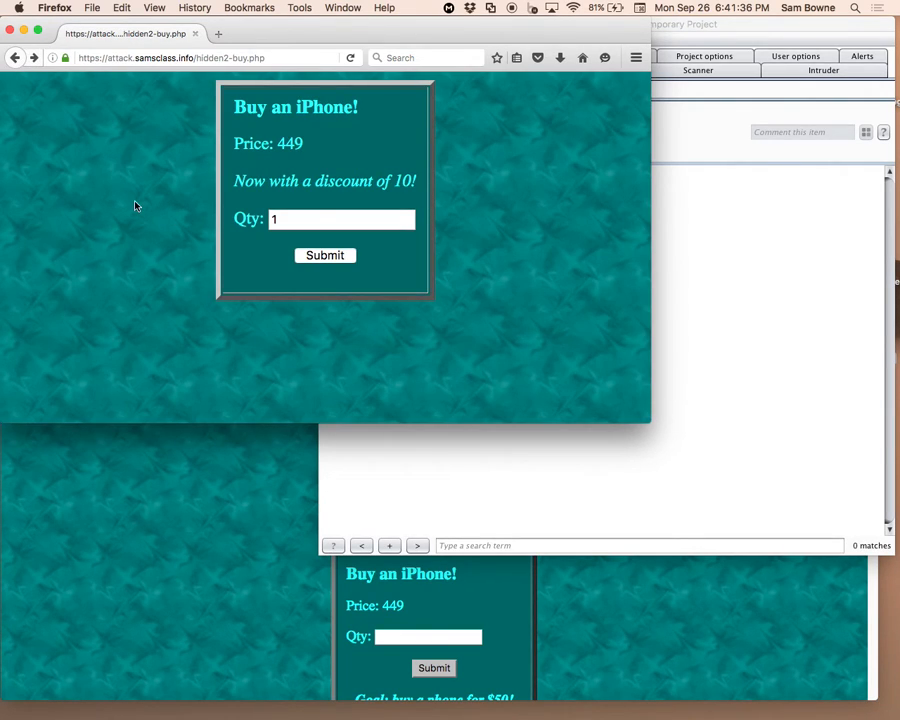
# - Buy 1 iPhone for 50 by editing the URL price parameter, then return to the list
pyautogui.click(15, 57)
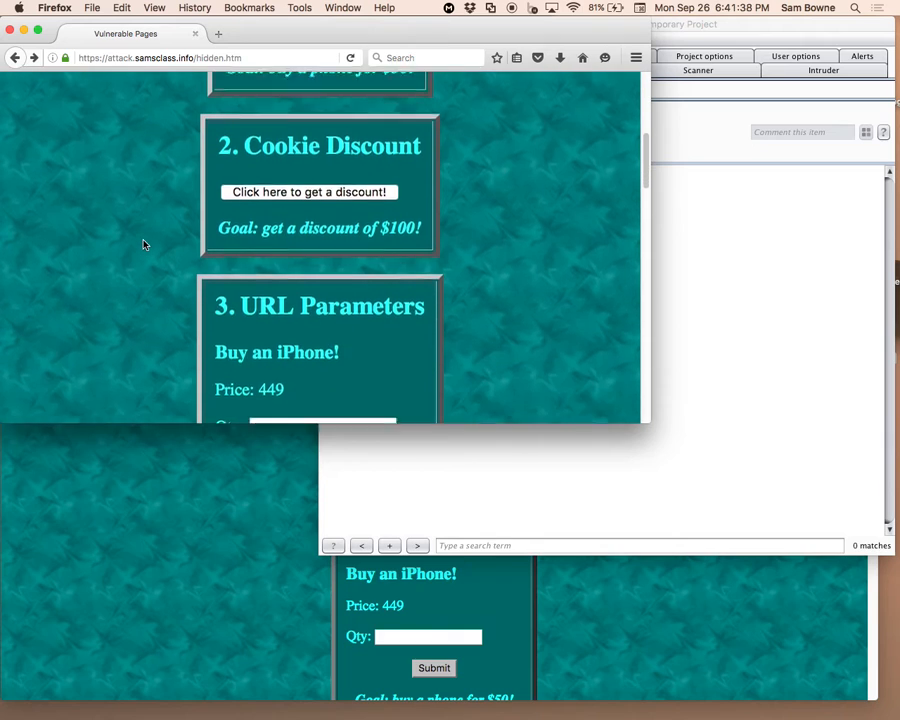
pyautogui.scroll(-3)
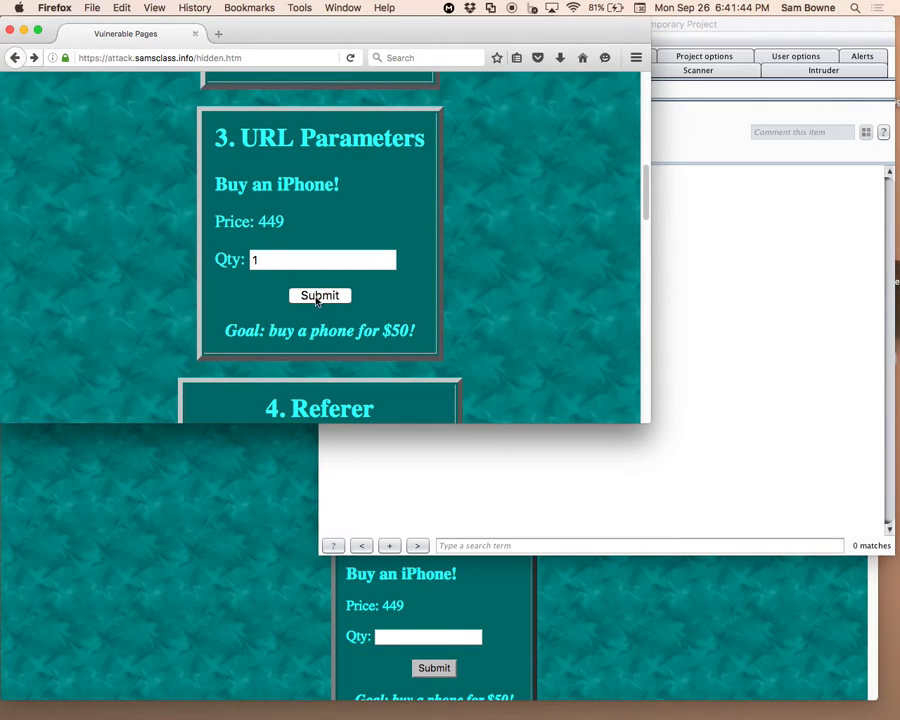
pyautogui.click(319, 295)
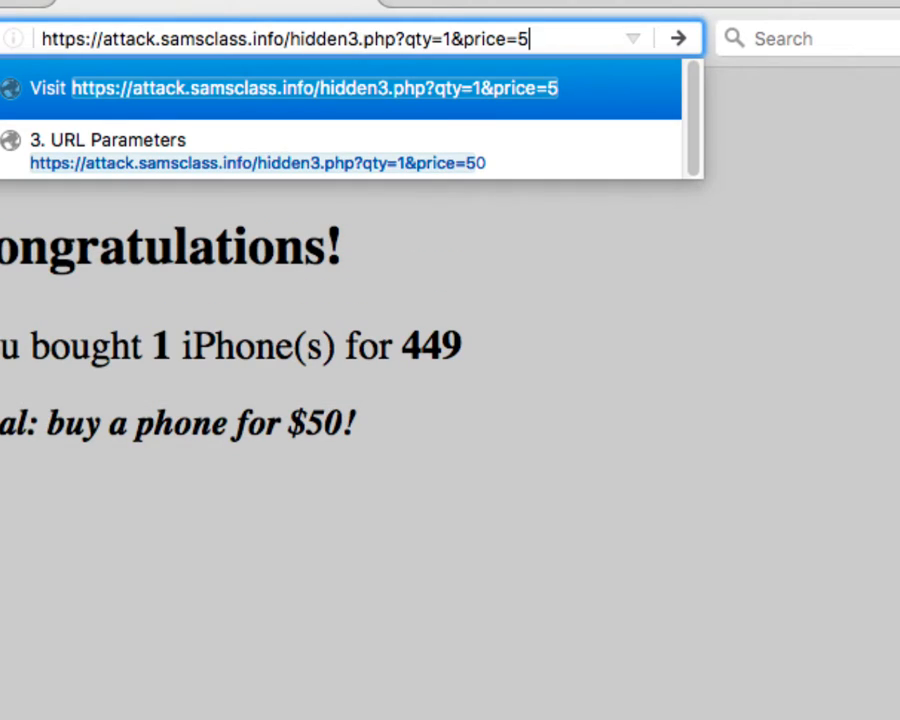
pyautogui.click(260, 151)
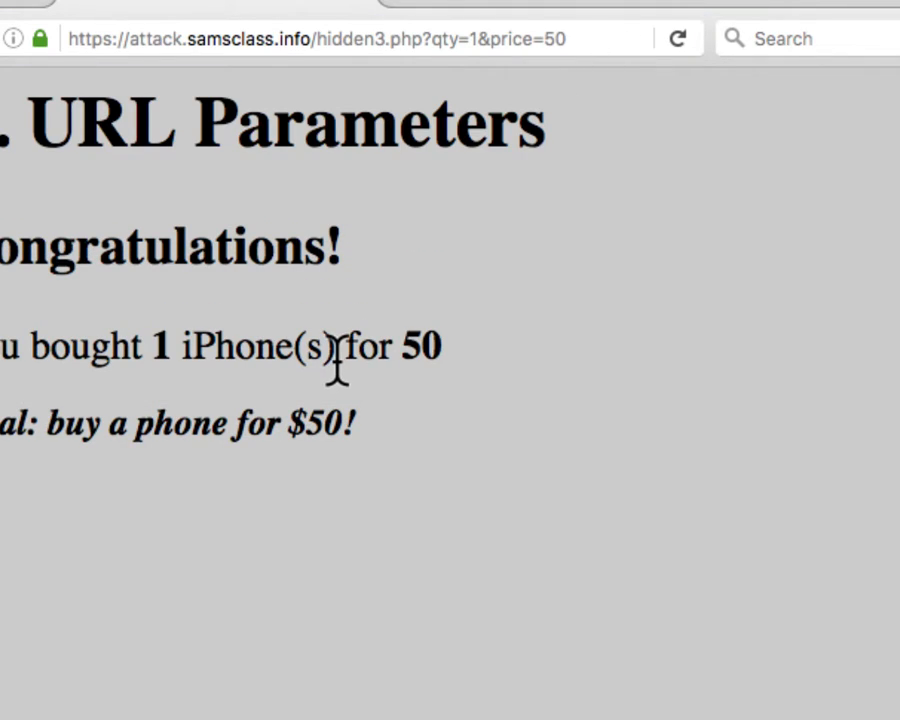
pyautogui.moveTo(263, 105)
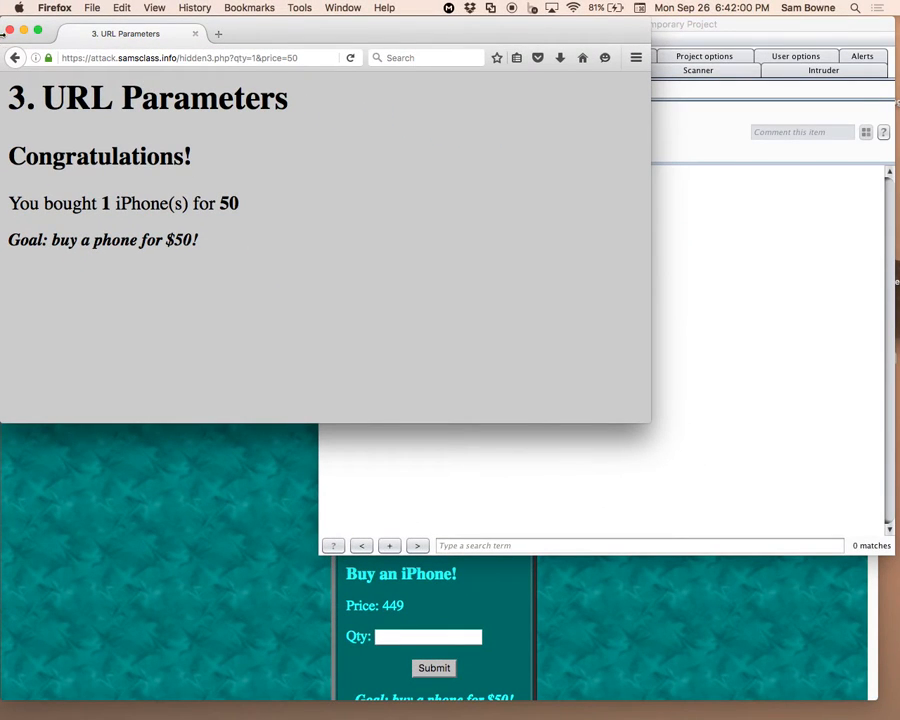
pyautogui.click(14, 57)
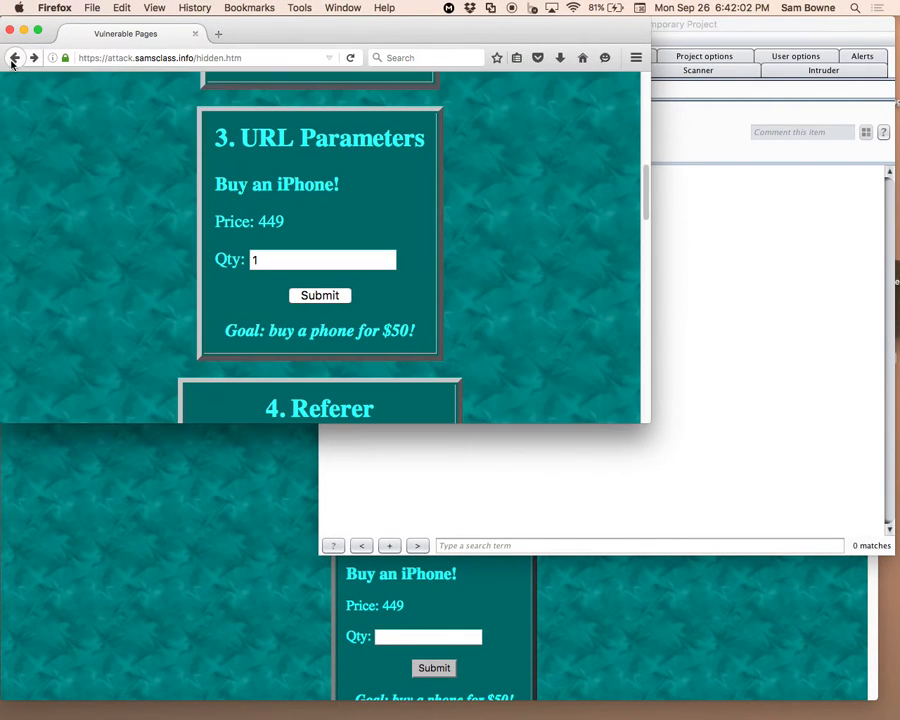
# - Submit the 4. Referer challenge purchase and get the FAIL result
pyautogui.scroll(-3)
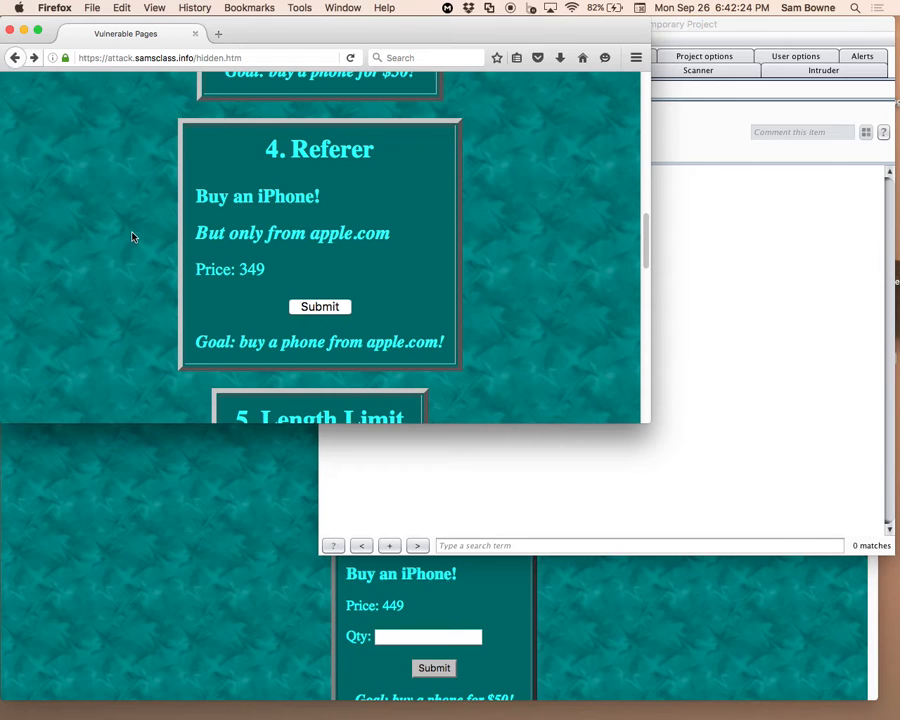
pyautogui.moveTo(366, 188)
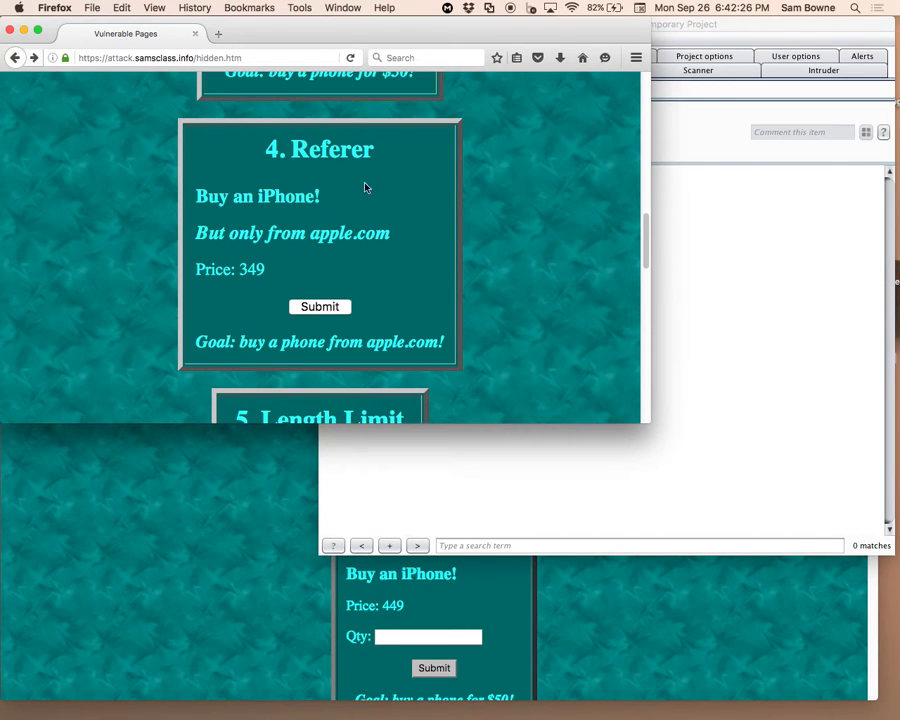
pyautogui.click(319, 306)
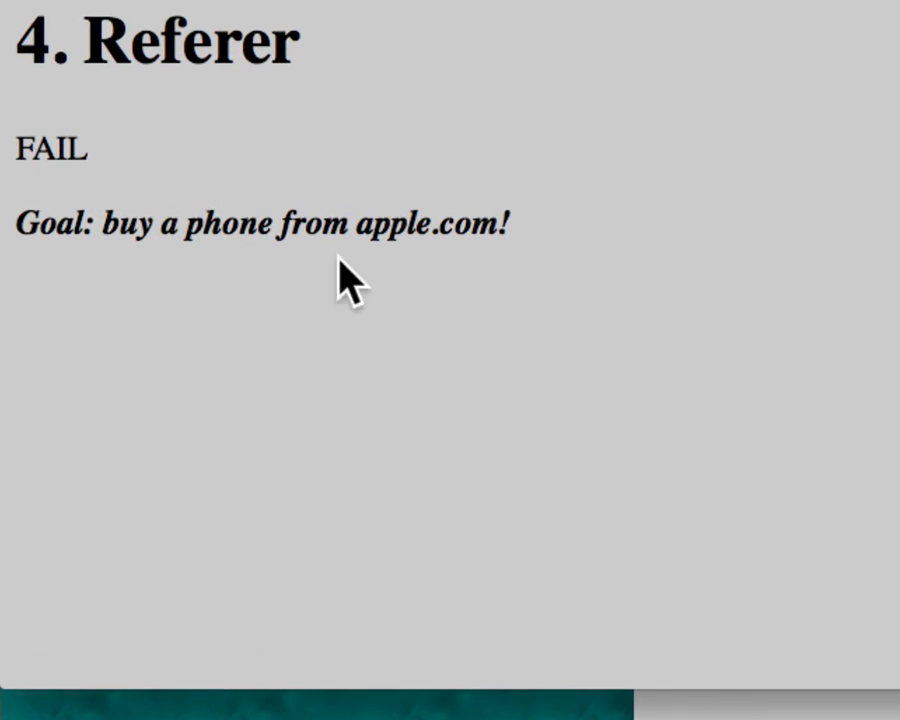
pyautogui.moveTo(528, 282)
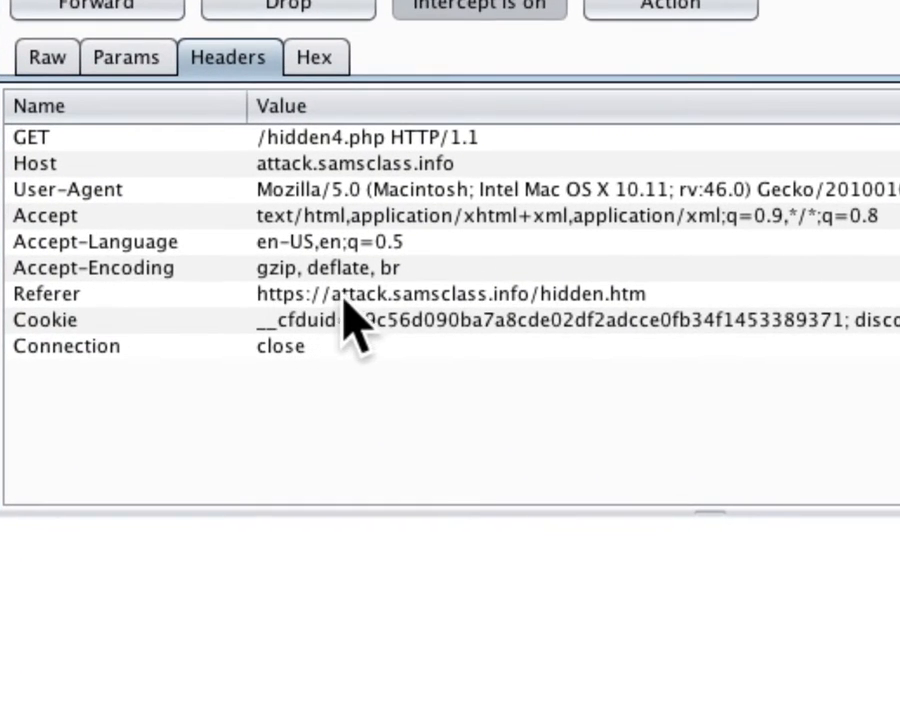
pyautogui.click(450, 293)
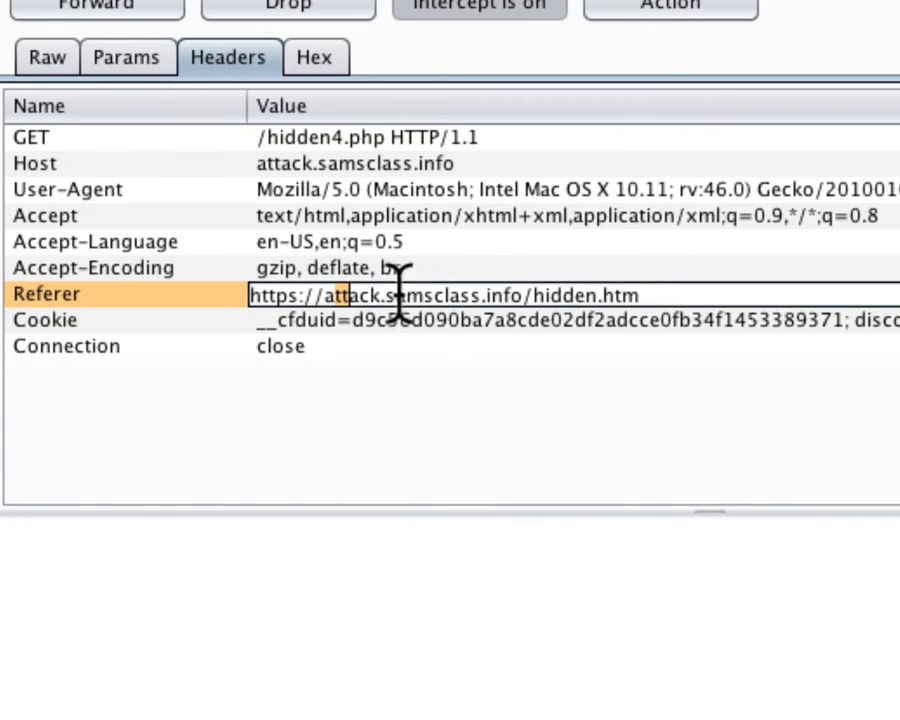
pyautogui.write('https://apple')
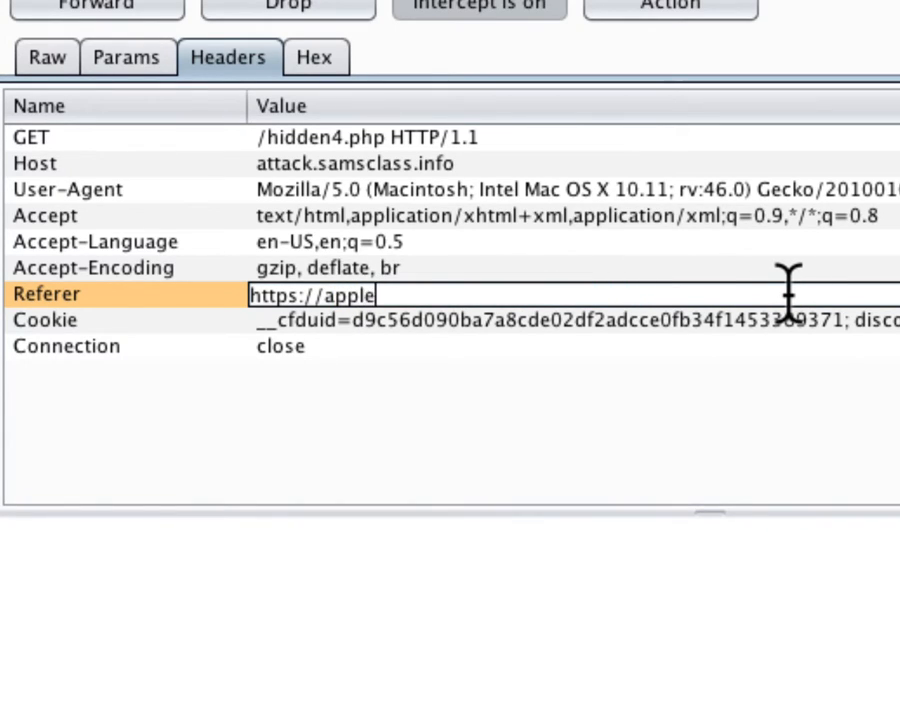
pyautogui.write('.com')
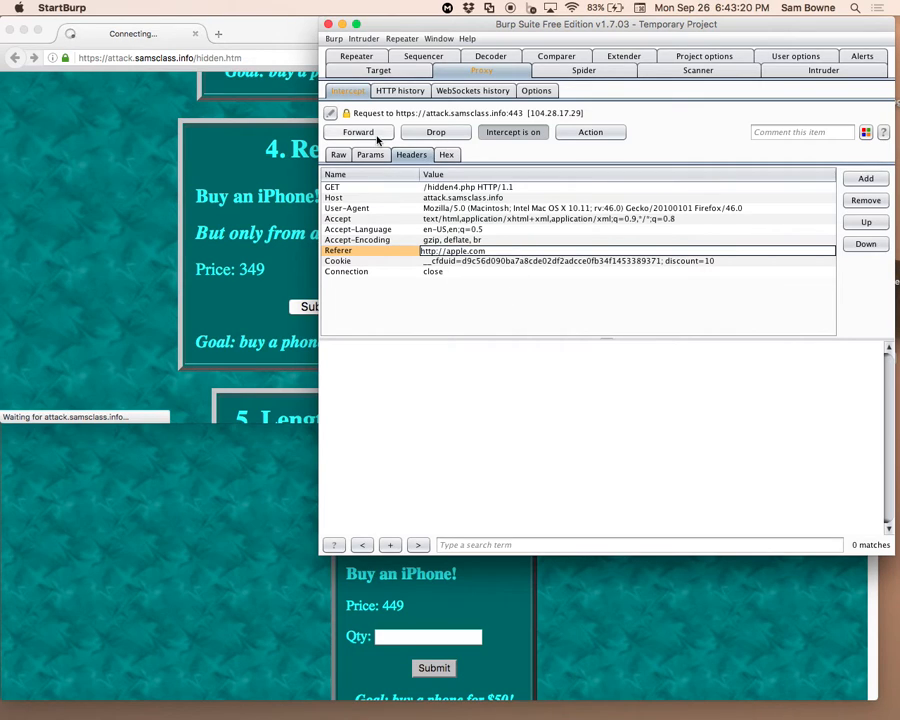
pyautogui.click(358, 131)
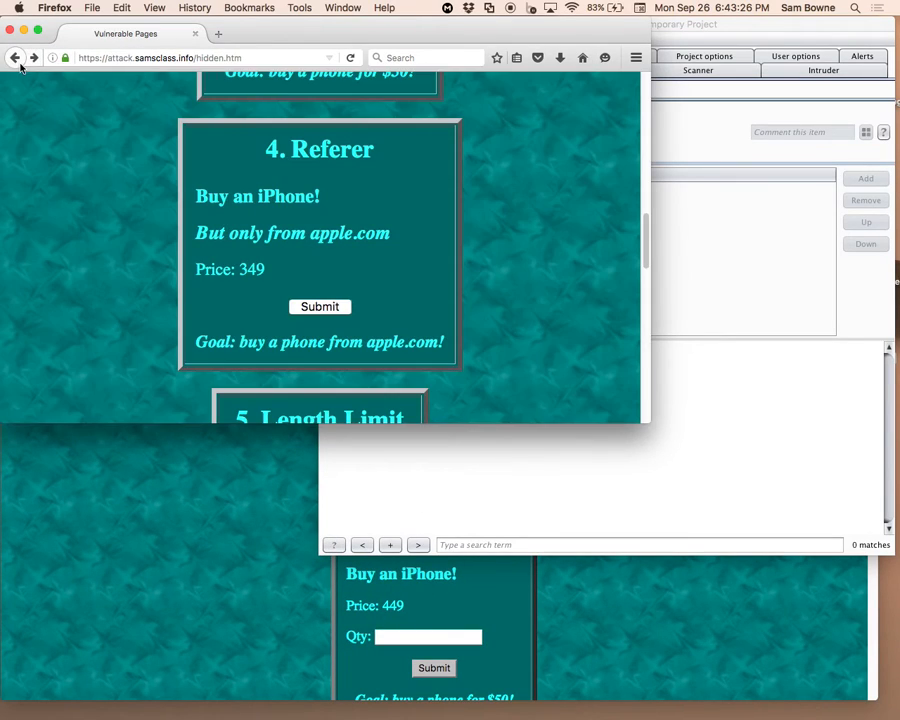
# - Enter quantity 1 for Length Limit and inspect the form markup showing maxlength 1
pyautogui.scroll(-3)
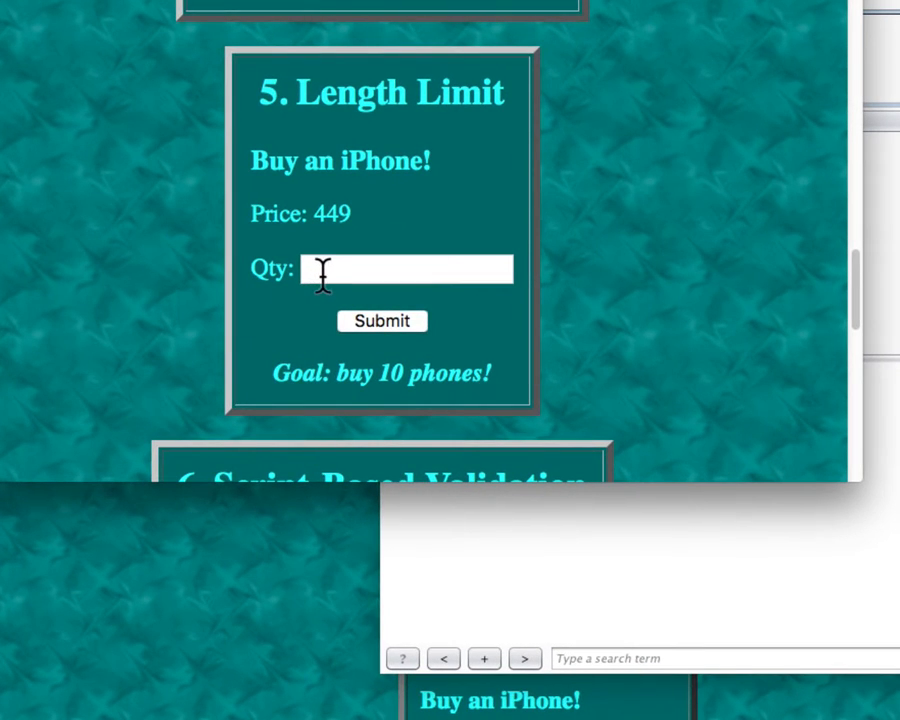
pyautogui.write('1')
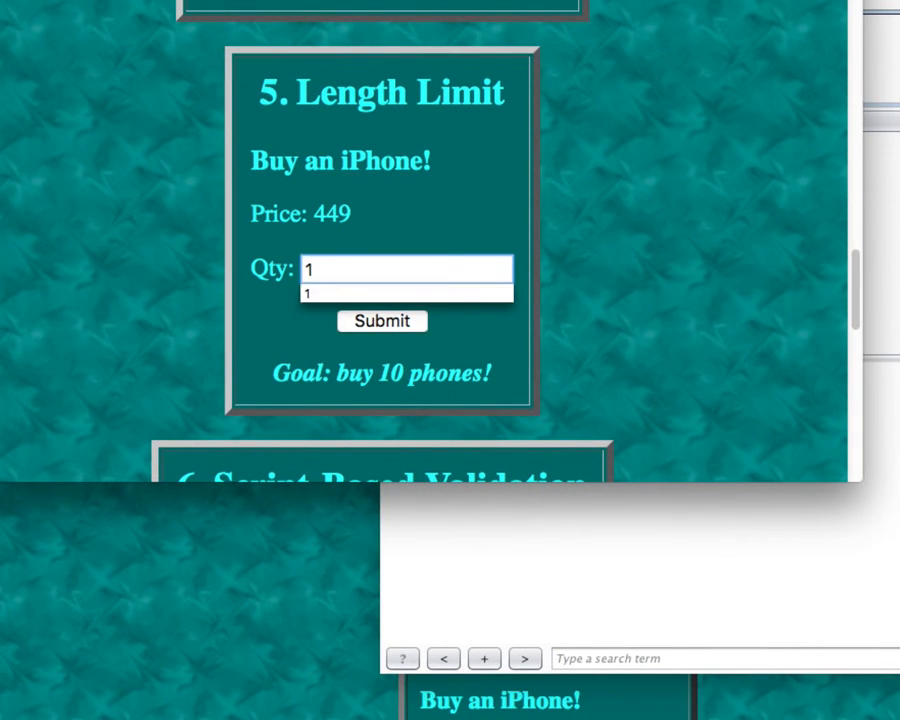
pyautogui.rightClick(350, 220)
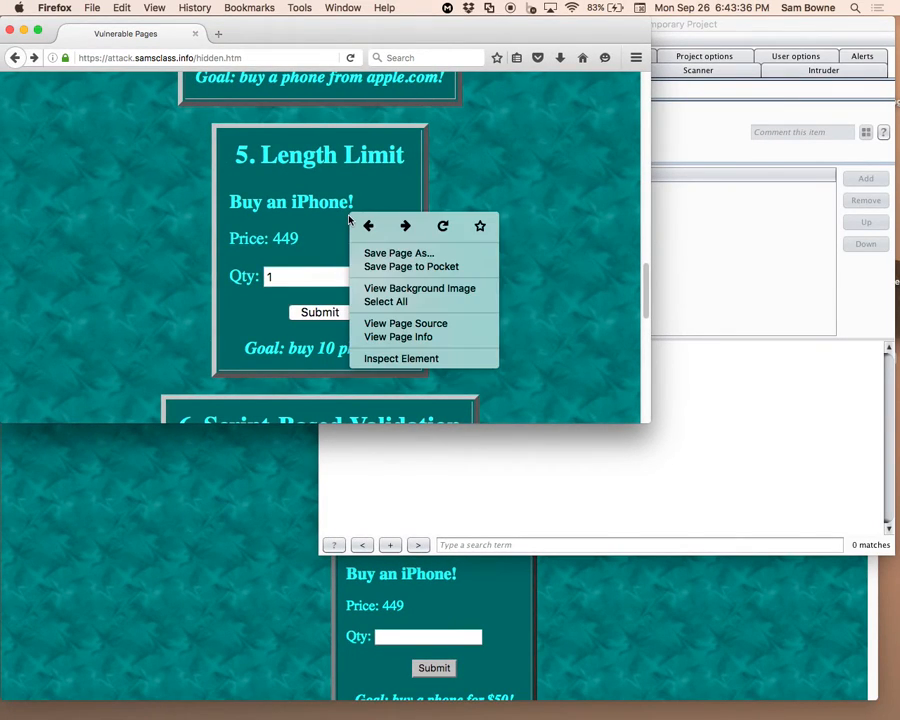
pyautogui.click(235, 195)
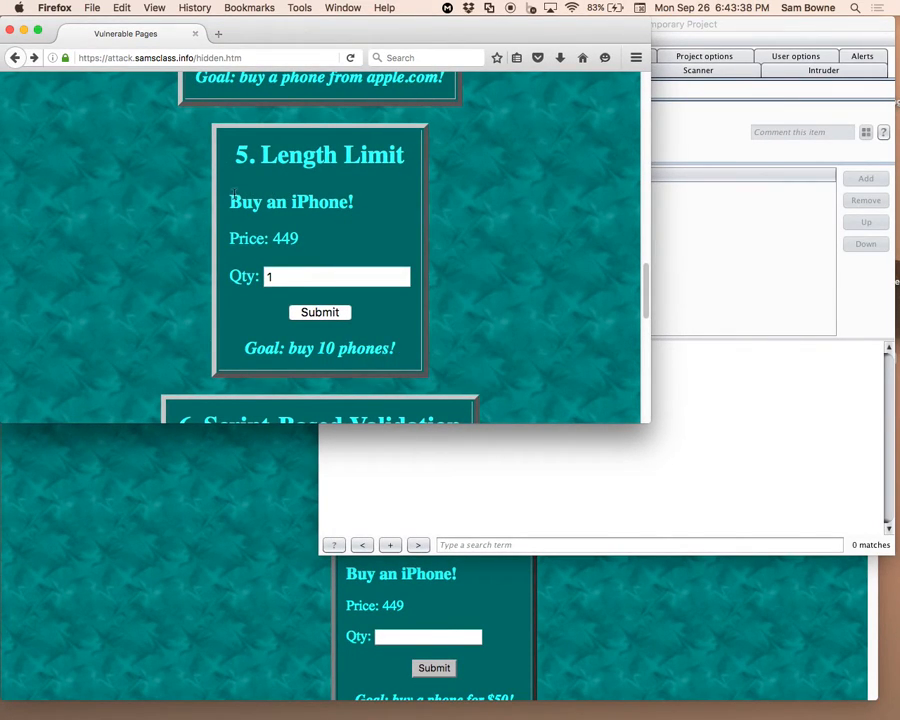
pyautogui.rightClick(347, 350)
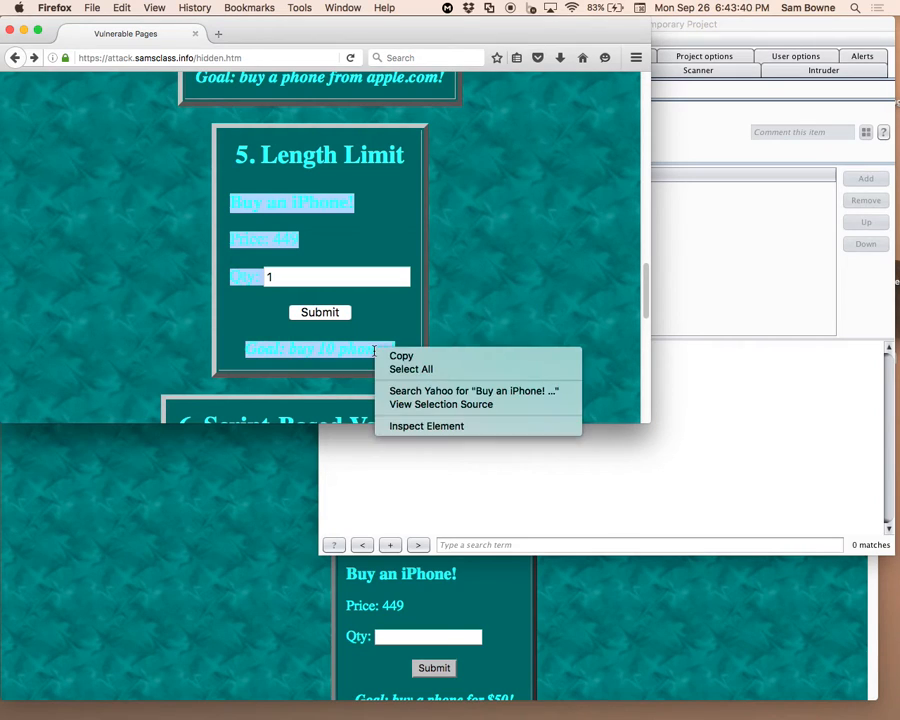
pyautogui.click(426, 426)
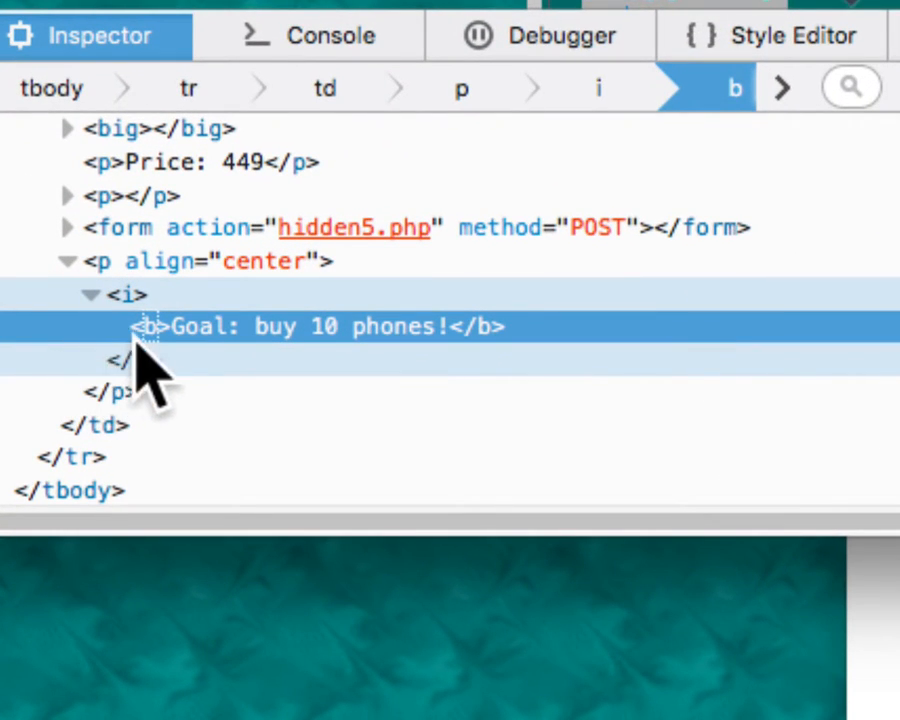
pyautogui.click(124, 294)
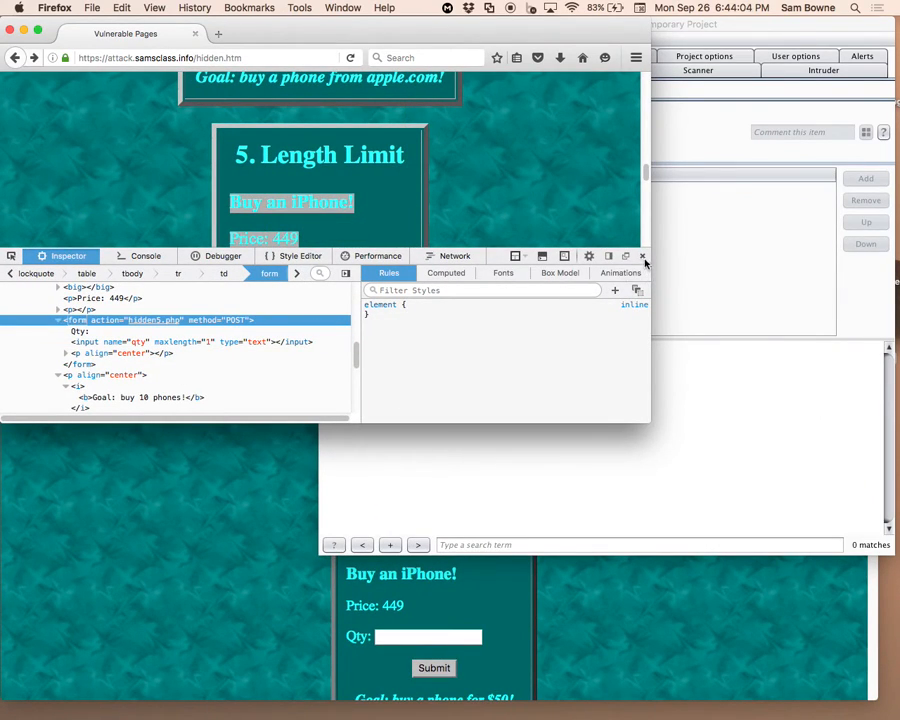
pyautogui.click(643, 256)
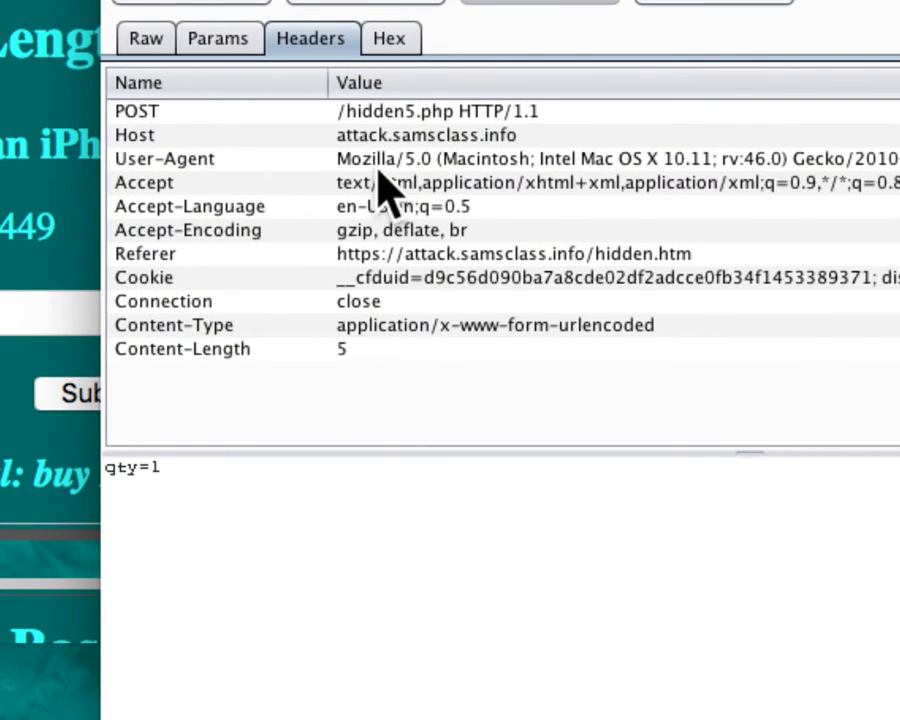
# - Forward the hidden5.php order with qty raised to 6, then turn interception off
pyautogui.click(219, 38)
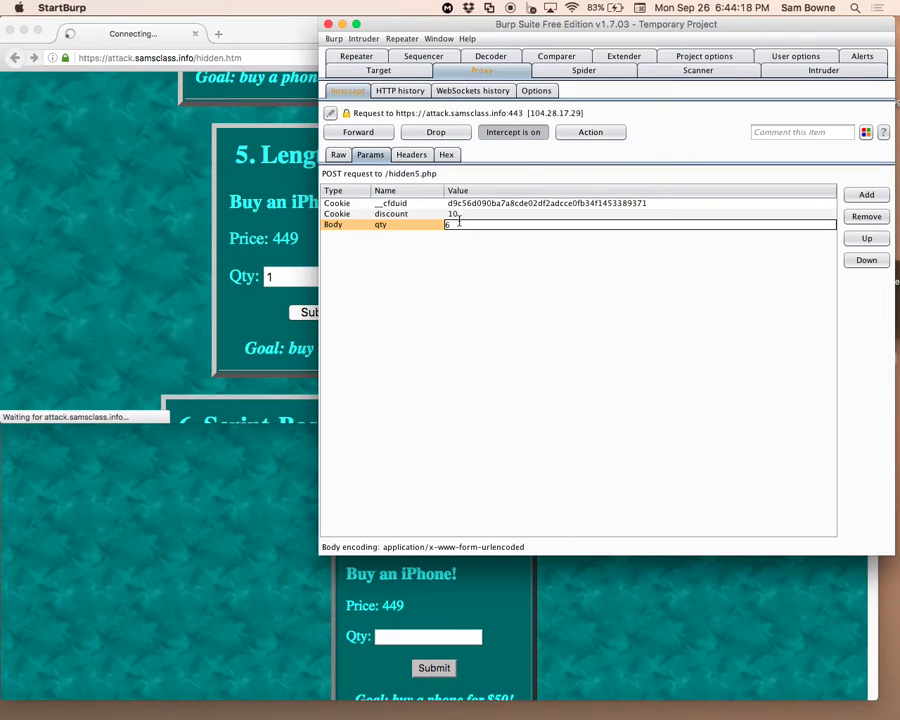
pyautogui.click(357, 132)
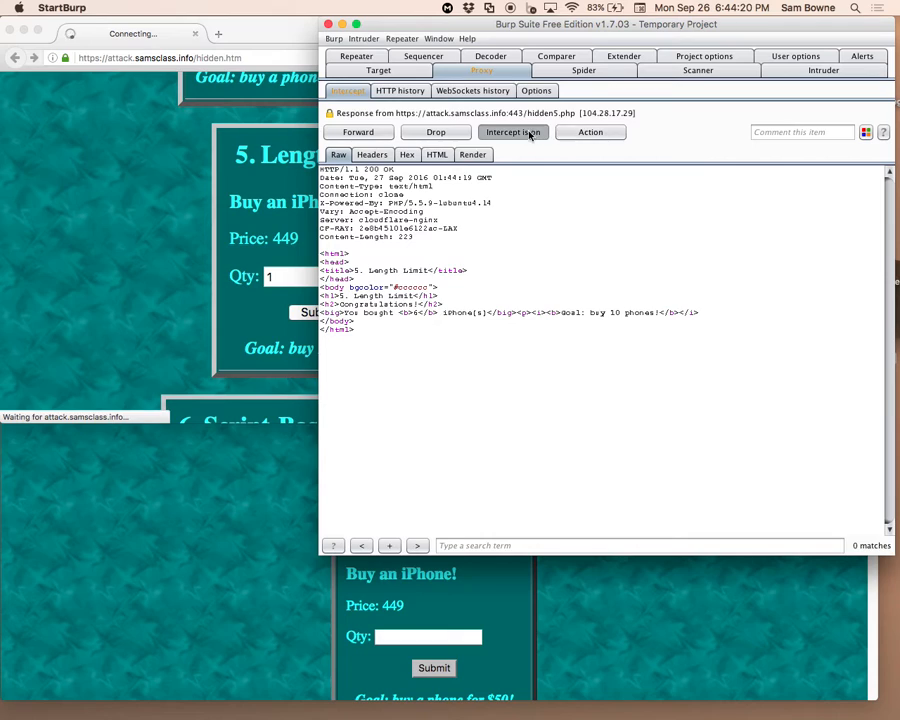
pyautogui.click(513, 131)
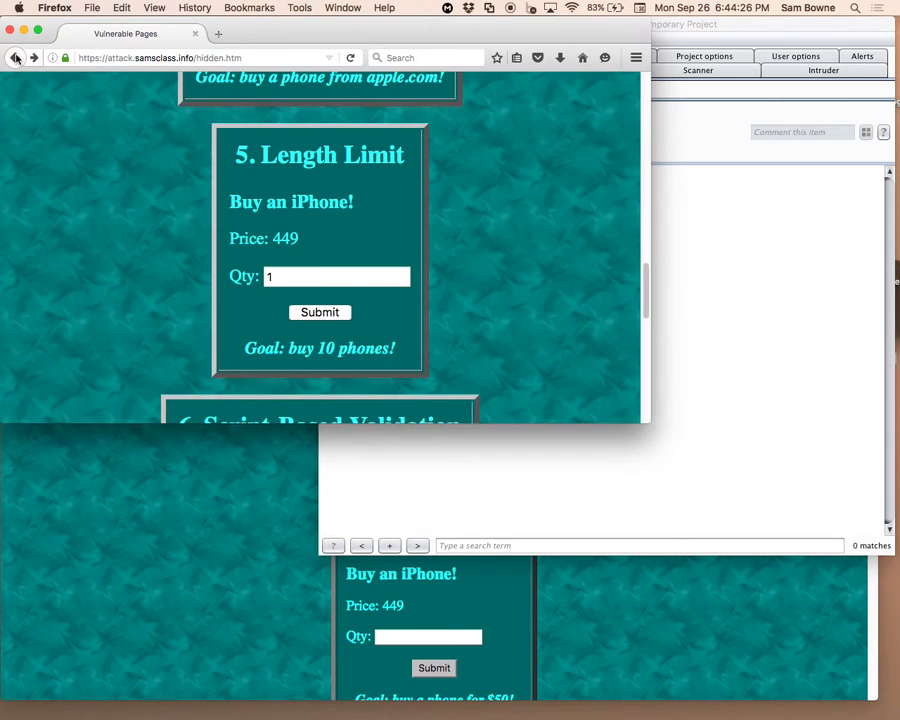
# - View the Vulnerable Pages source from the right-click menu
pyautogui.scroll(-3)
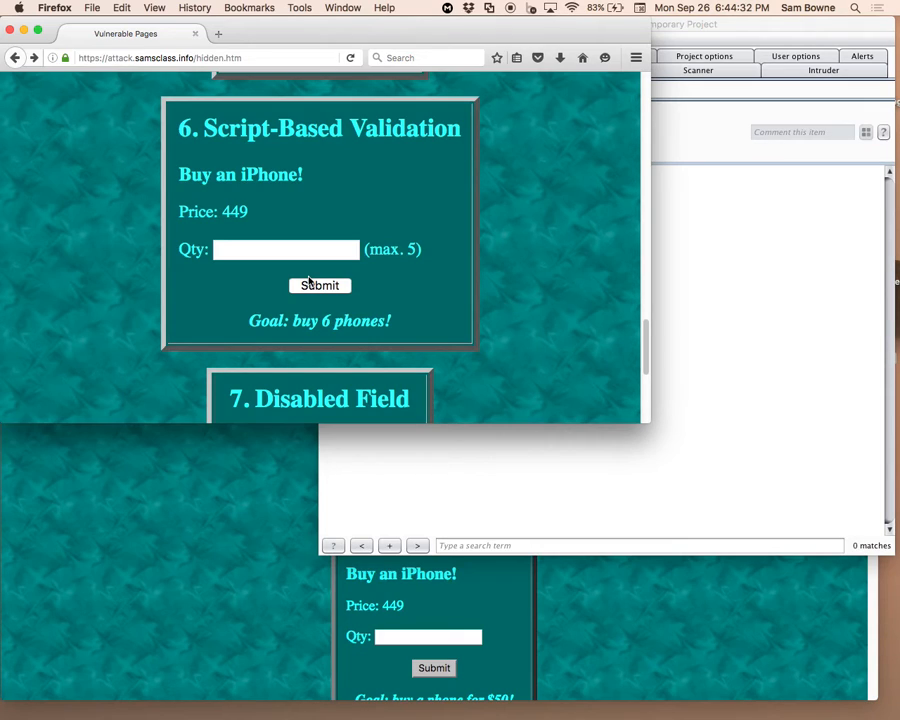
pyautogui.moveTo(374, 195)
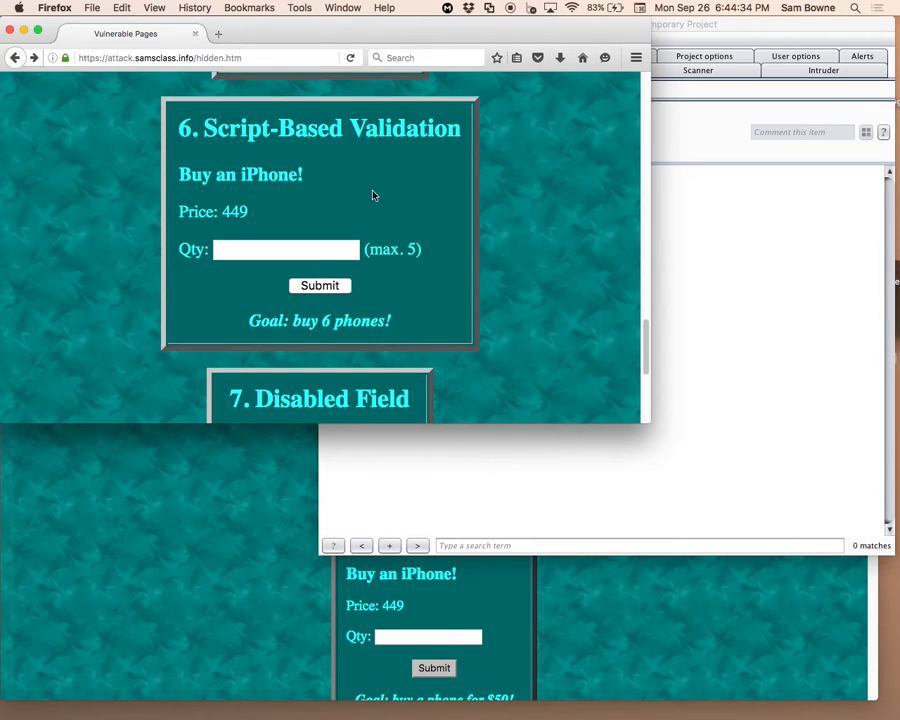
pyautogui.moveTo(352, 196)
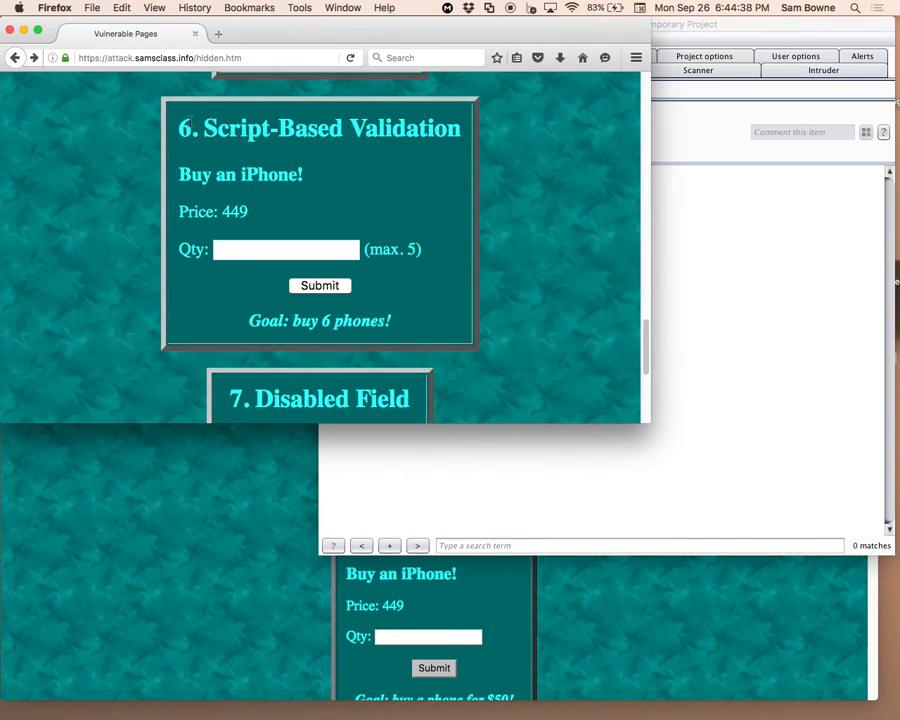
pyautogui.scroll(3)
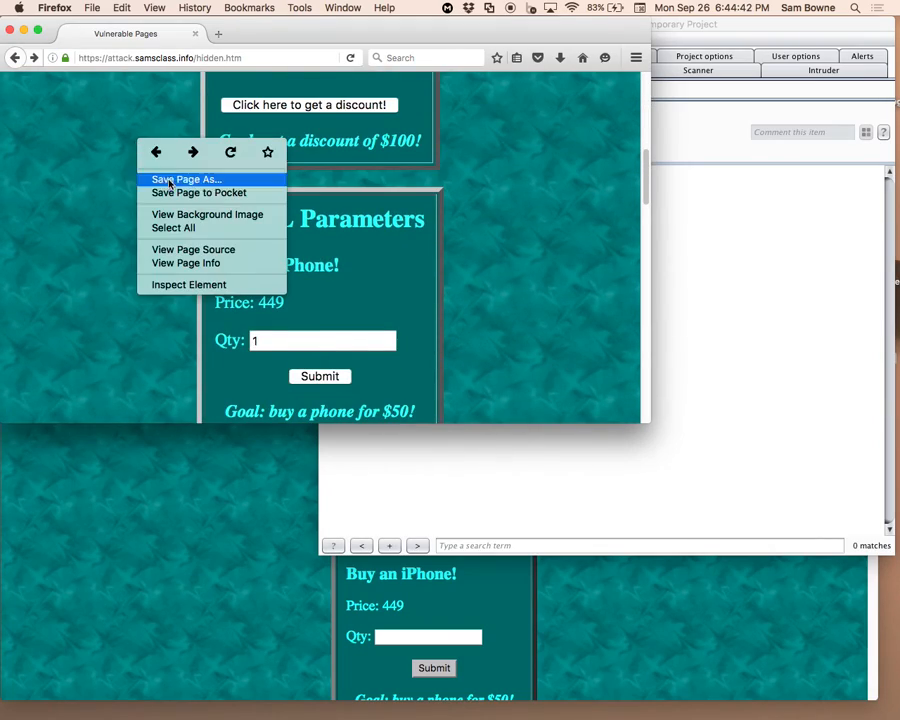
pyautogui.click(193, 249)
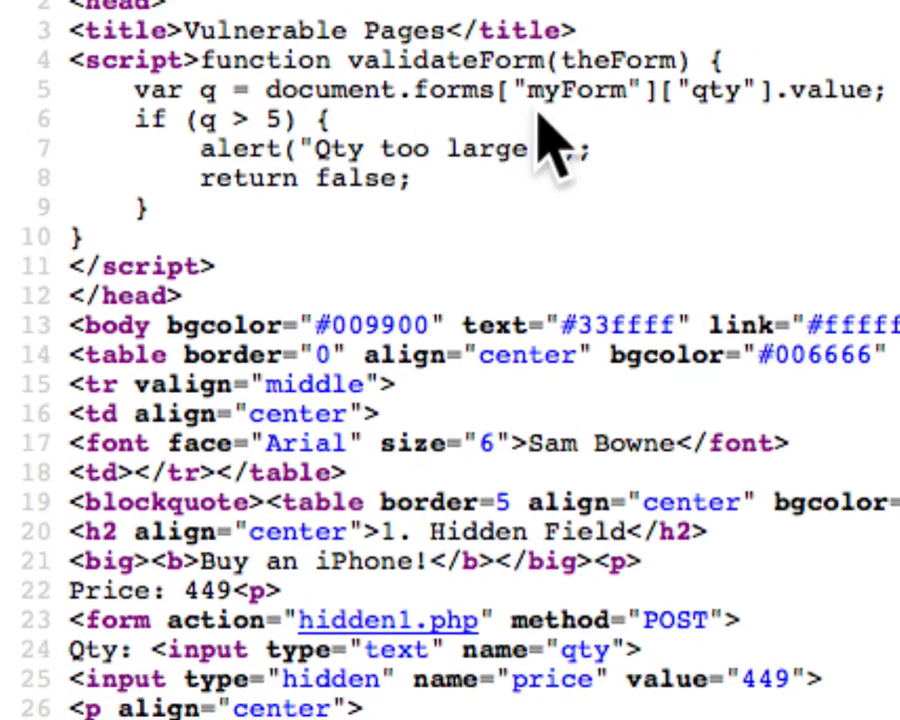
pyautogui.scroll(-3)
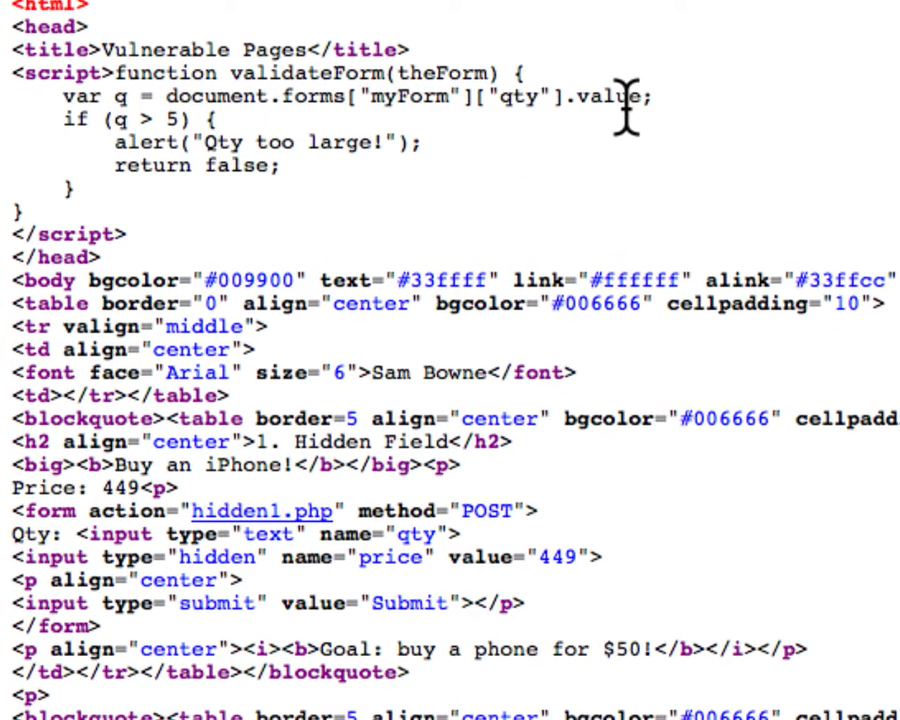
pyautogui.moveTo(295, 200)
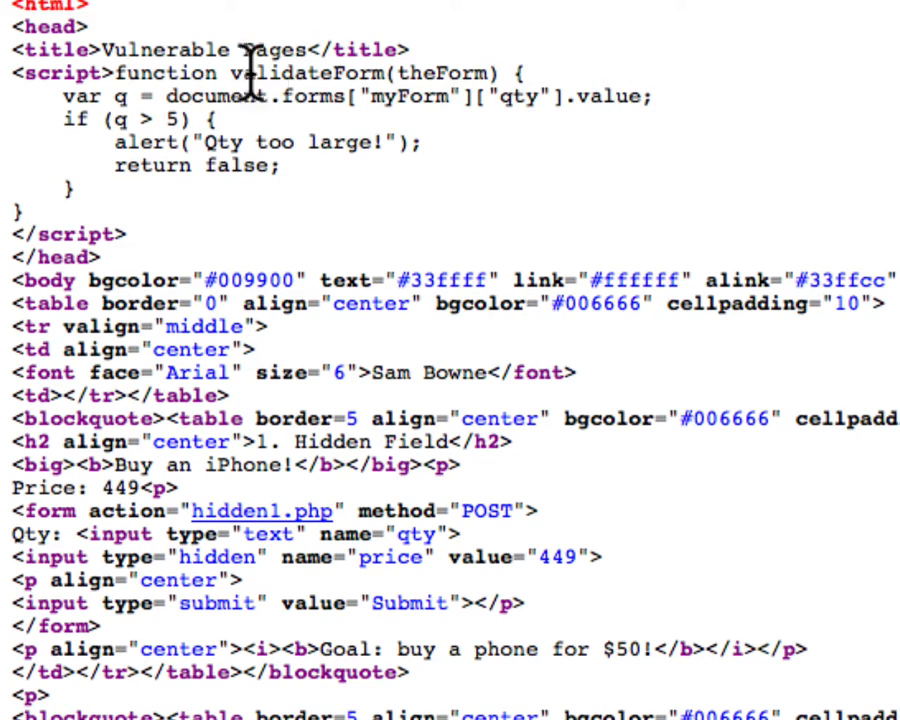
pyautogui.scroll(-3)
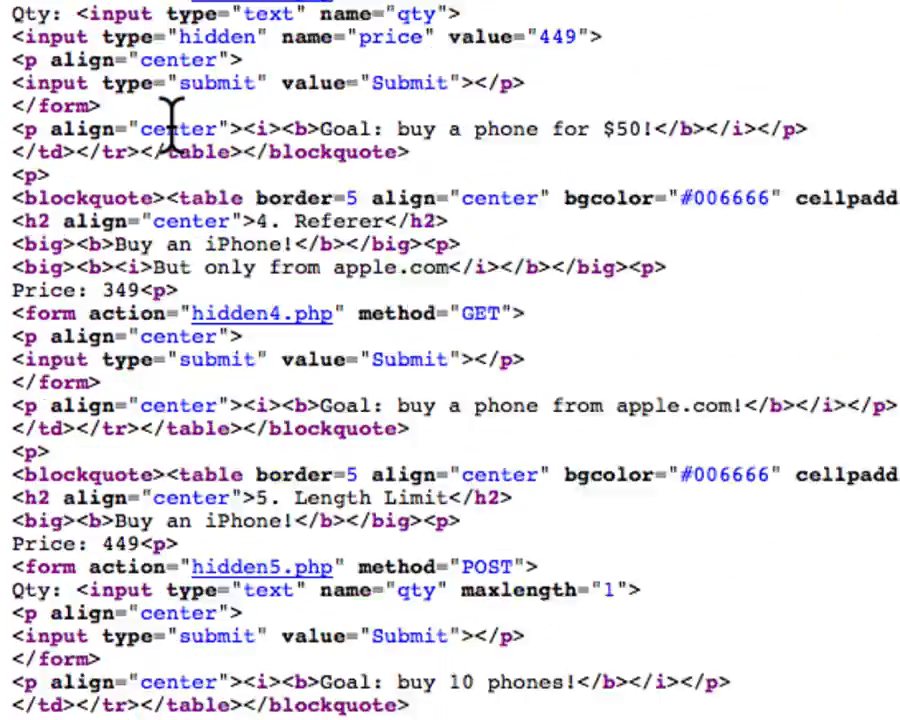
pyautogui.scroll(-3)
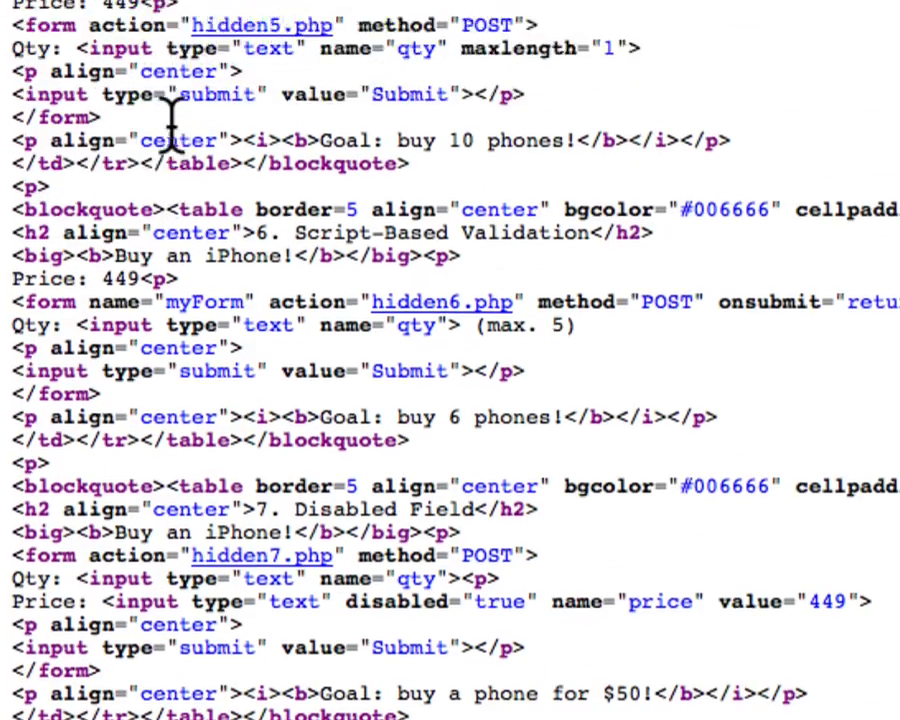
pyautogui.scroll(3)
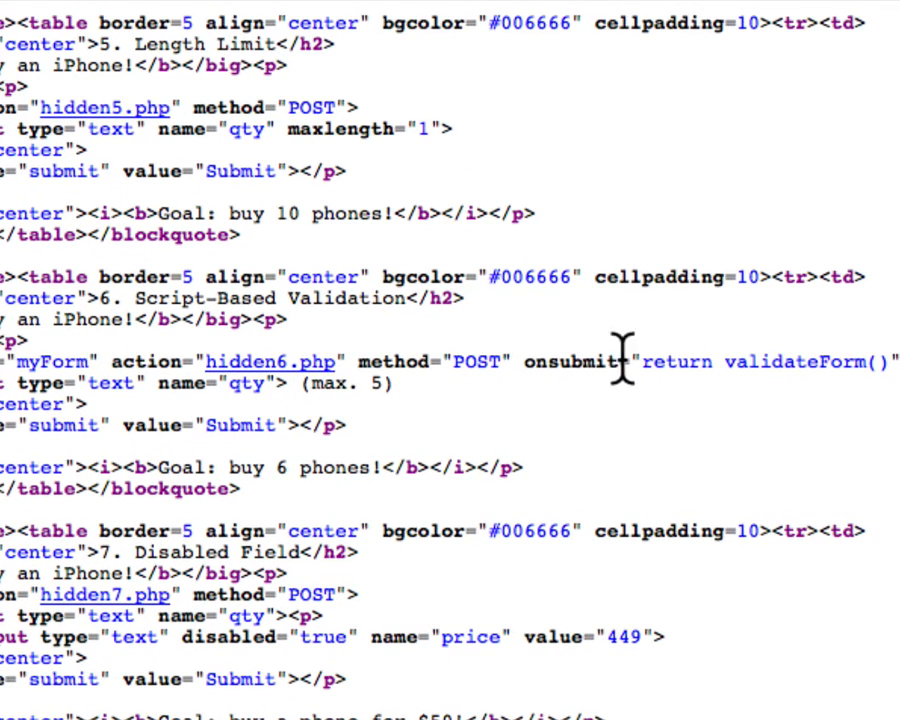
pyautogui.moveTo(870, 375)
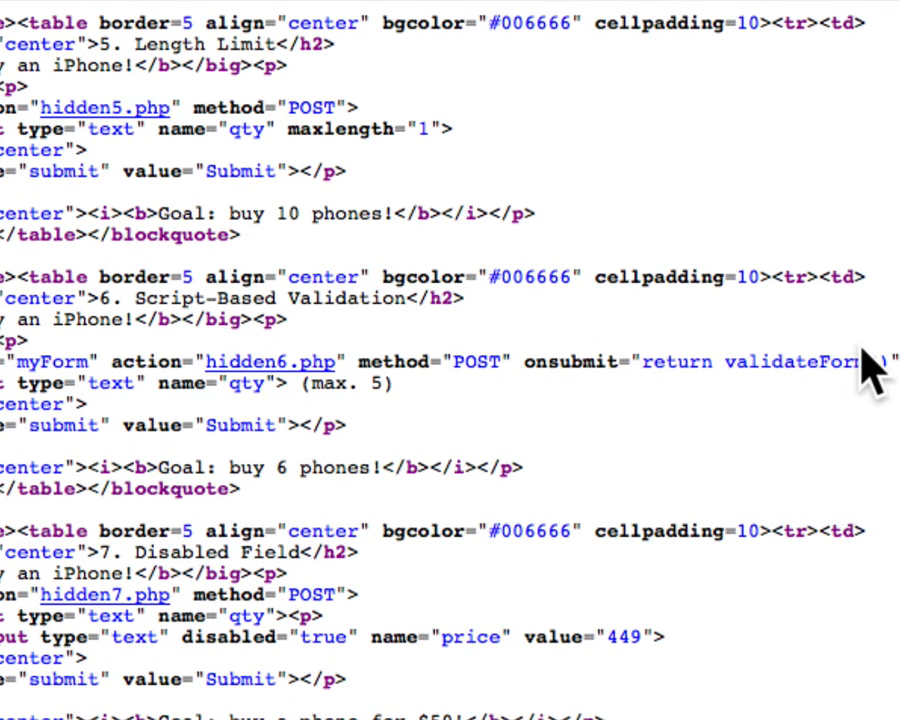
pyautogui.moveTo(355, 375)
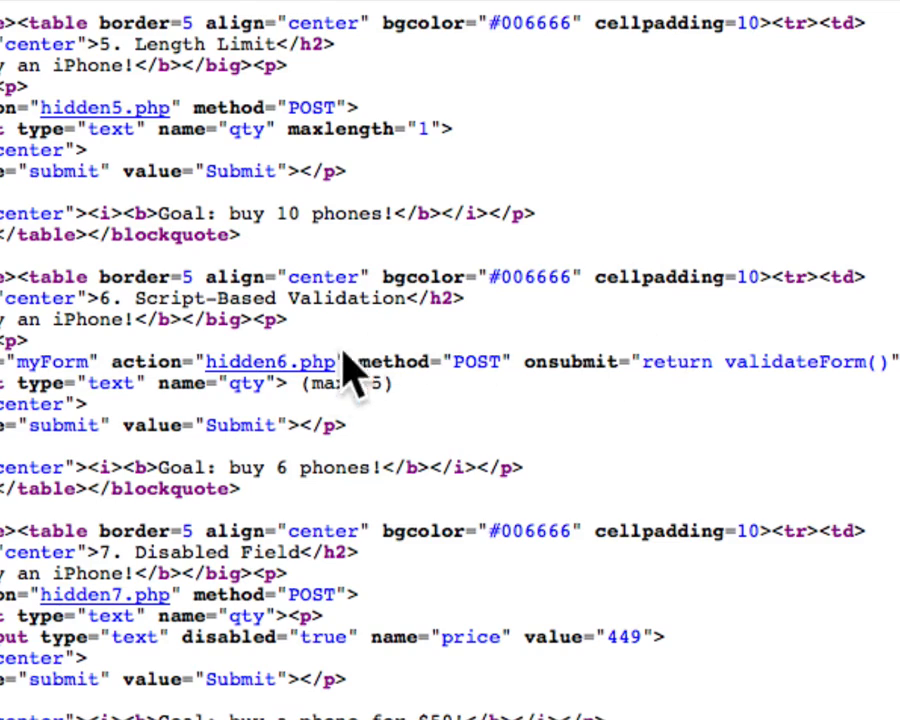
pyautogui.moveTo(785, 362)
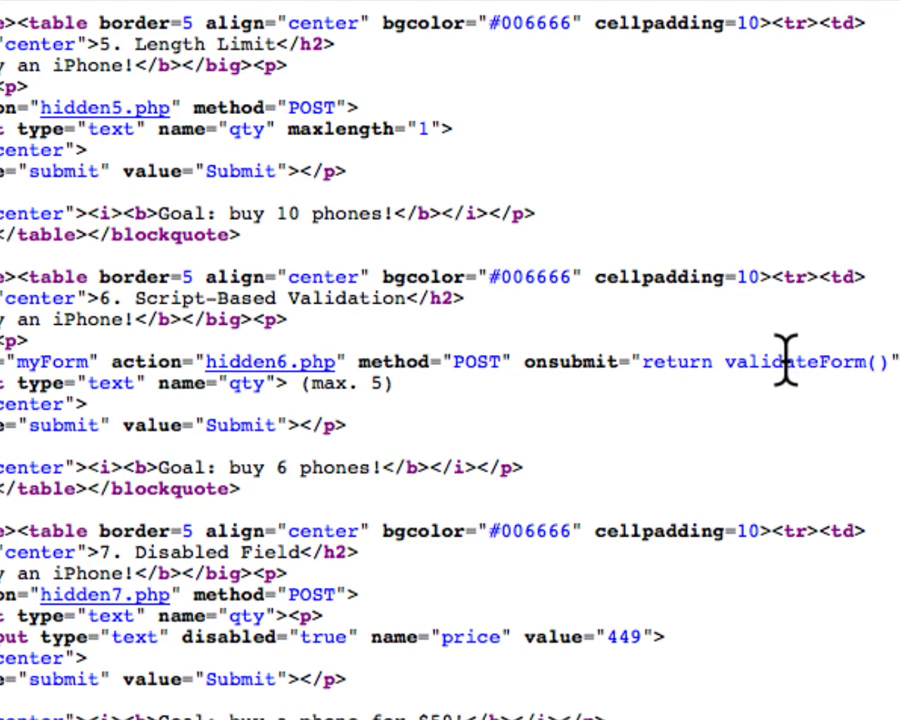
pyautogui.moveTo(175, 388)
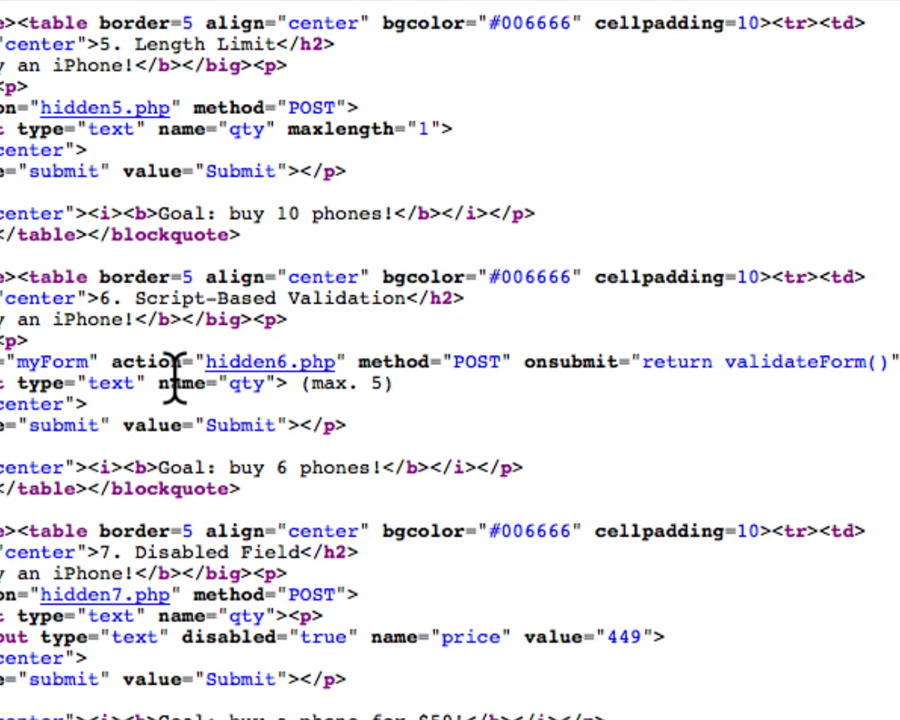
pyautogui.moveTo(765, 420)
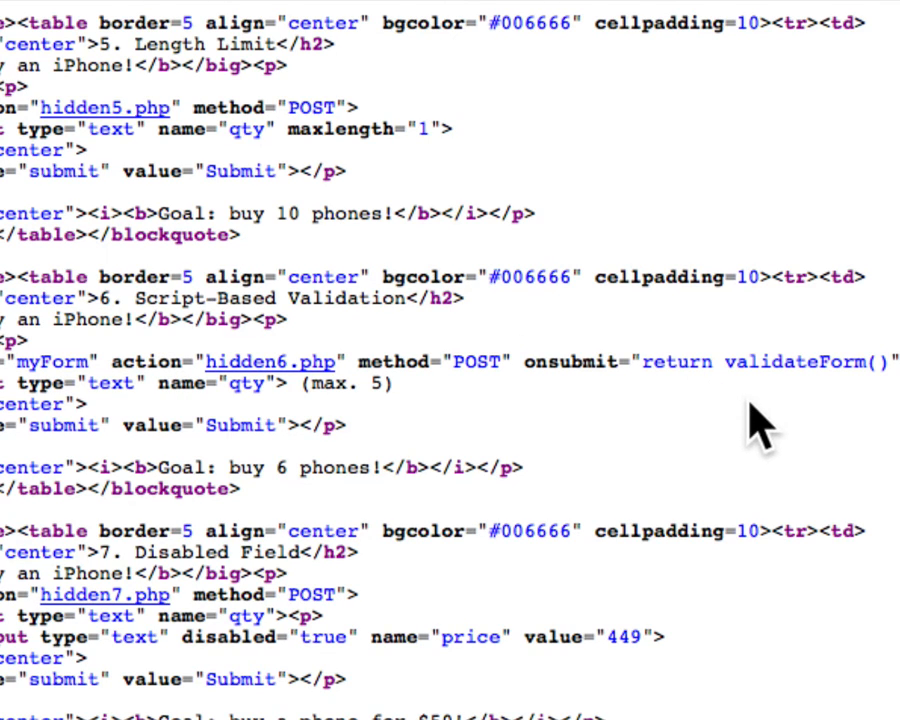
pyautogui.scroll(3)
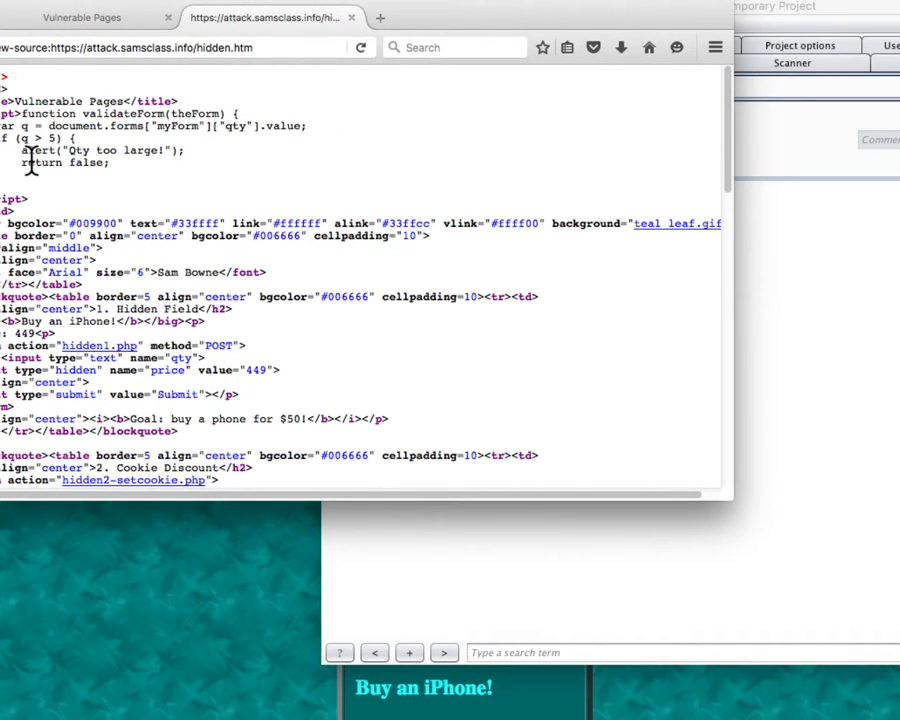
# - Submit Script-Based Validation with quantity 10 and dismiss the 'Qty too large!' alert
pyautogui.click(120, 33)
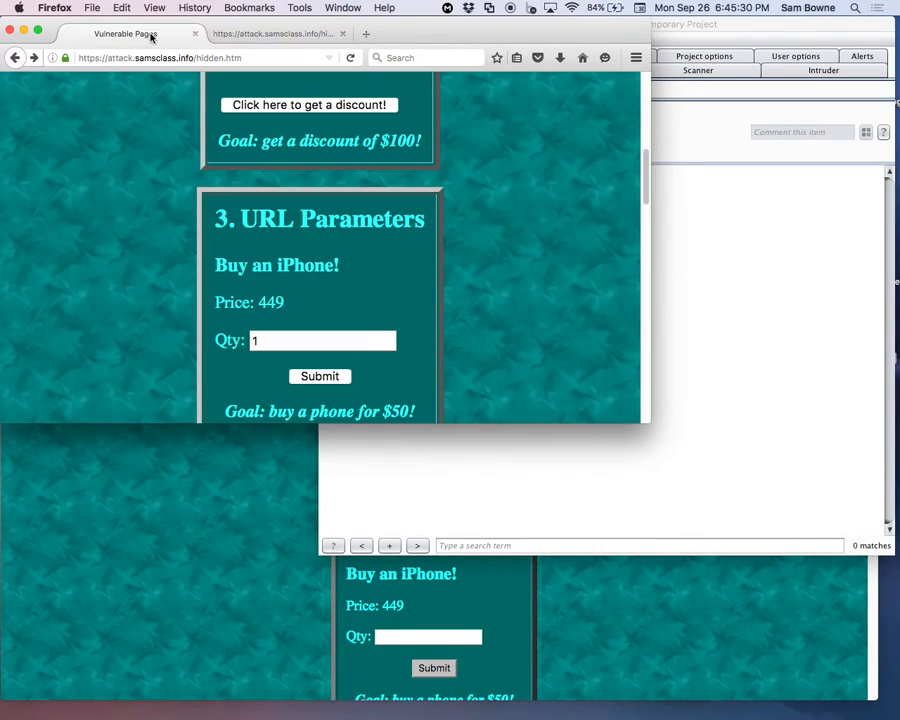
pyautogui.scroll(-3)
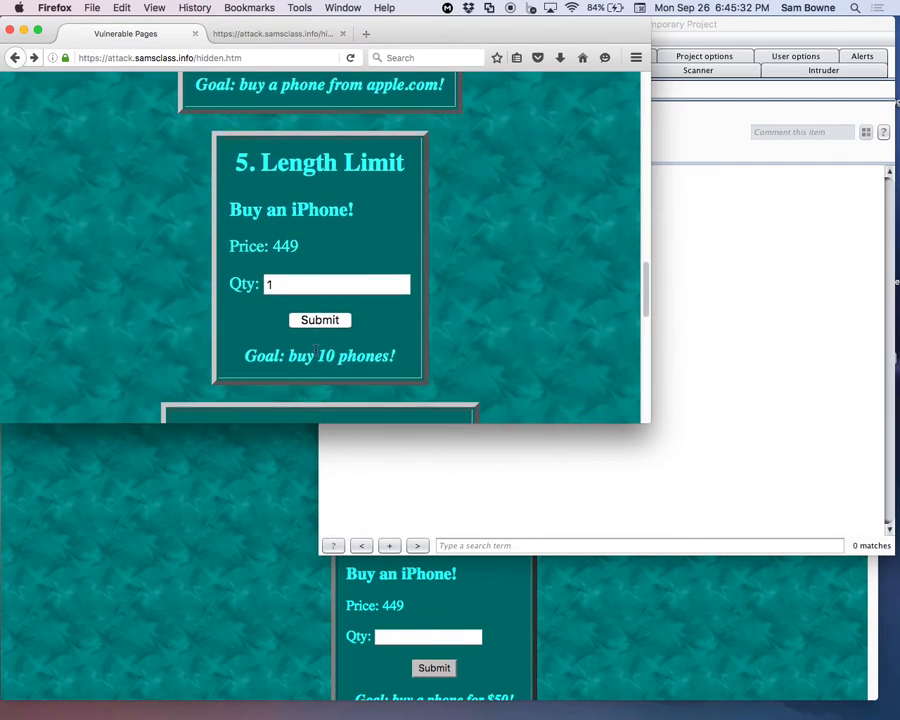
pyautogui.scroll(-3)
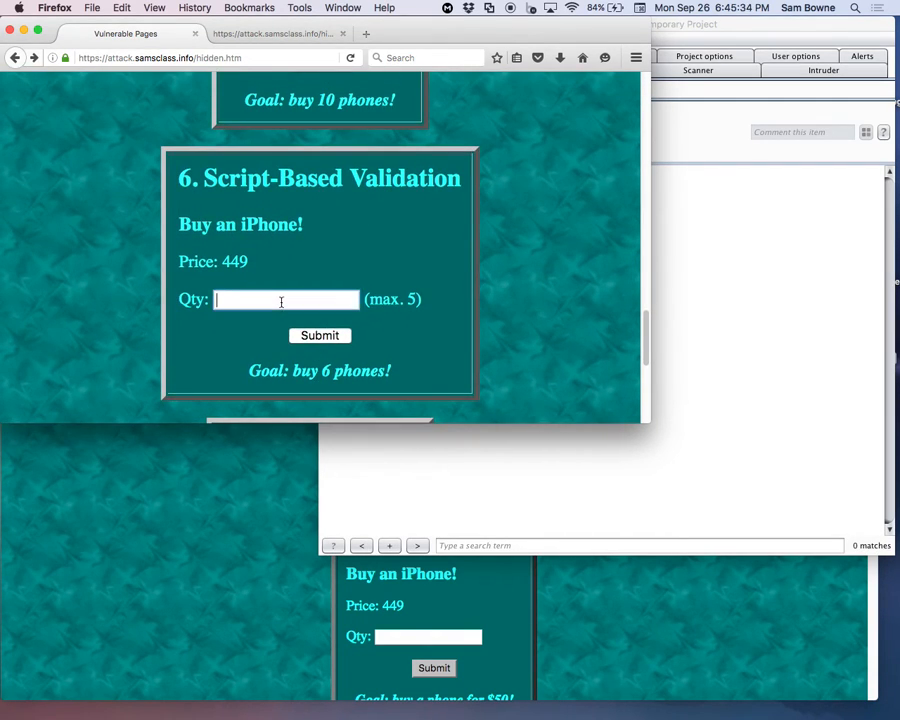
pyautogui.click(320, 335)
pyautogui.write('10')
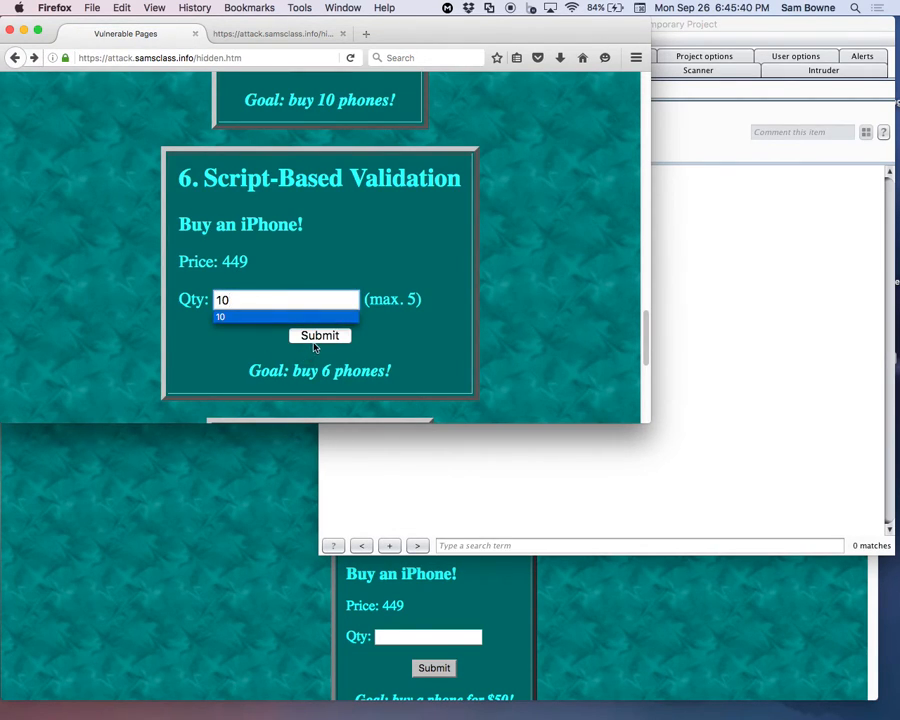
pyautogui.click(320, 335)
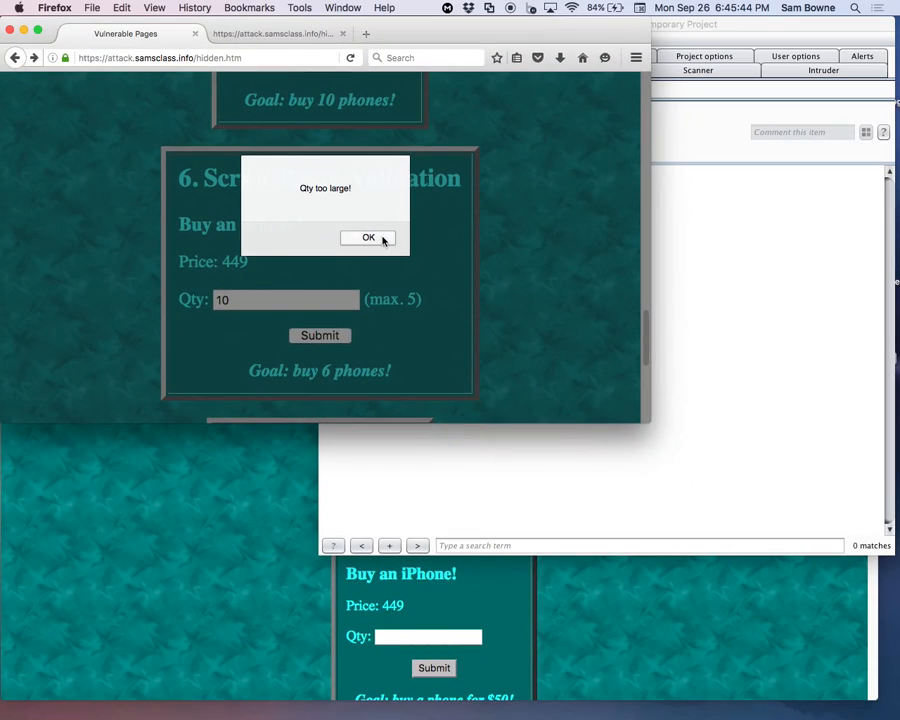
pyautogui.click(368, 238)
pyautogui.write('6')
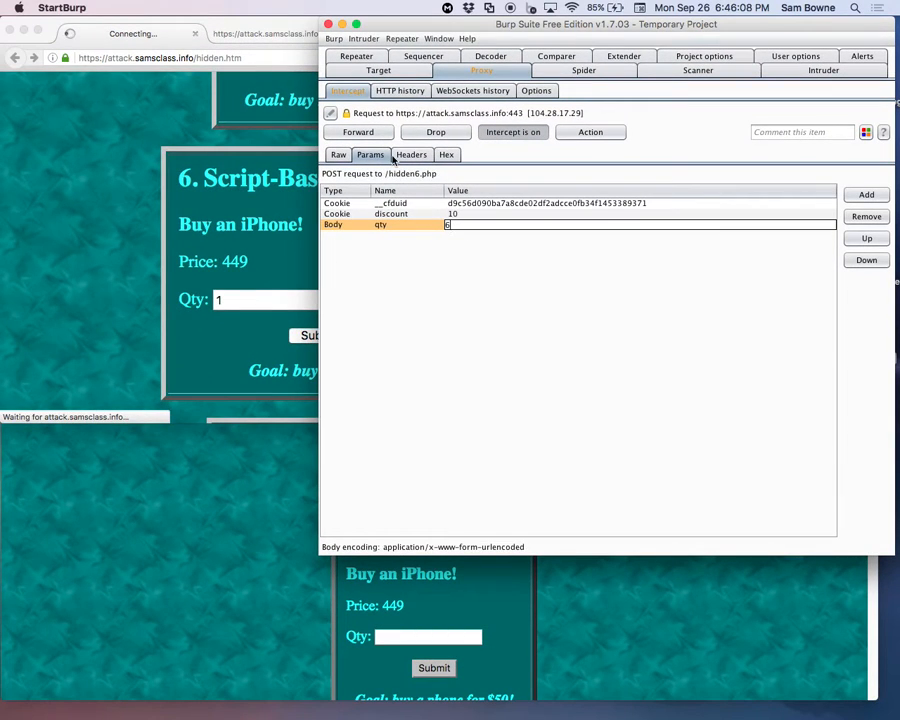
# - Forward the hidden6.php order with qty 6 and turn interception off
pyautogui.click(357, 132)
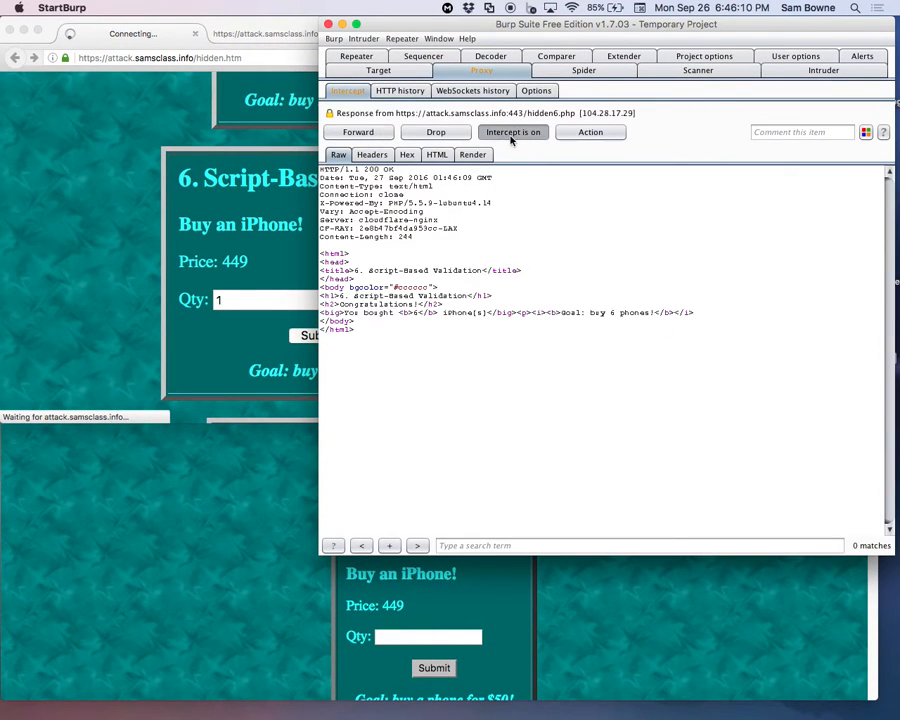
pyautogui.click(513, 131)
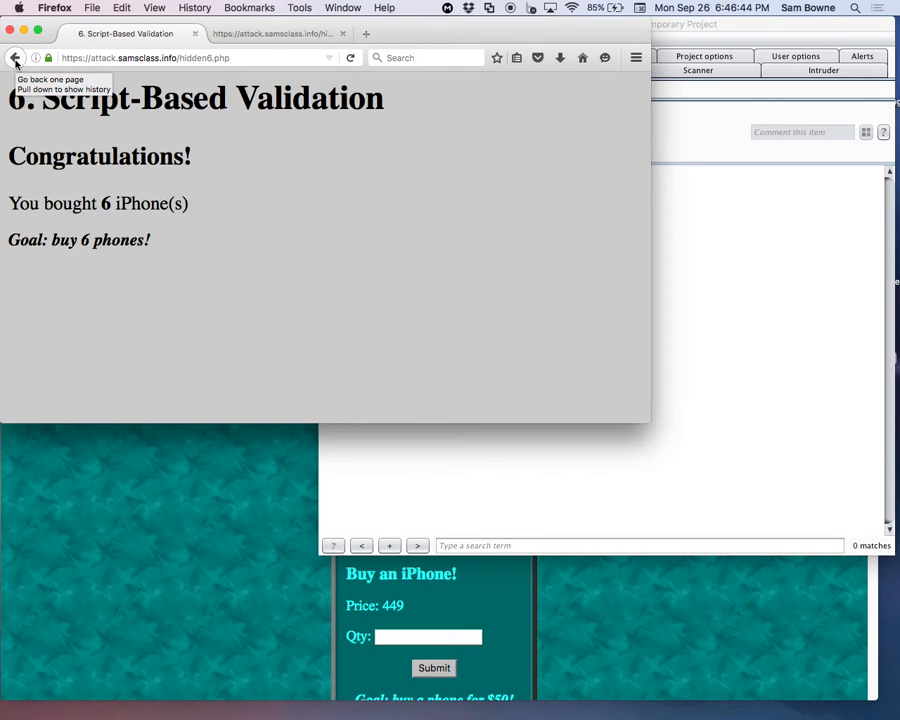
# - Return to the Vulnerable Pages list and enter quantity 1 in the Disabled Field form
pyautogui.click(15, 57)
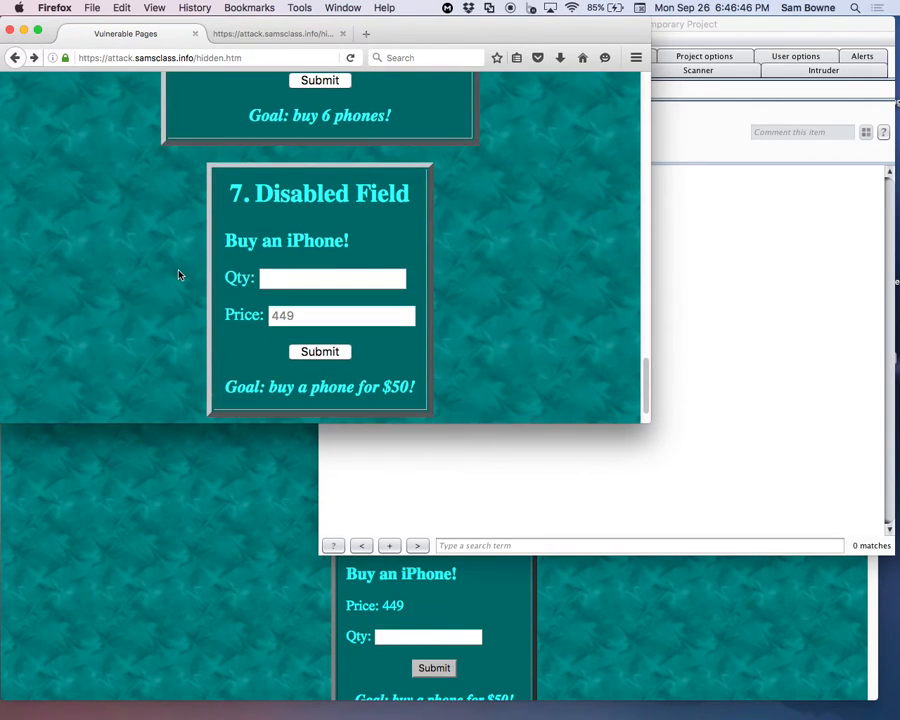
pyautogui.click(333, 278)
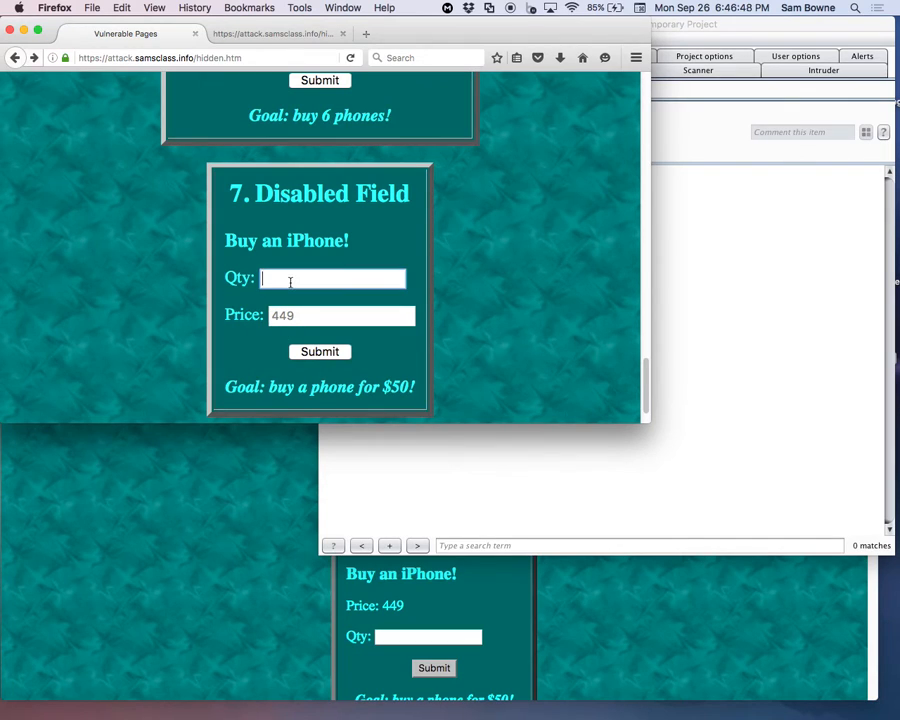
pyautogui.write('1')
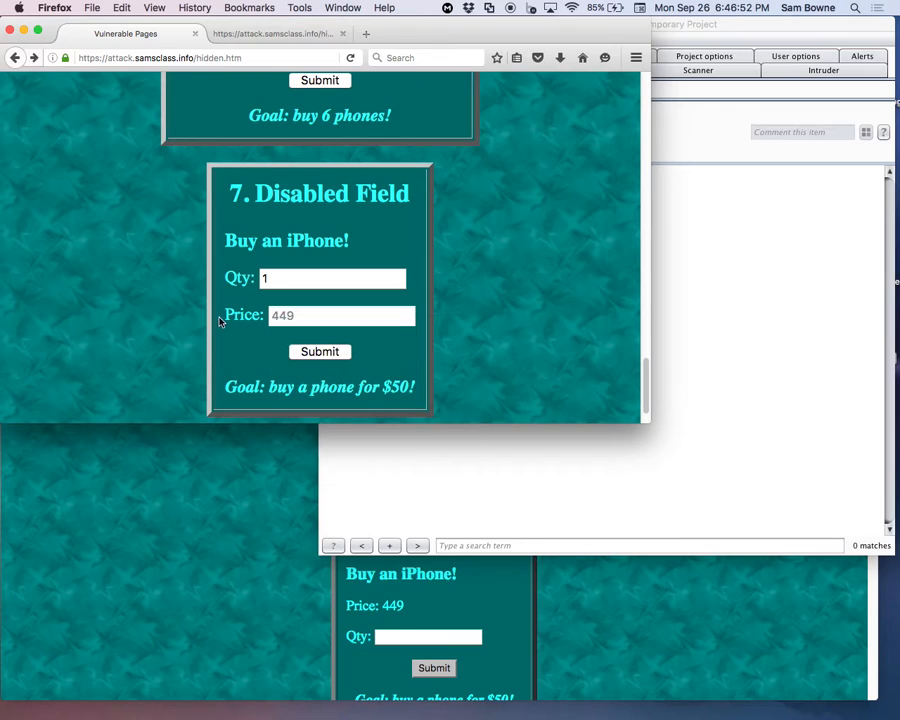
pyautogui.moveTo(206, 331)
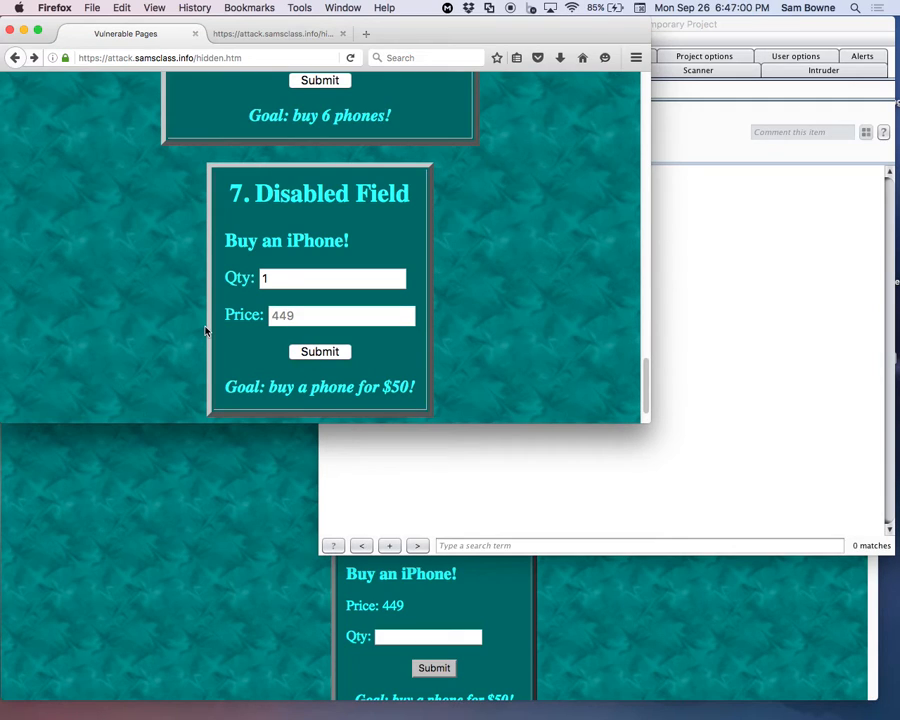
pyautogui.moveTo(702, 362)
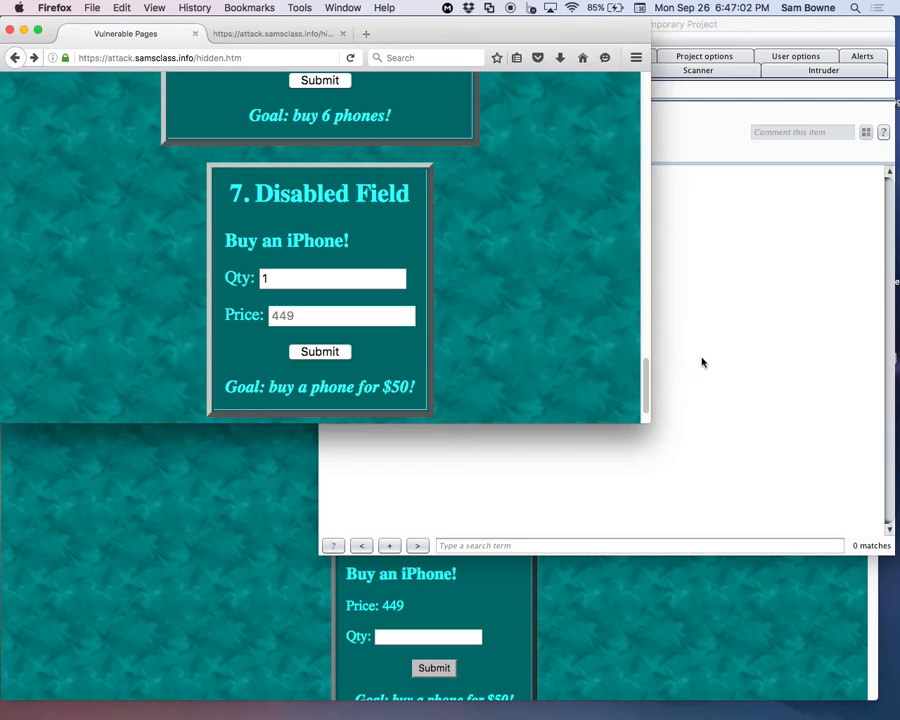
pyautogui.scroll(3)
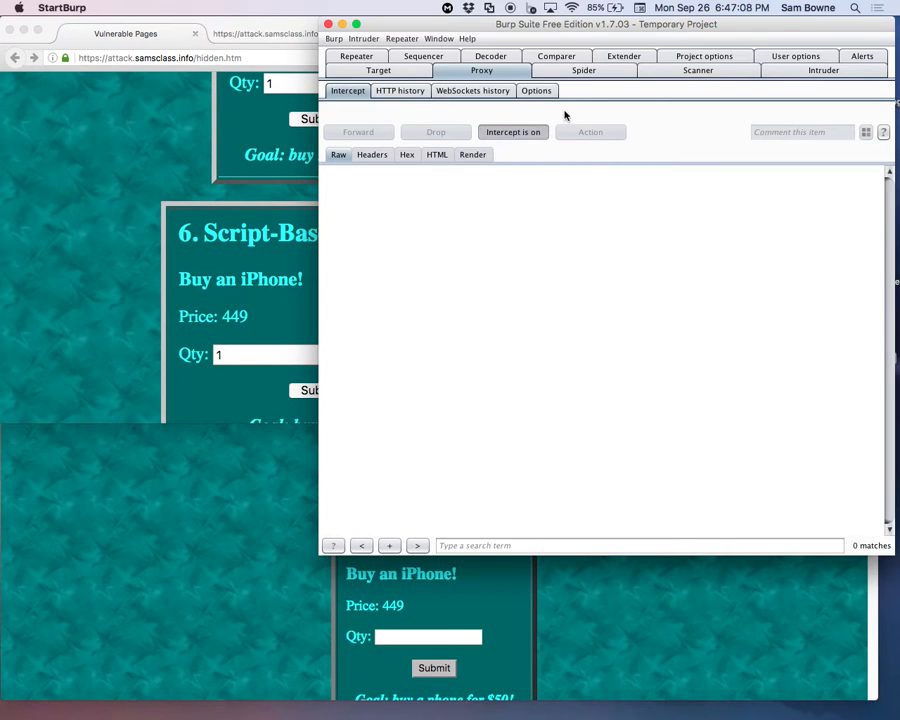
# - Turn on server-response interception with the 'Was intercepted' rule, then reload the page in Firefox
pyautogui.click(537, 90)
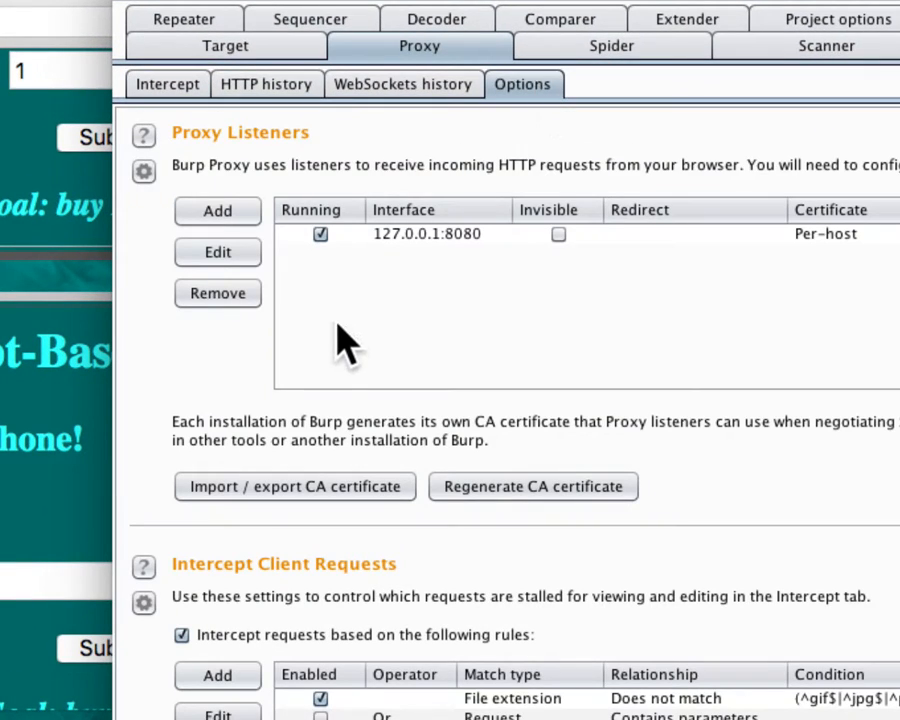
pyautogui.scroll(-3)
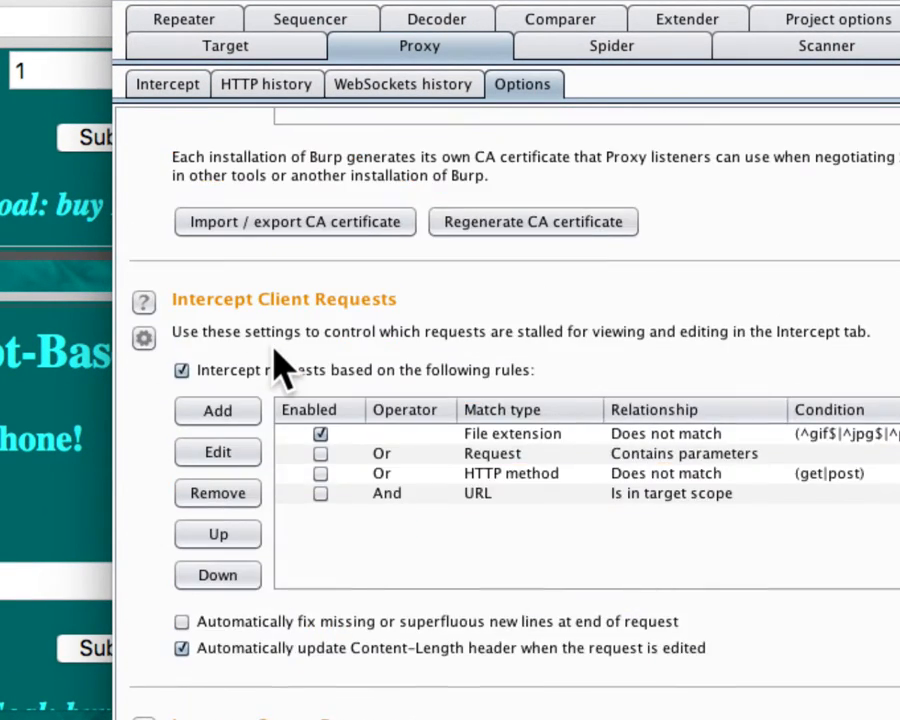
pyautogui.scroll(-3)
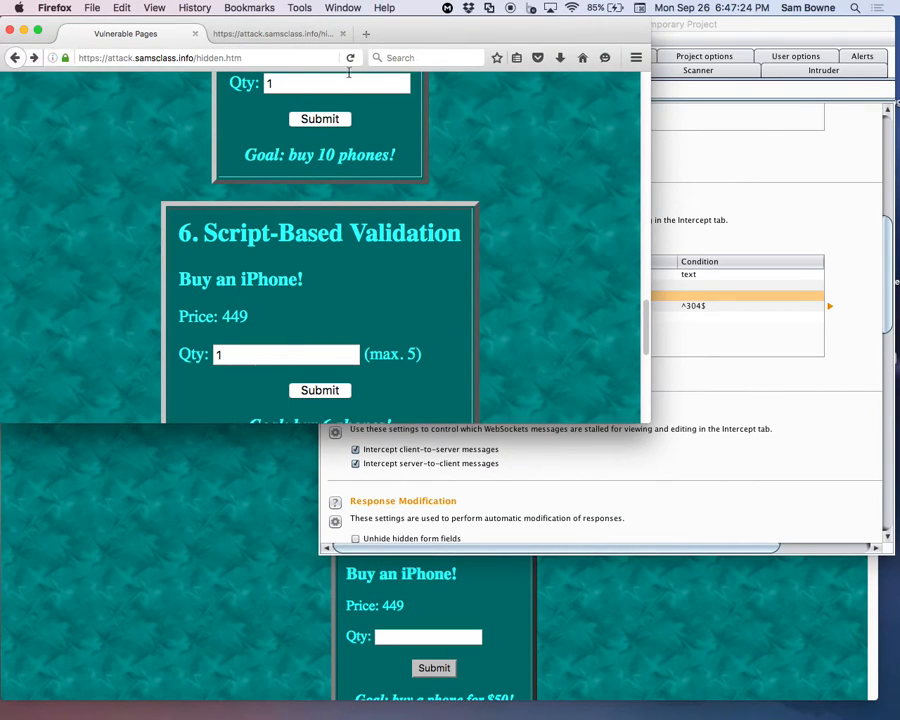
pyautogui.click(350, 57)
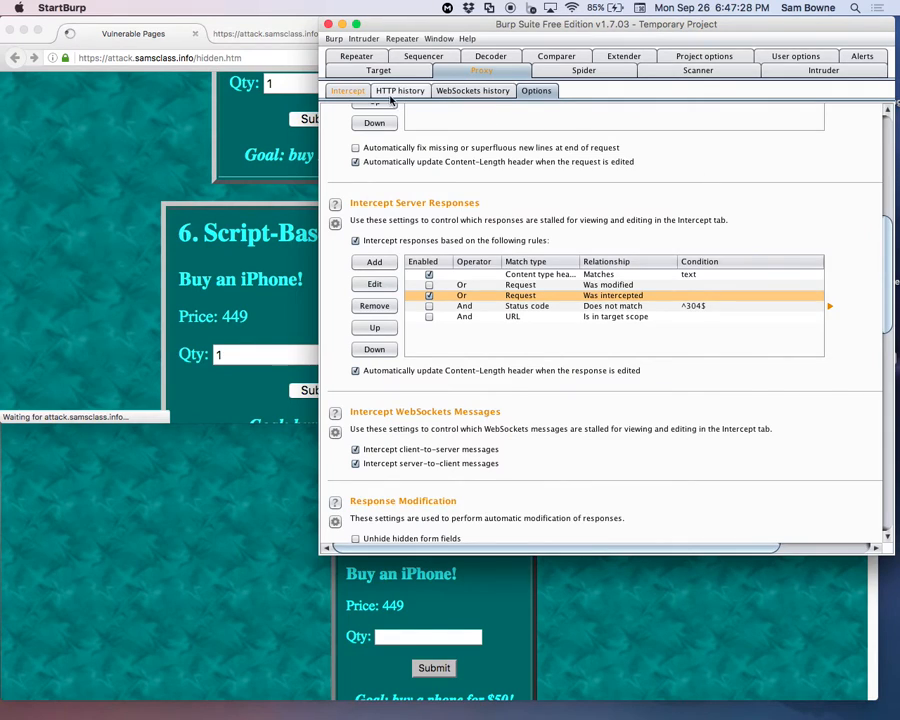
# - Forward the page request, delete the validateForm script from the response, and forward it
pyautogui.click(347, 90)
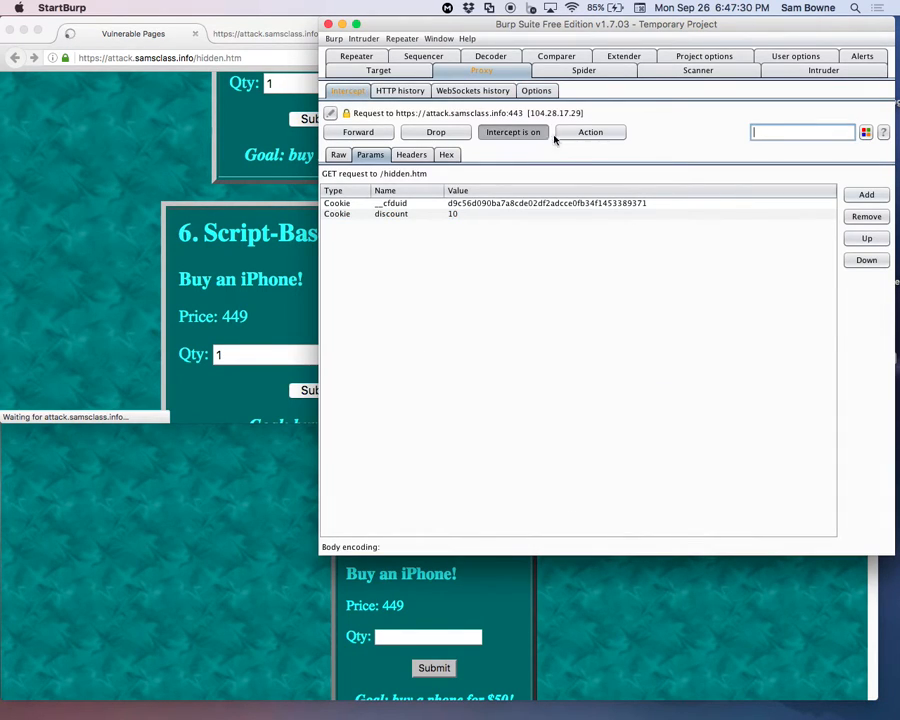
pyautogui.click(357, 132)
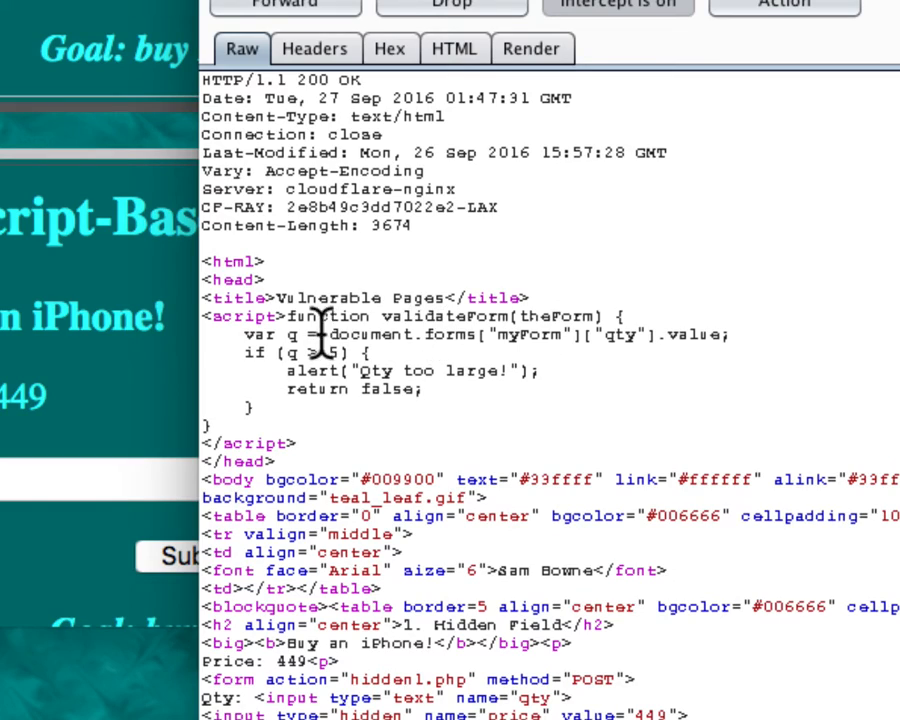
pyautogui.moveTo(210, 315)
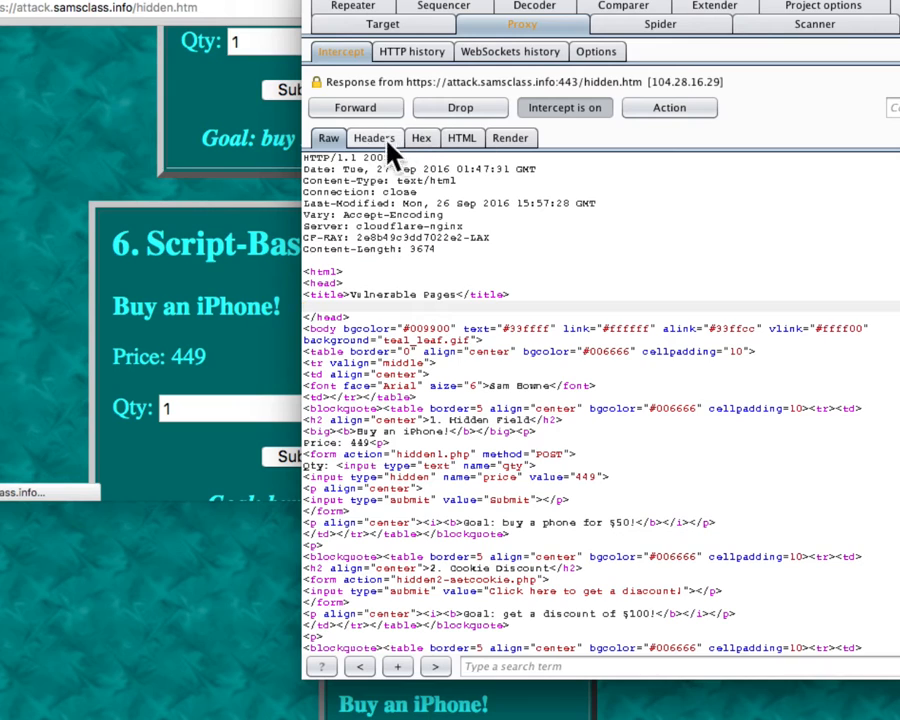
pyautogui.click(355, 107)
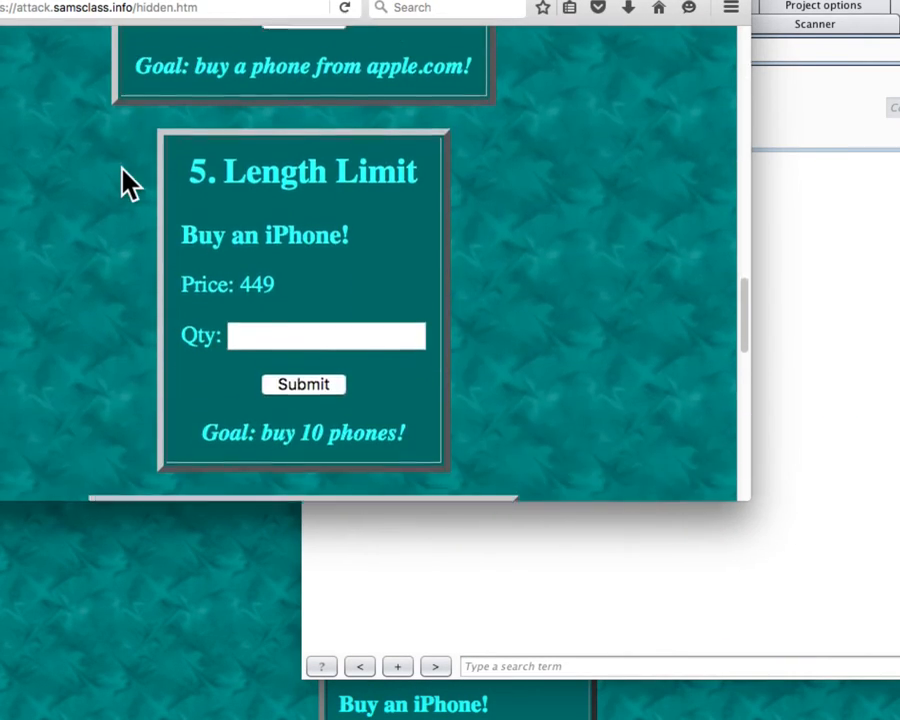
# - Submit a Script-Based Validation order for 10 iPhones, then go back to the list
pyautogui.scroll(-3)
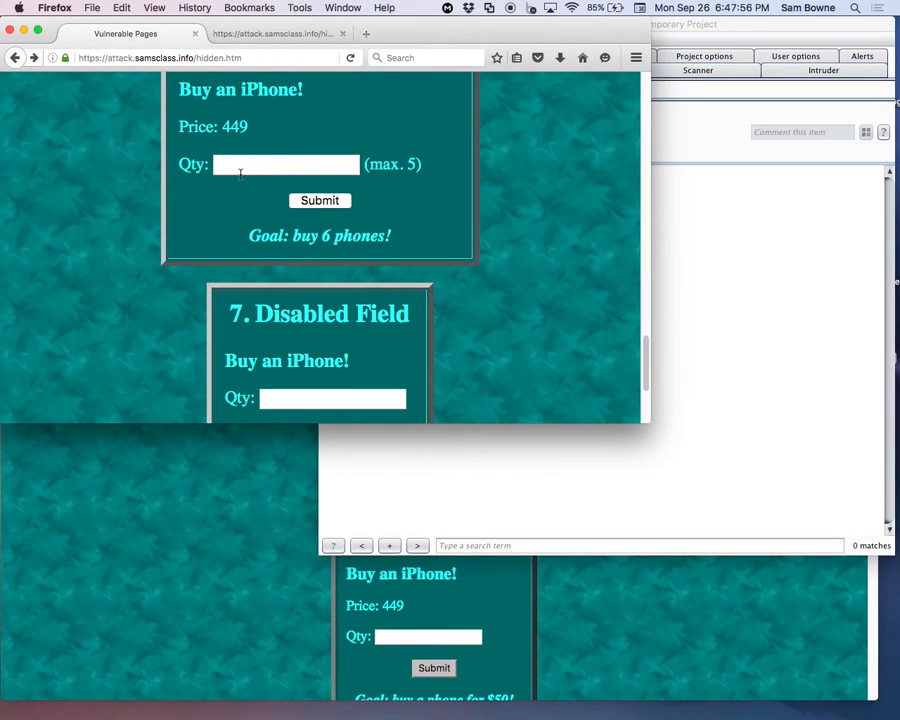
pyautogui.scroll(3)
pyautogui.write('1')
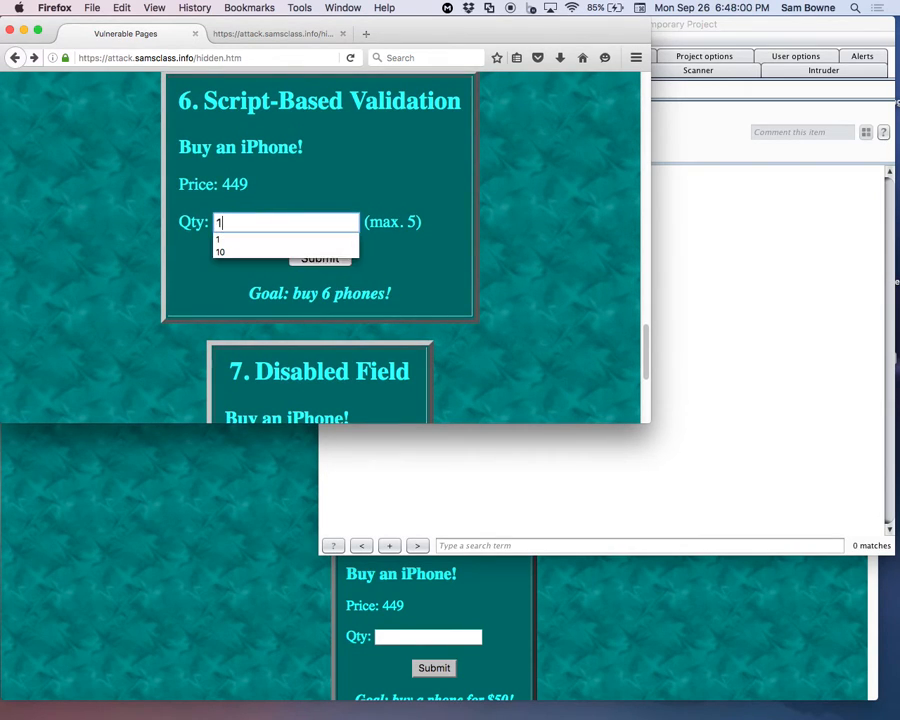
pyautogui.click(319, 258)
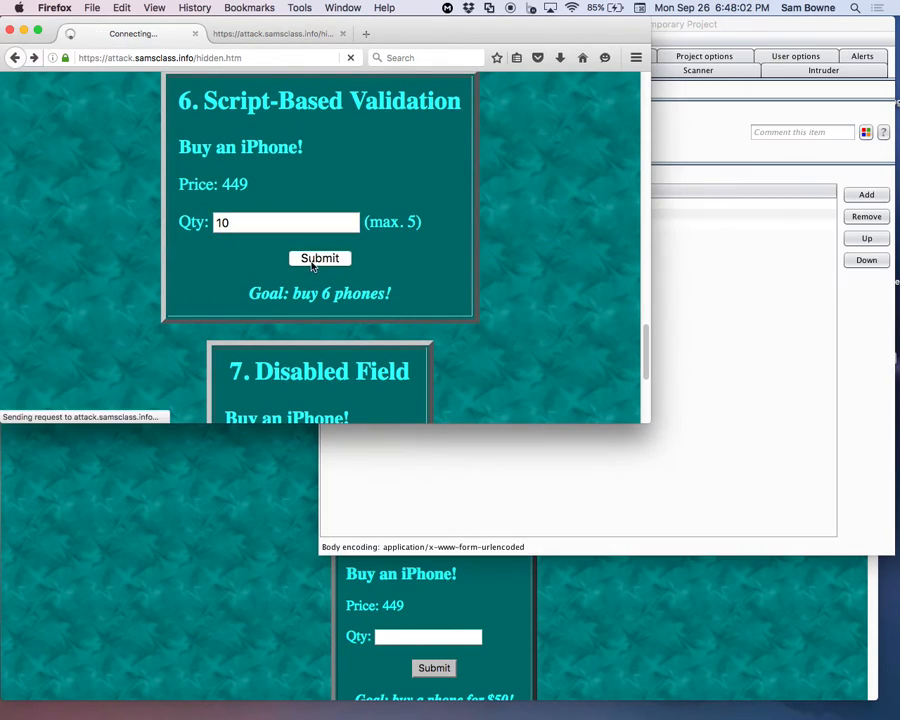
pyautogui.click(320, 258)
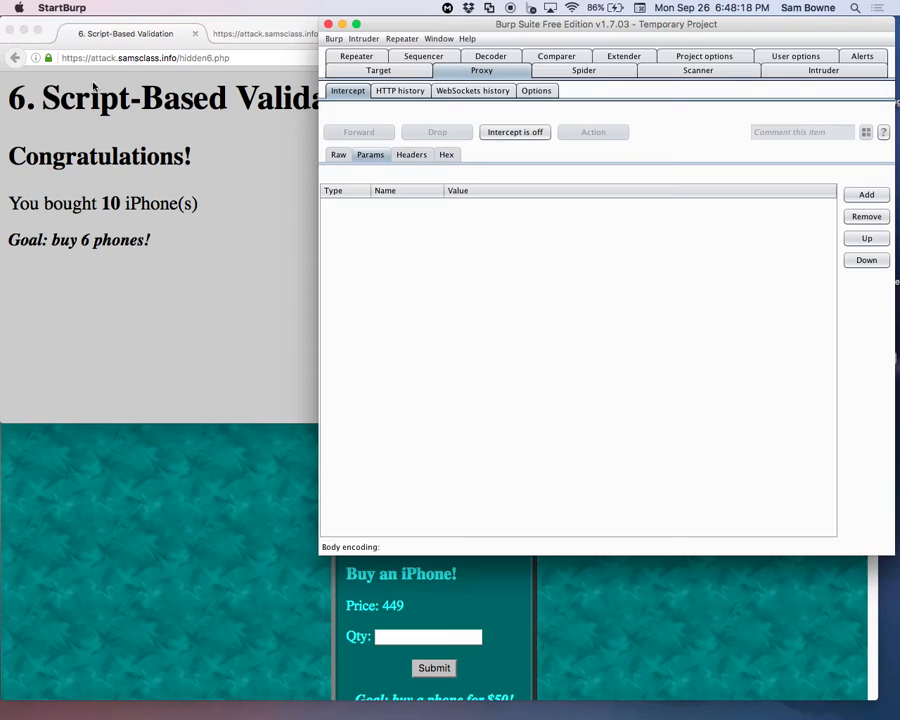
pyautogui.click(15, 57)
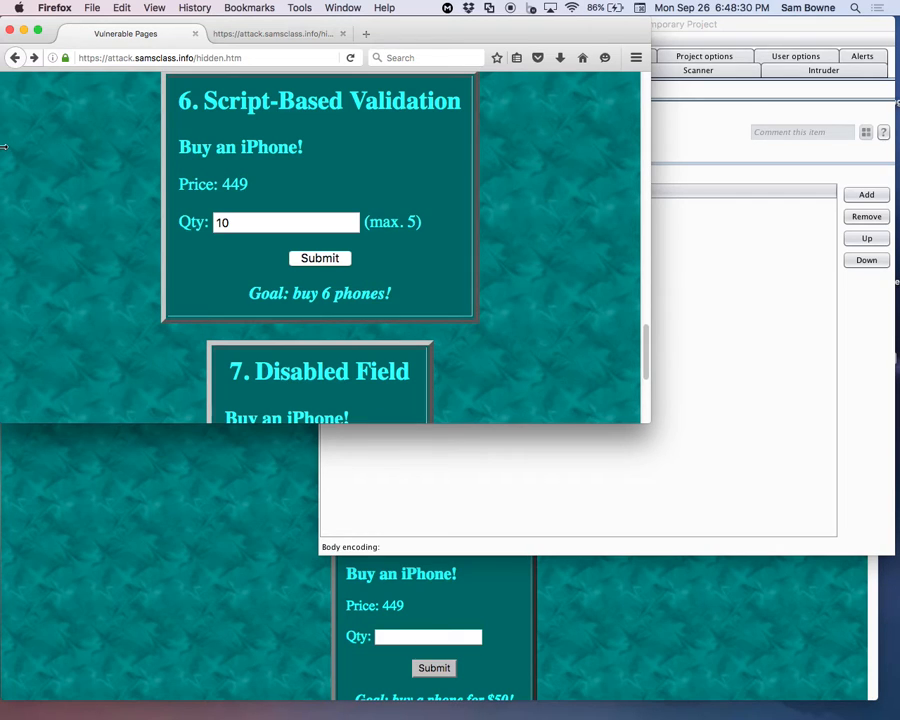
# - Buy one iPhone for 449 through Chrome's Disabled Field form with quantity 1
pyautogui.scroll(-3)
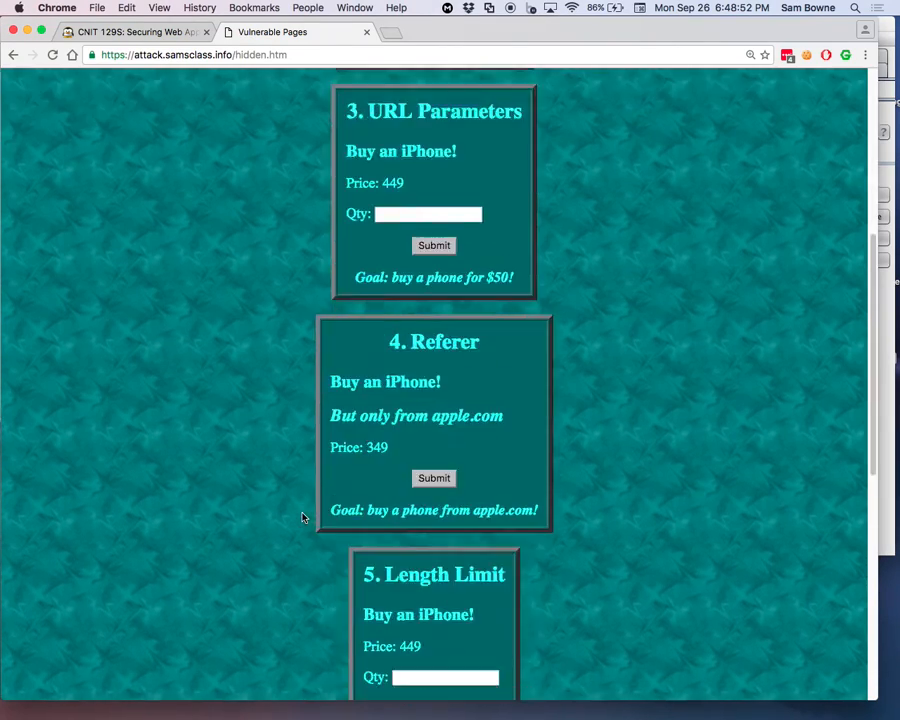
pyautogui.scroll(-3)
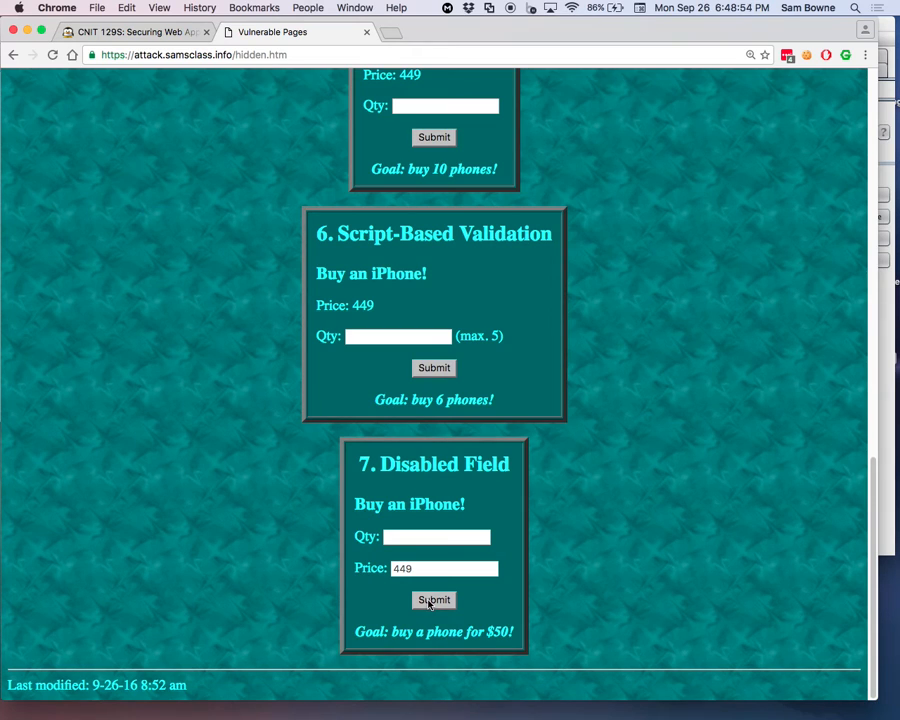
pyautogui.click(433, 600)
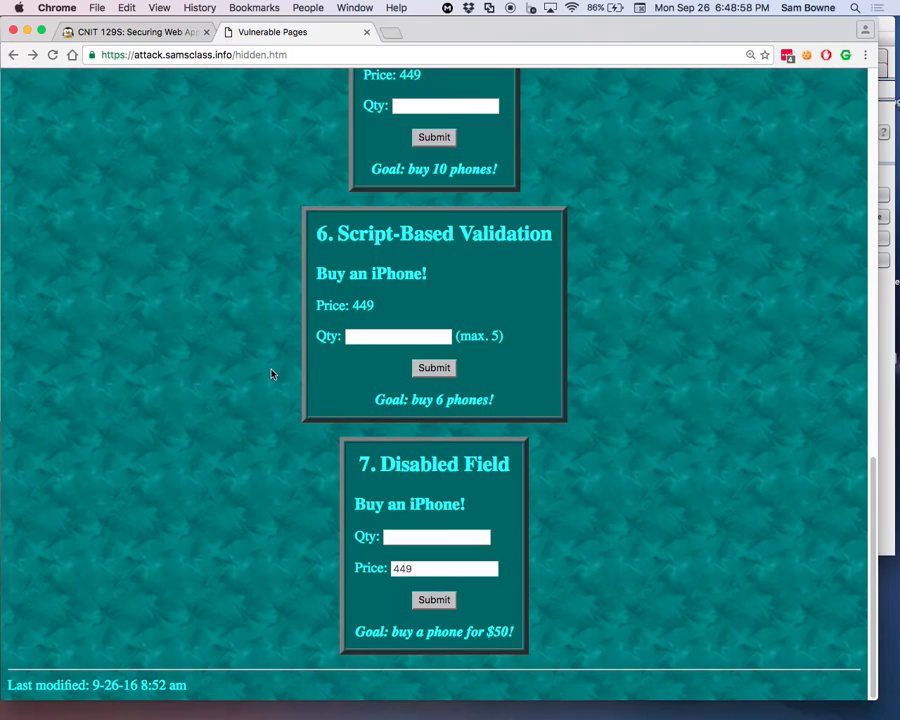
pyautogui.write('1')
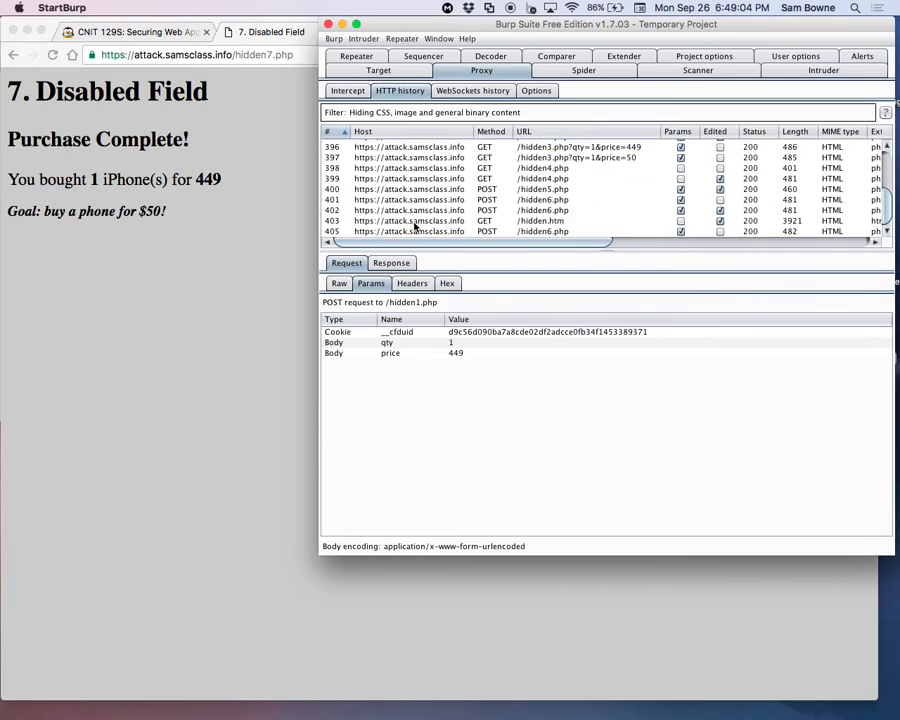
pyautogui.moveTo(458, 233)
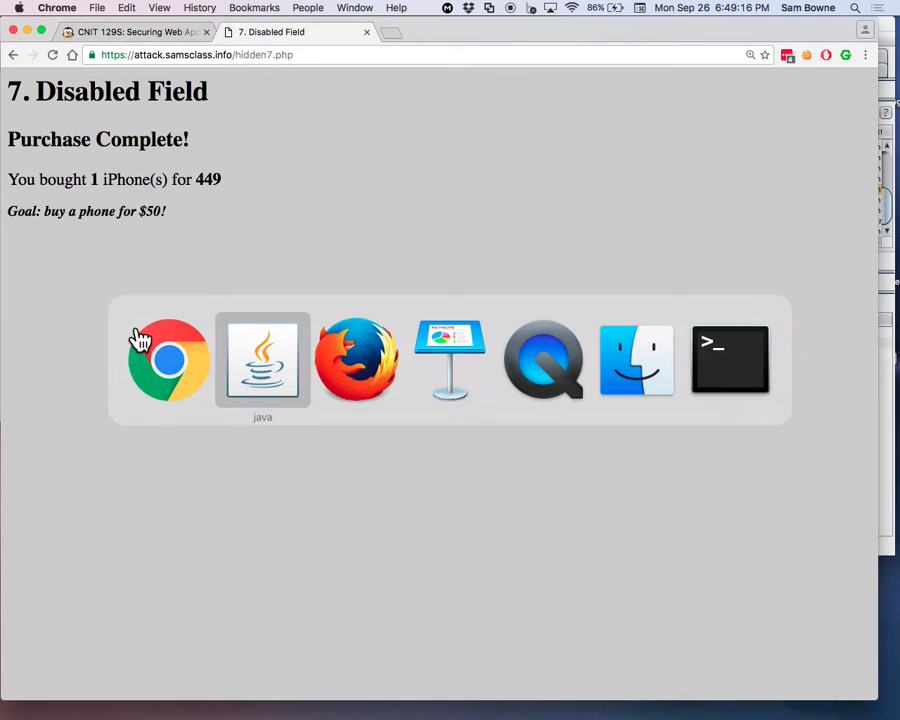
# - Submit Firefox's Disabled Field order and inspect the hidden7.php POST carrying only qty=1
pyautogui.click(356, 360)
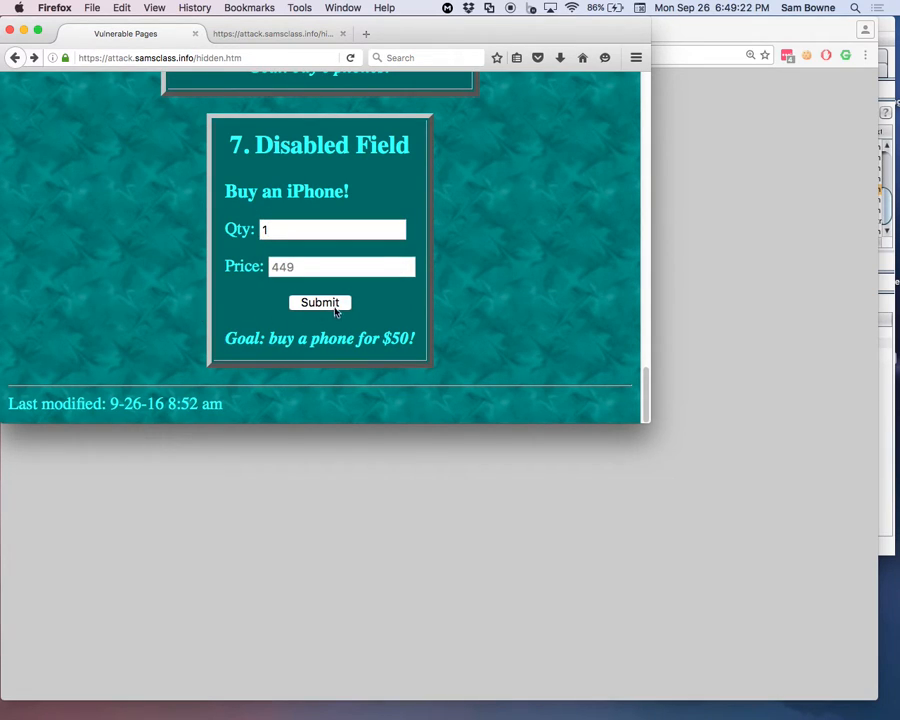
pyautogui.click(319, 302)
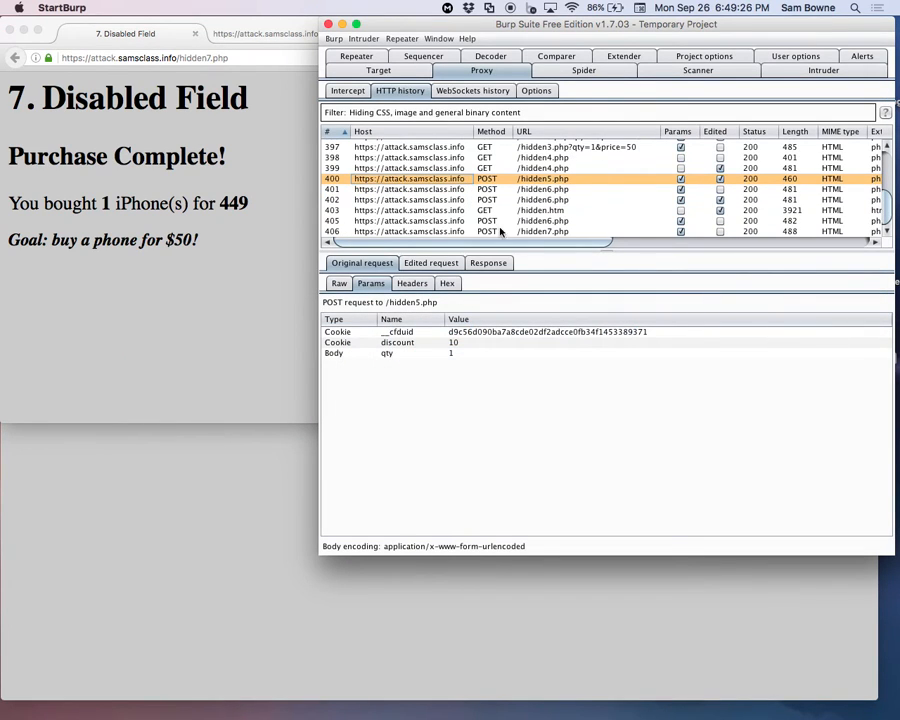
pyautogui.click(540, 231)
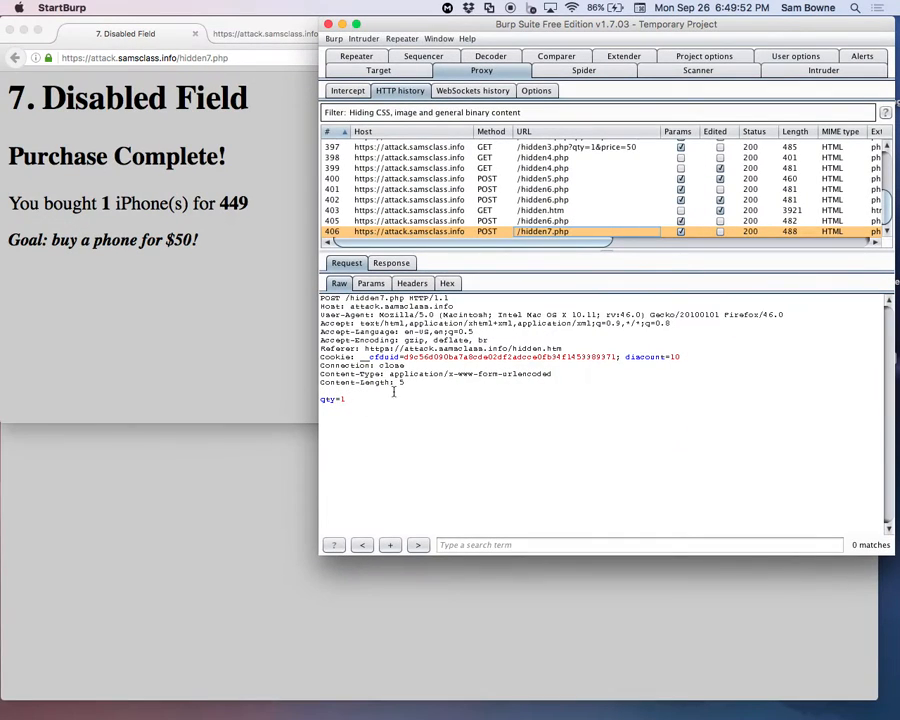
pyautogui.click(16, 57)
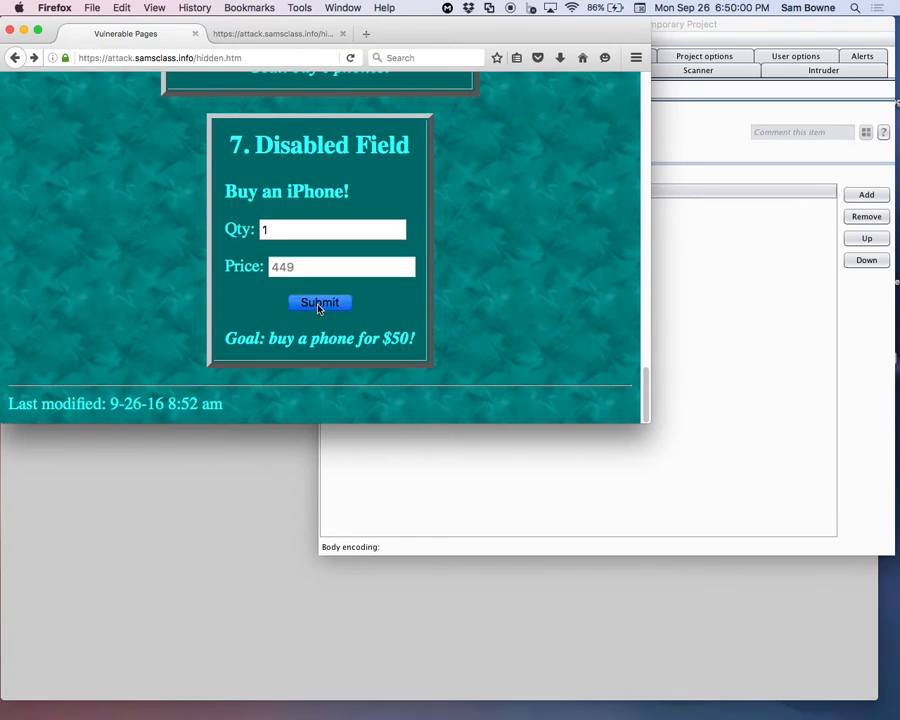
# - Intercept the Disabled Field order, add a body parameter price of 50, and forward it
pyautogui.click(319, 303)
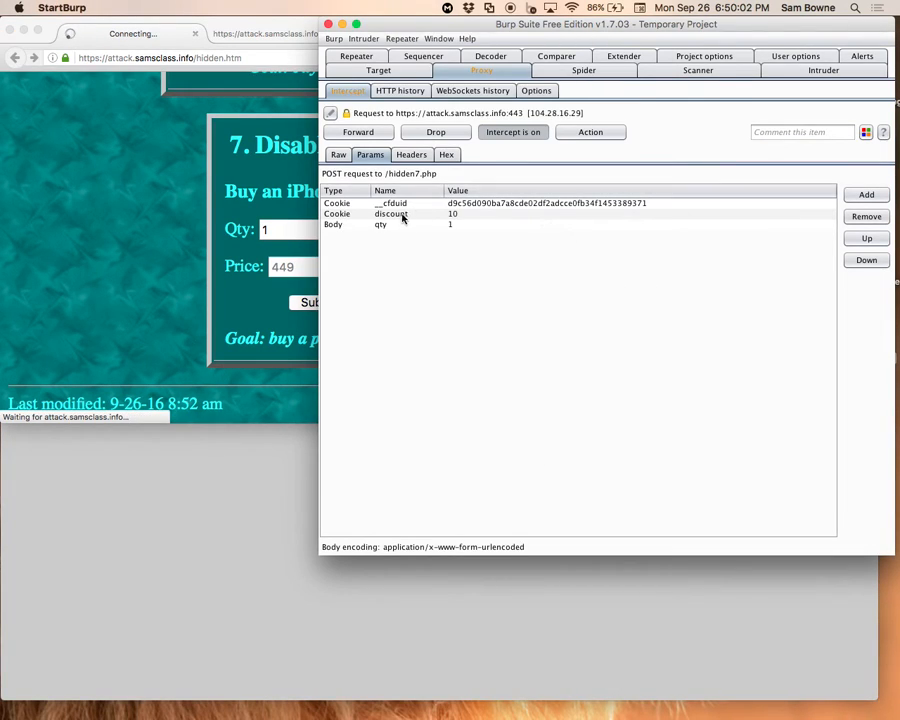
pyautogui.moveTo(880, 176)
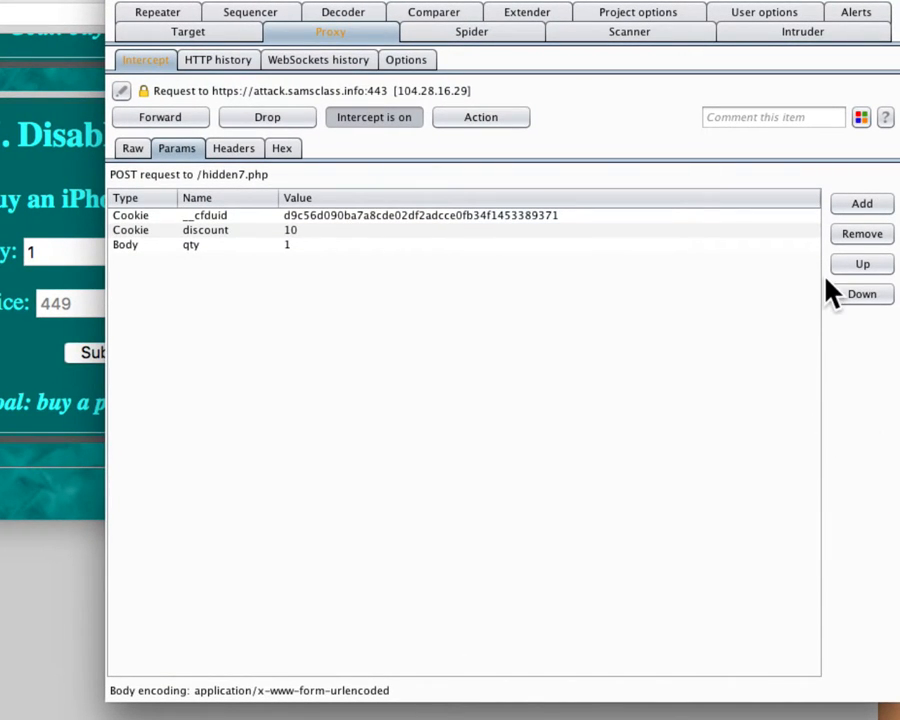
pyautogui.click(860, 203)
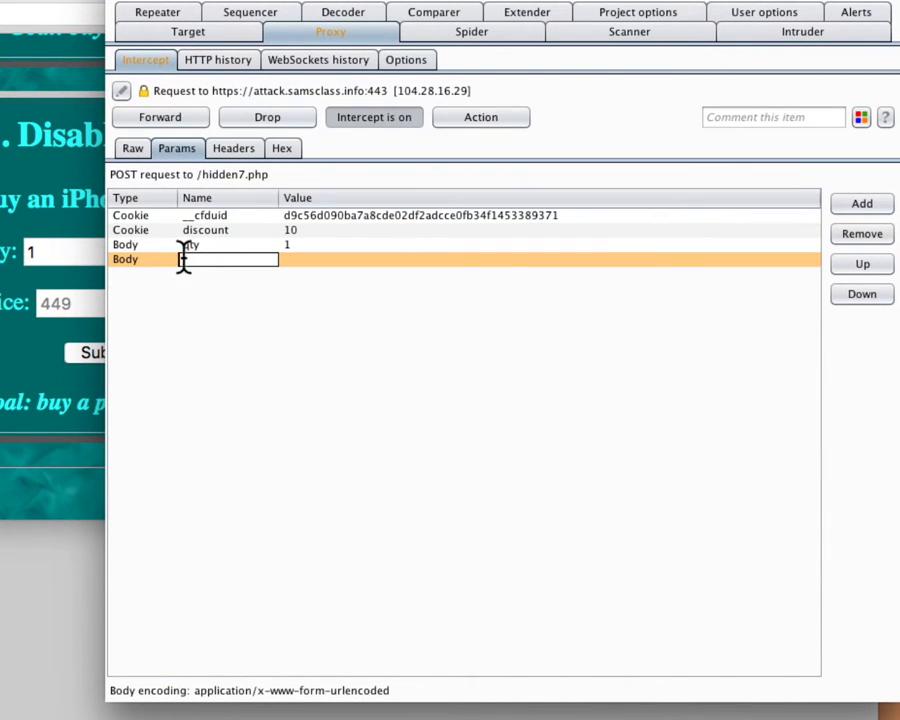
pyautogui.write('price')
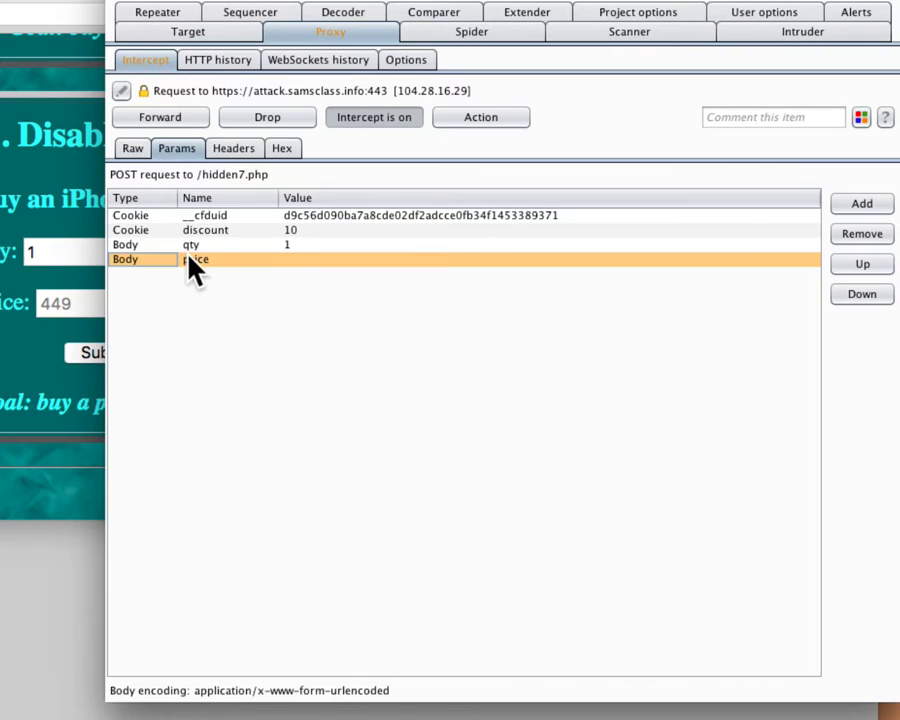
pyautogui.click(550, 259)
pyautogui.write('50')
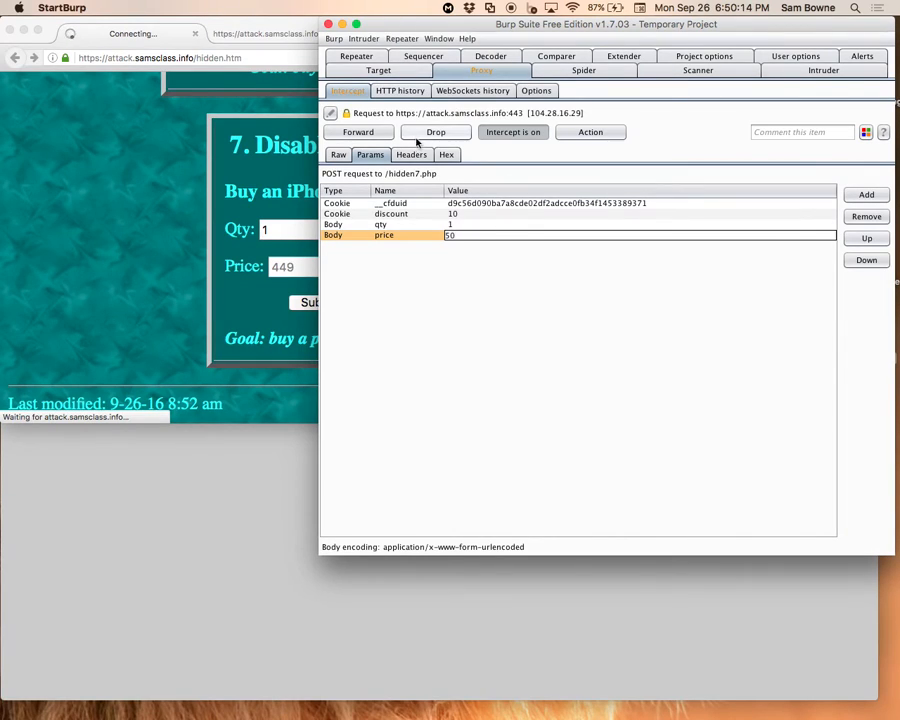
pyautogui.click(358, 131)
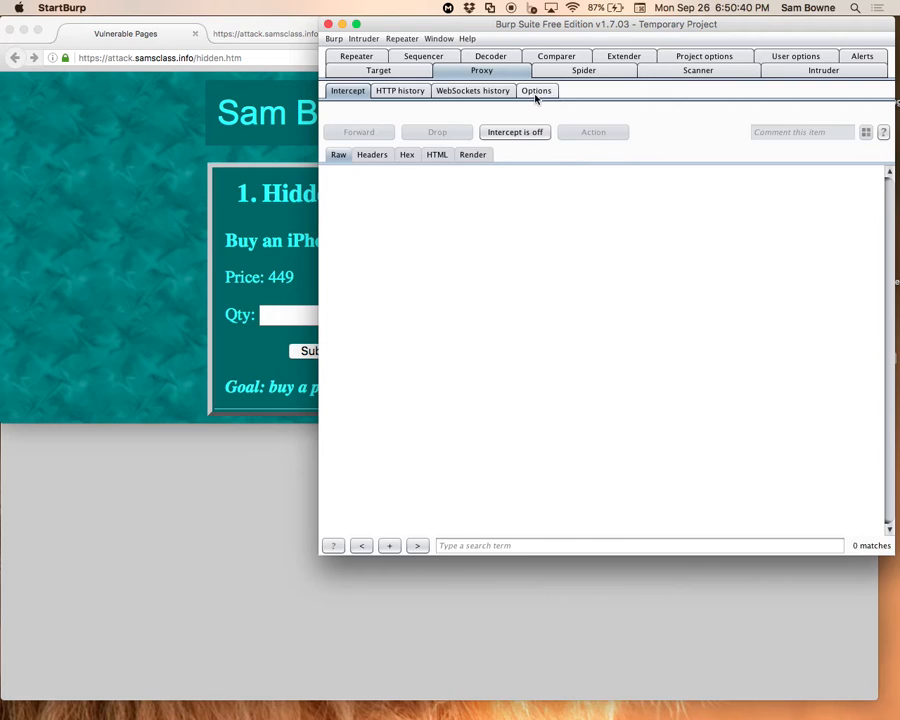
# - Open Burp's Proxy Options to review the response modification settings
pyautogui.click(536, 91)
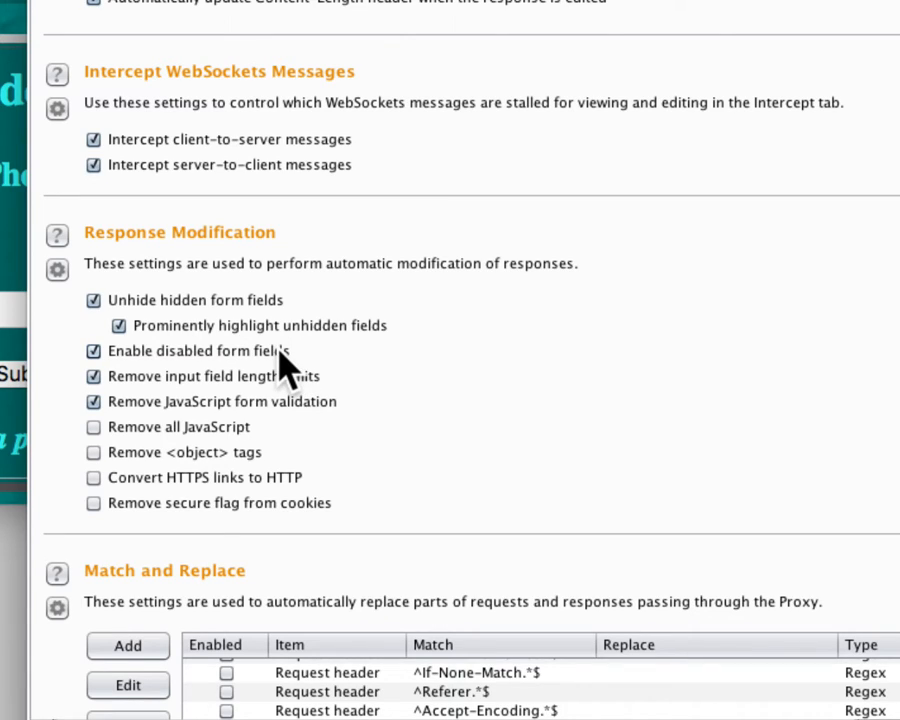
pyautogui.moveTo(175, 320)
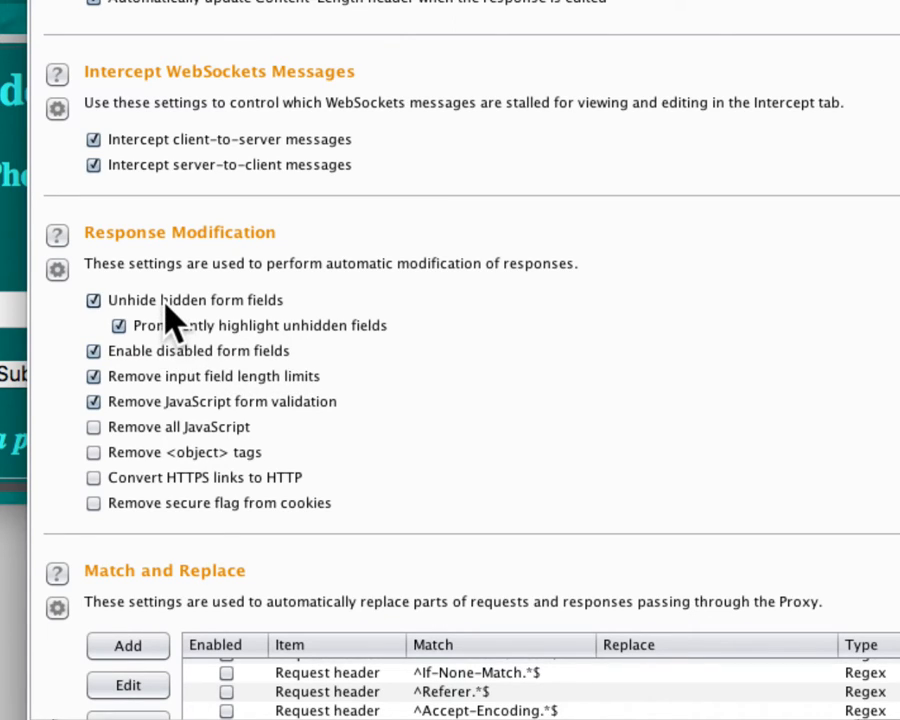
pyautogui.moveTo(210, 358)
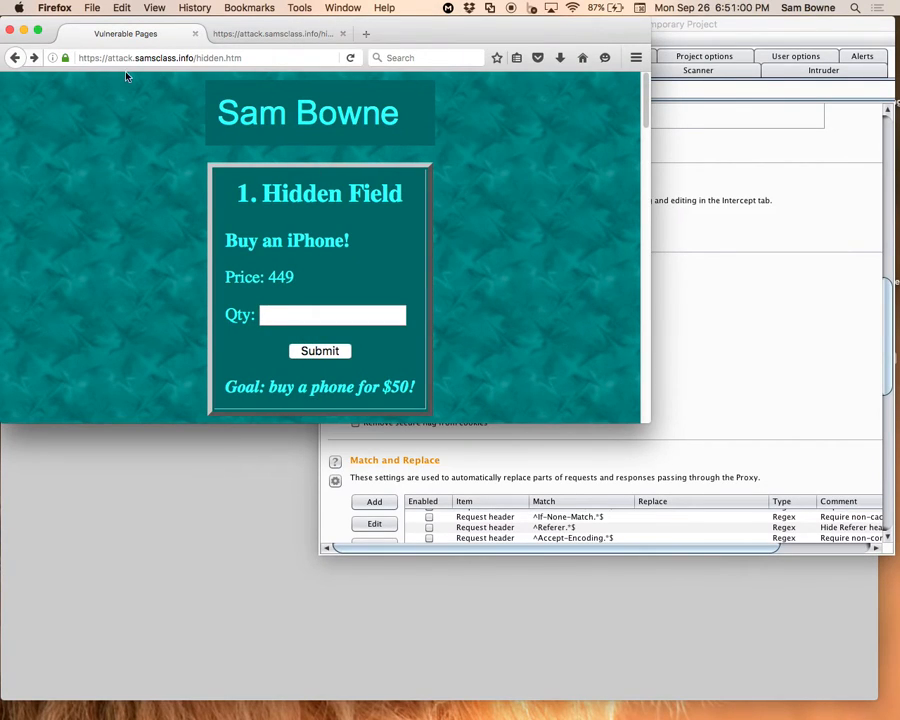
pyautogui.moveTo(370, 93)
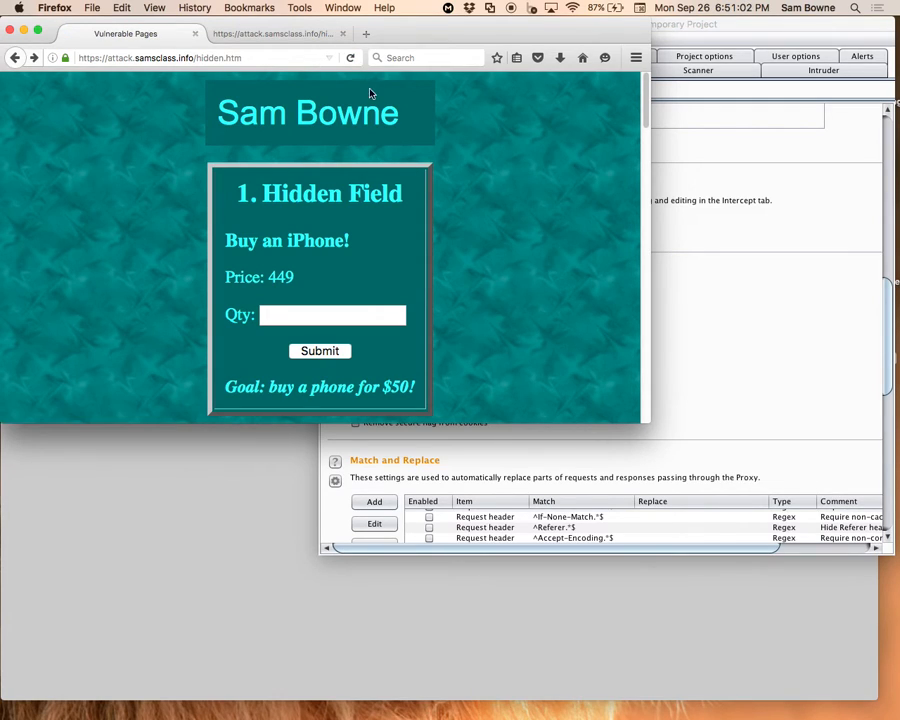
# - Reload hidden.htm, buy one iPhone at the hidden price of 50, and go back
pyautogui.click(350, 57)
pyautogui.write('1')
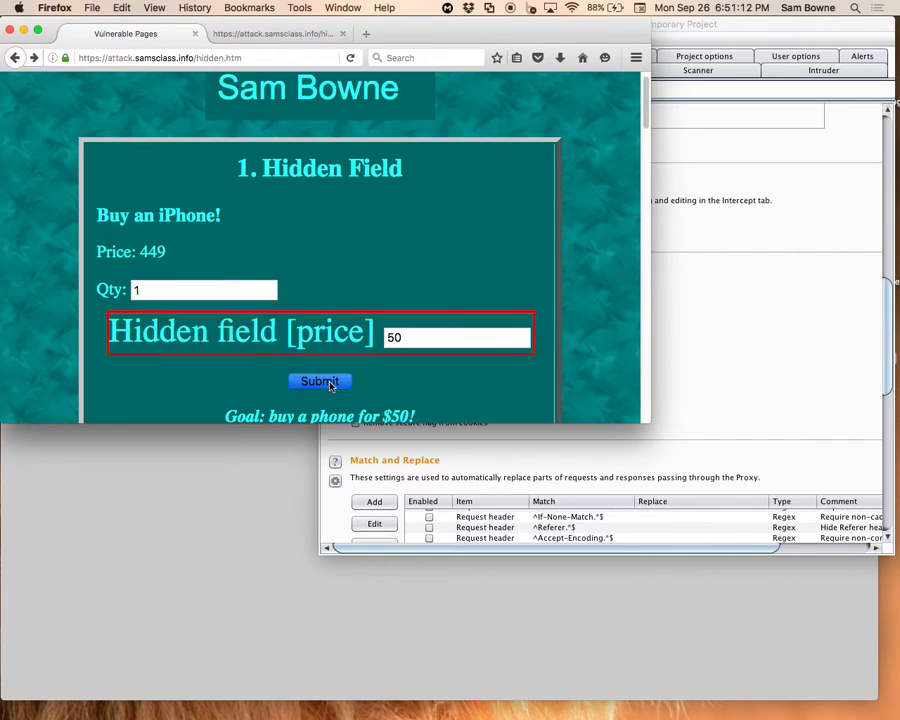
pyautogui.click(320, 382)
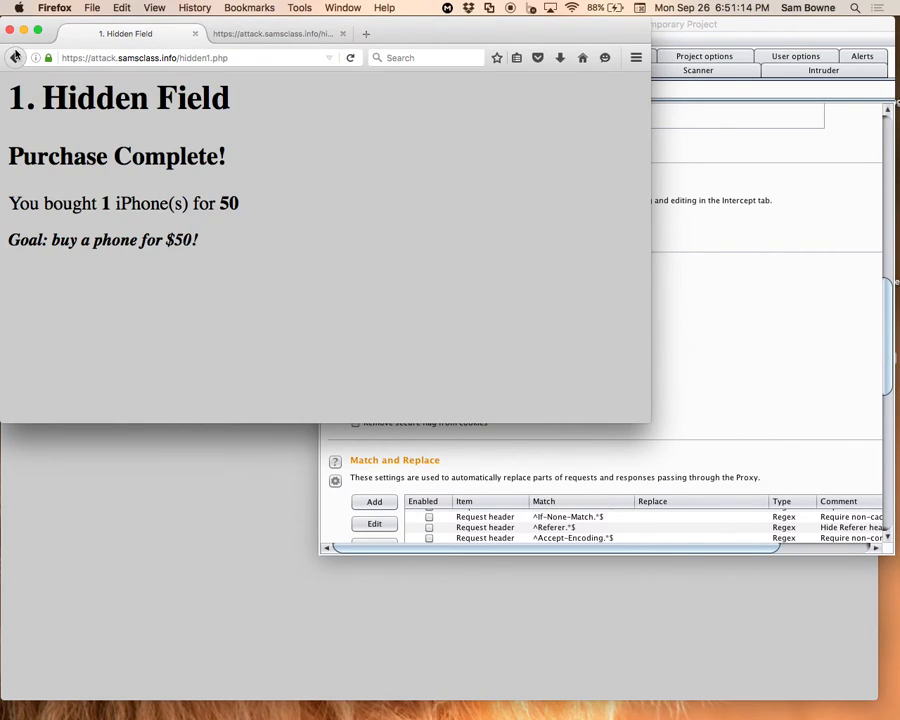
pyautogui.click(15, 57)
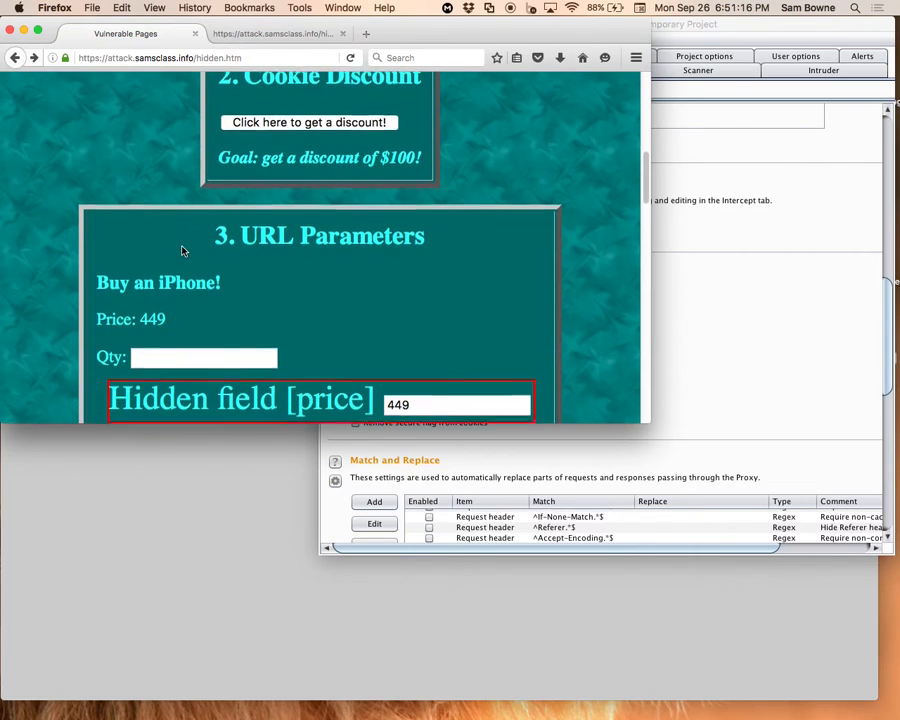
# - Fill the unlocked Disabled Field form, buy an iPhone at price 50, and return to the list
pyautogui.scroll(-3)
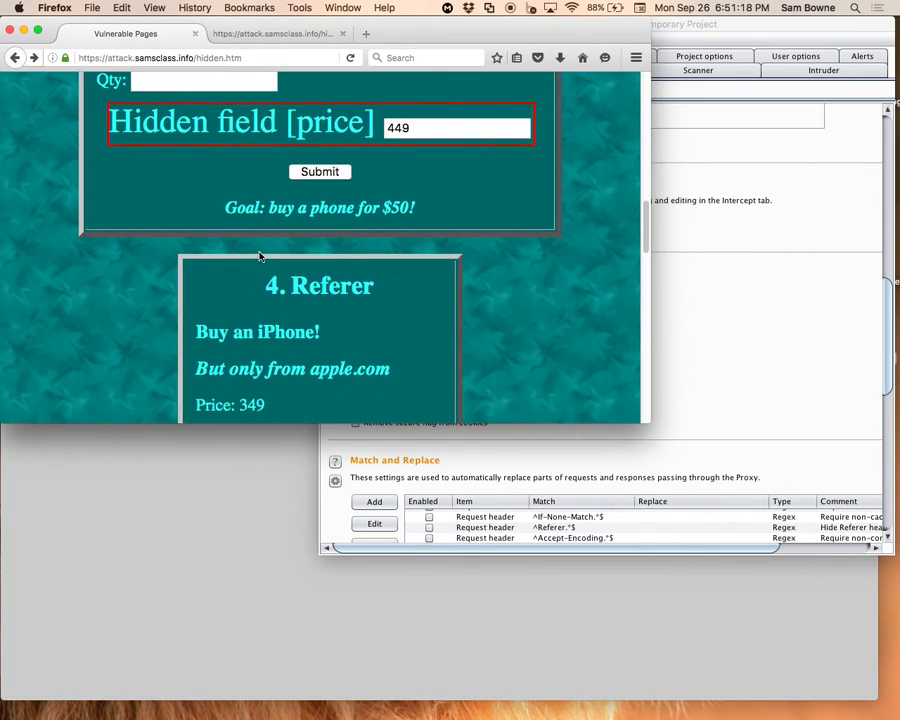
pyautogui.scroll(-3)
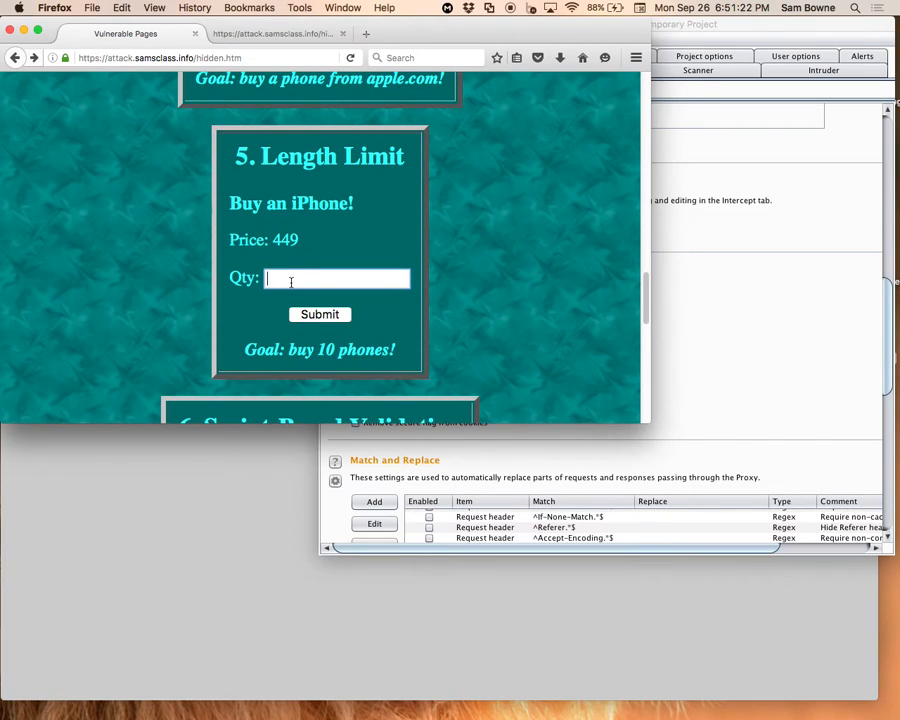
pyautogui.write('100')
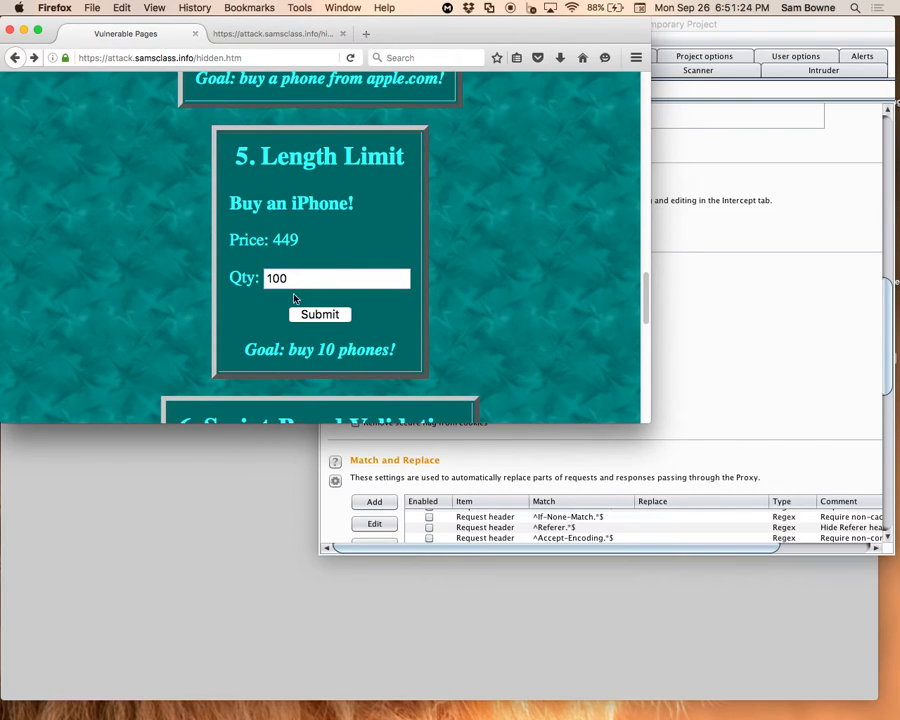
pyautogui.click(319, 314)
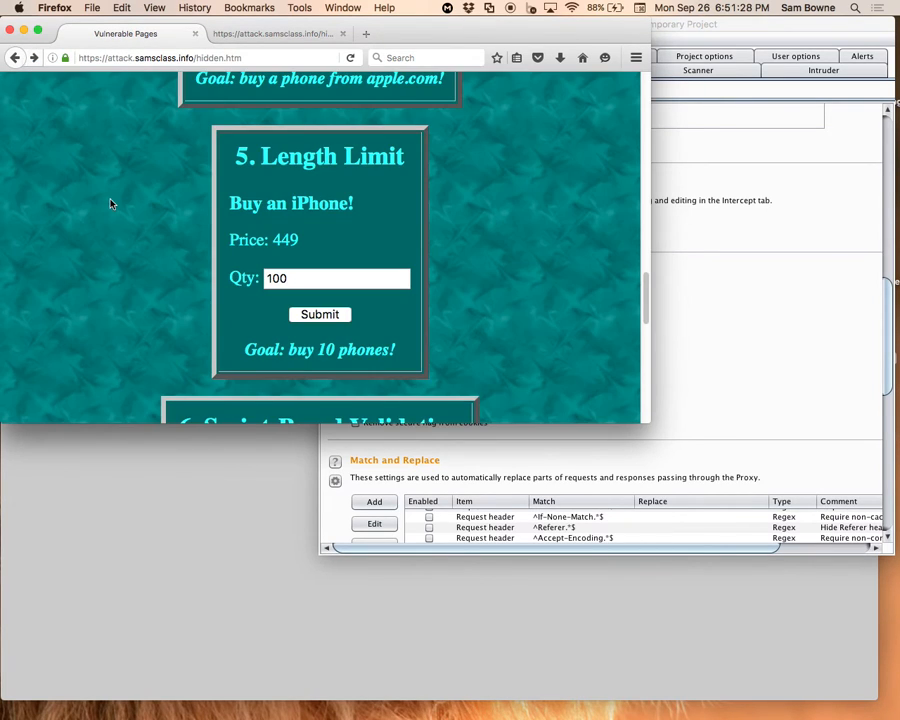
pyautogui.scroll(-3)
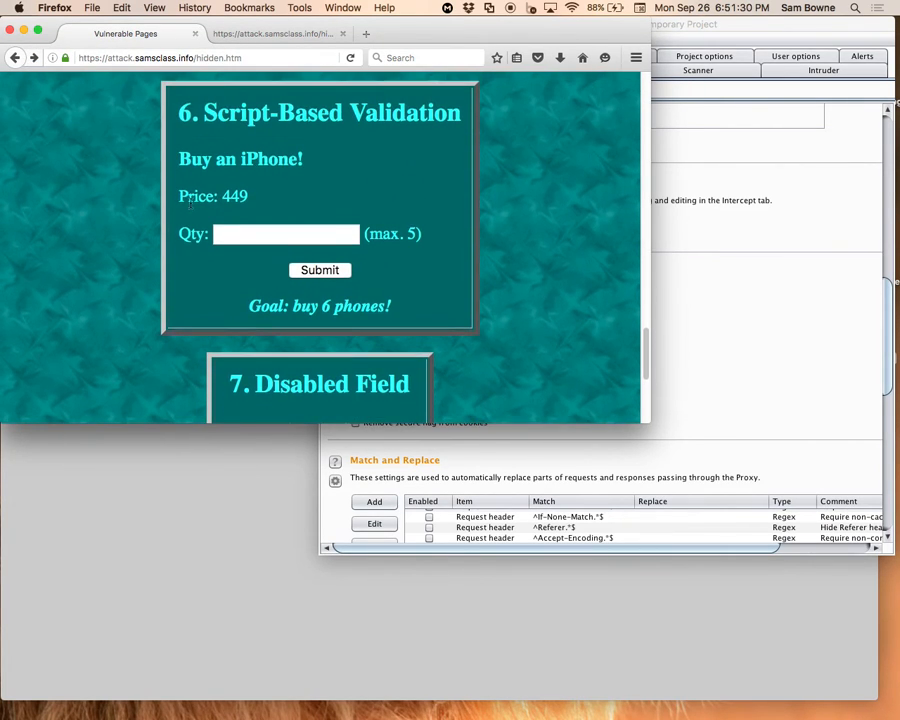
pyautogui.write('444')
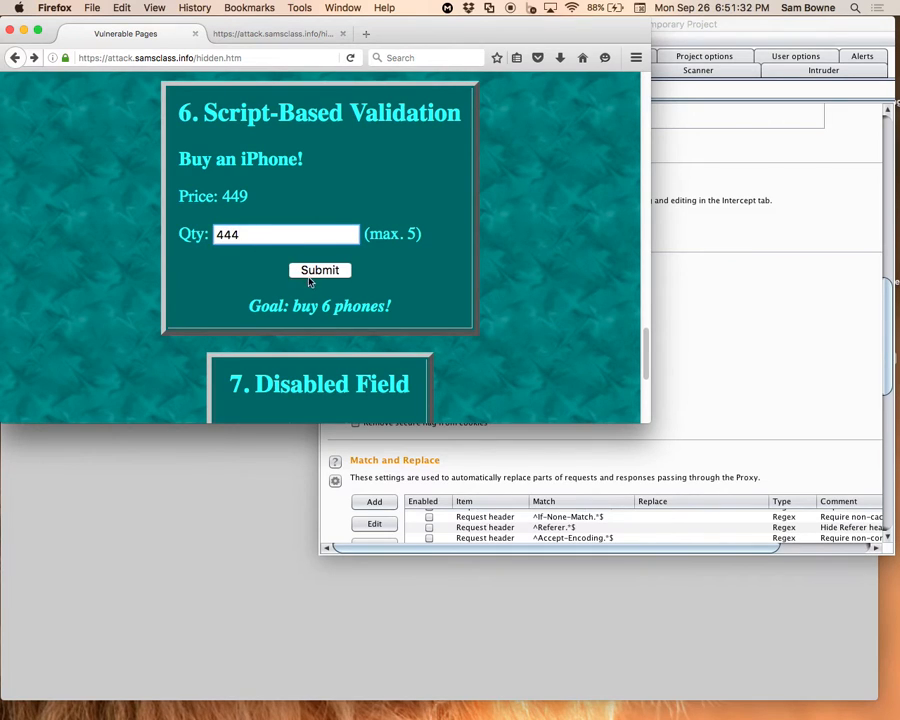
pyautogui.click(320, 270)
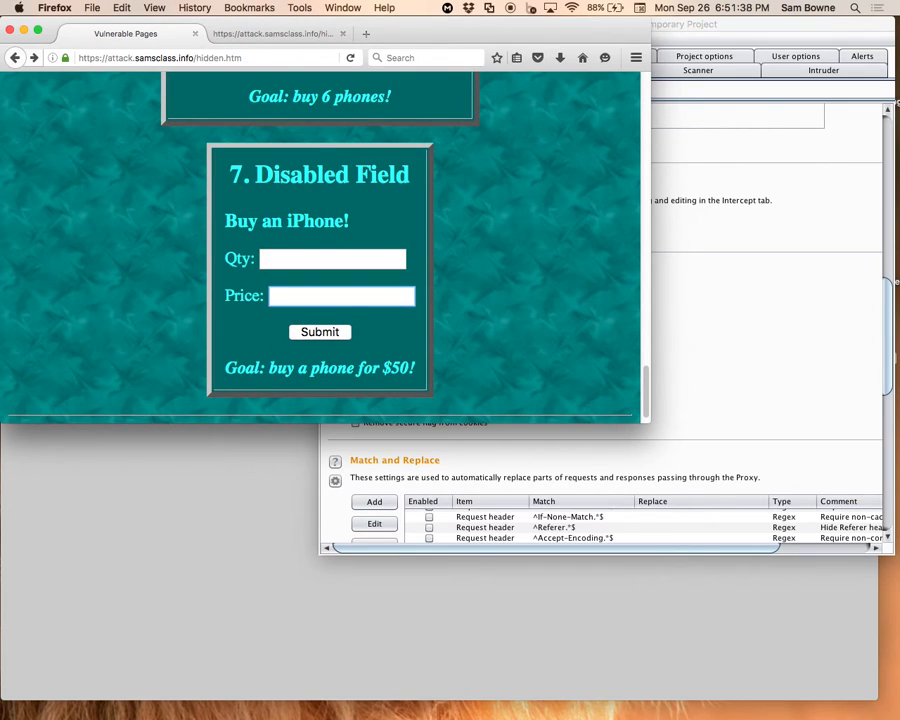
pyautogui.write('50')
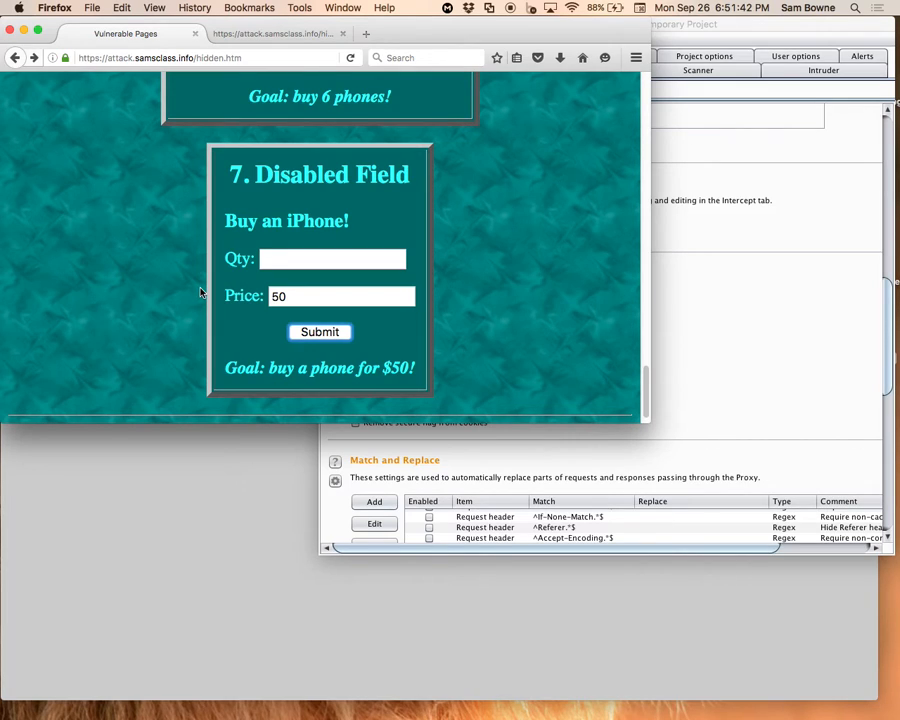
pyautogui.click(320, 331)
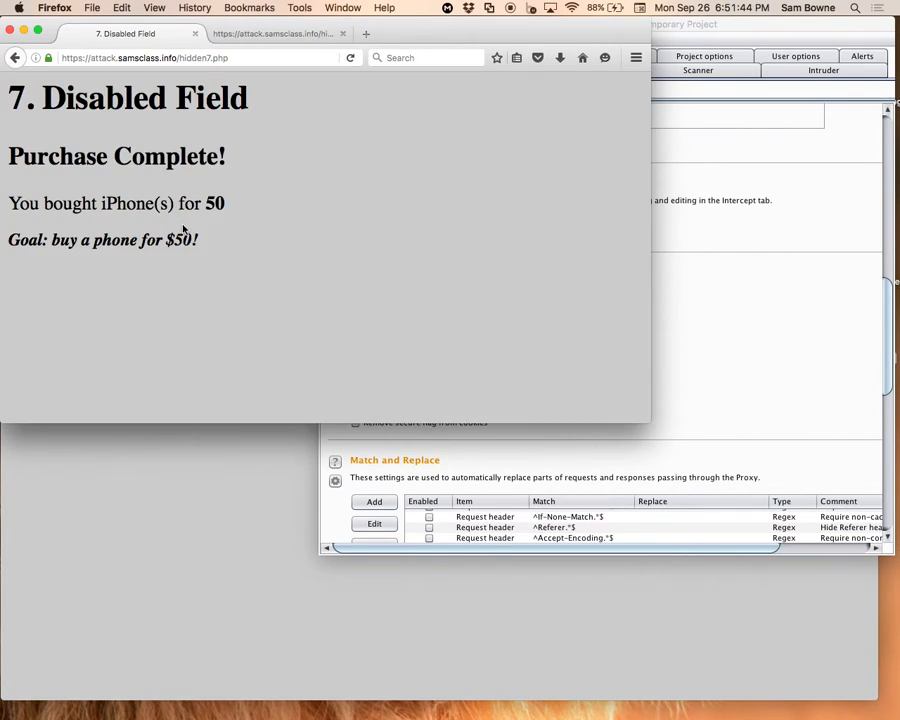
pyautogui.click(15, 57)
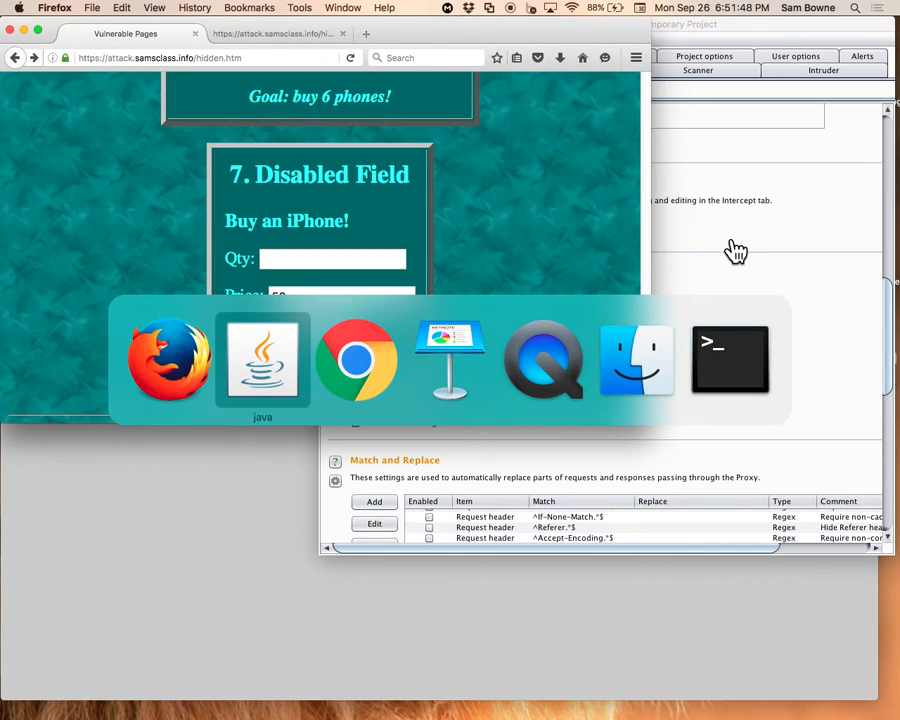
# - Bring the ch5i.key deck in Keynote to the front on 'Changing Price with Burp'
pyautogui.click(449, 360)
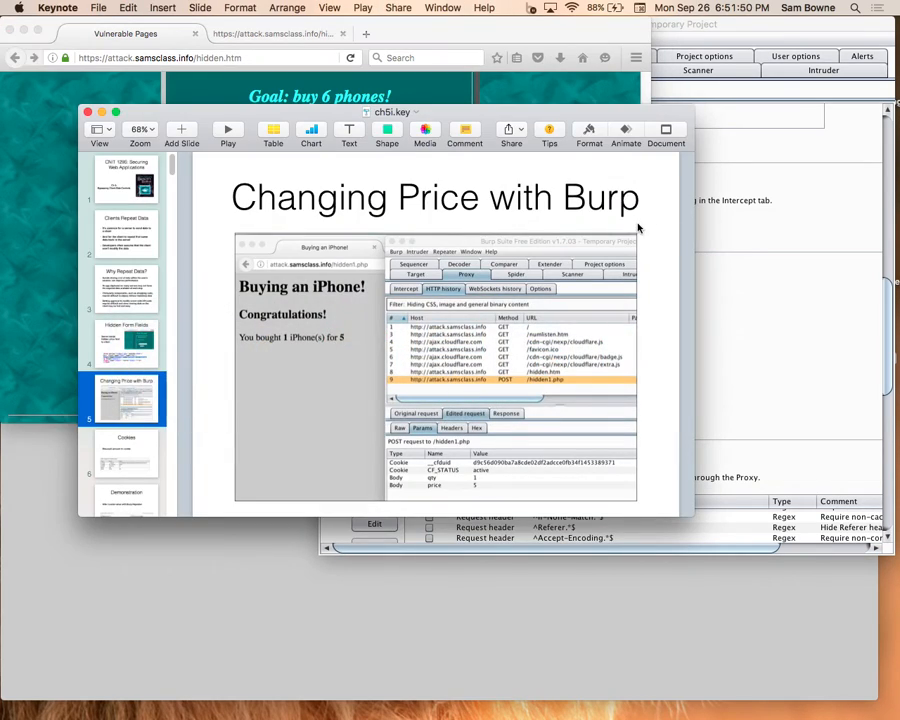
pyautogui.moveTo(590, 232)
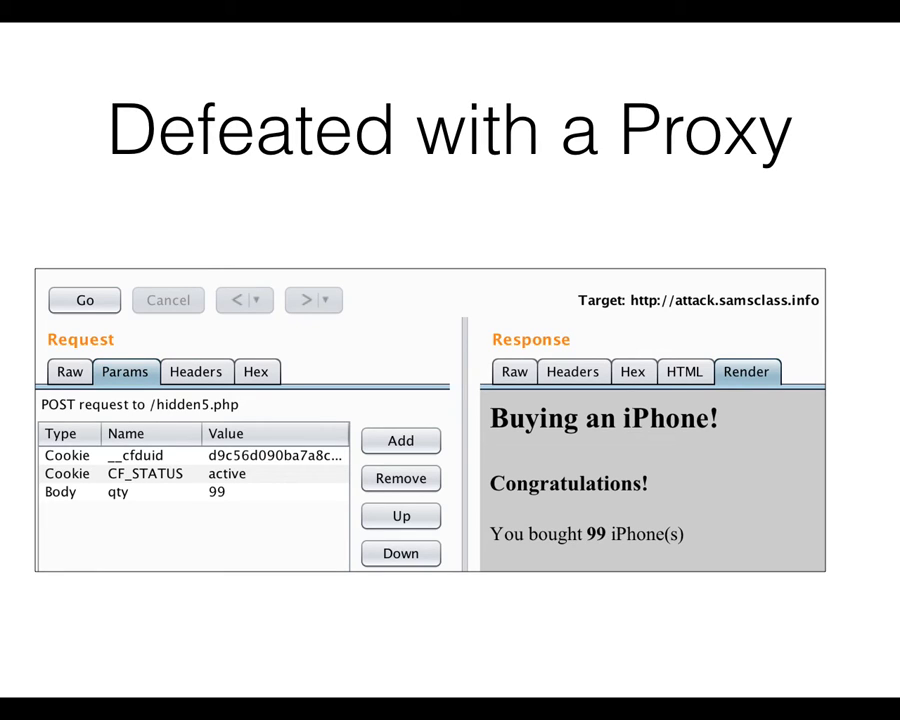
# - Advance the slideshow to the If-Modified-Since slide with its example browser request
pyautogui.press('Right')
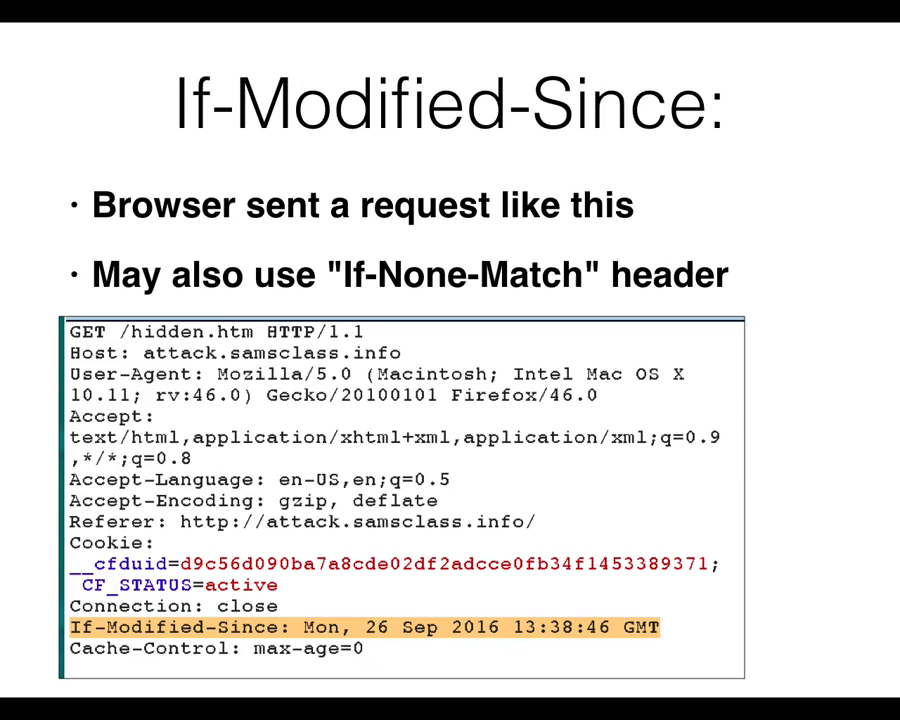
# - Advance to the Defeated with Burp slide about replacing values after the script runs
pyautogui.press('right')
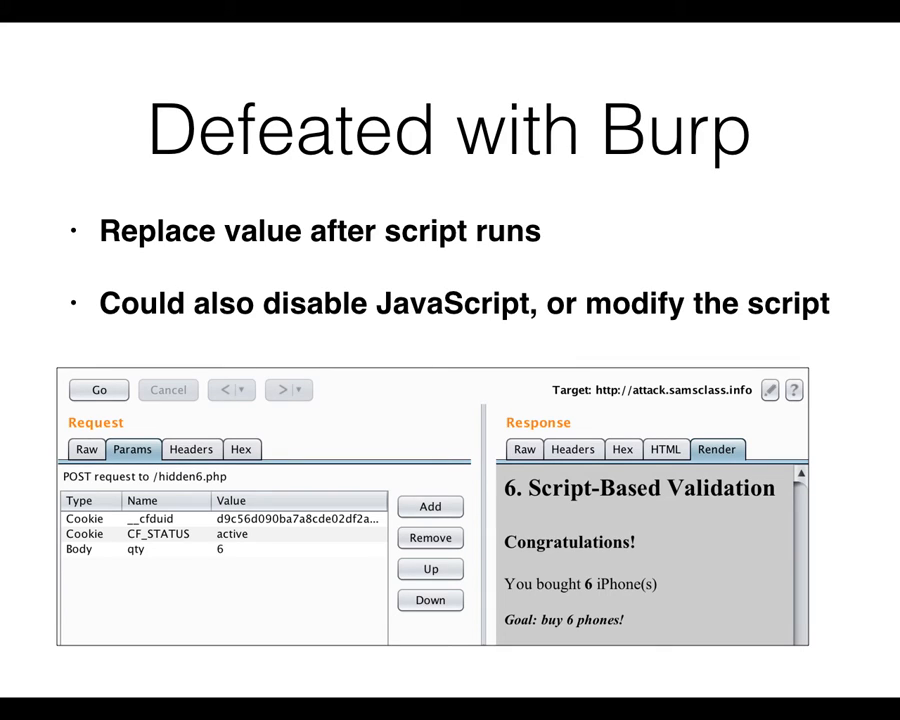
# - Advance to the Burp Response Modification slide listing automatic modification options
pyautogui.press('right')
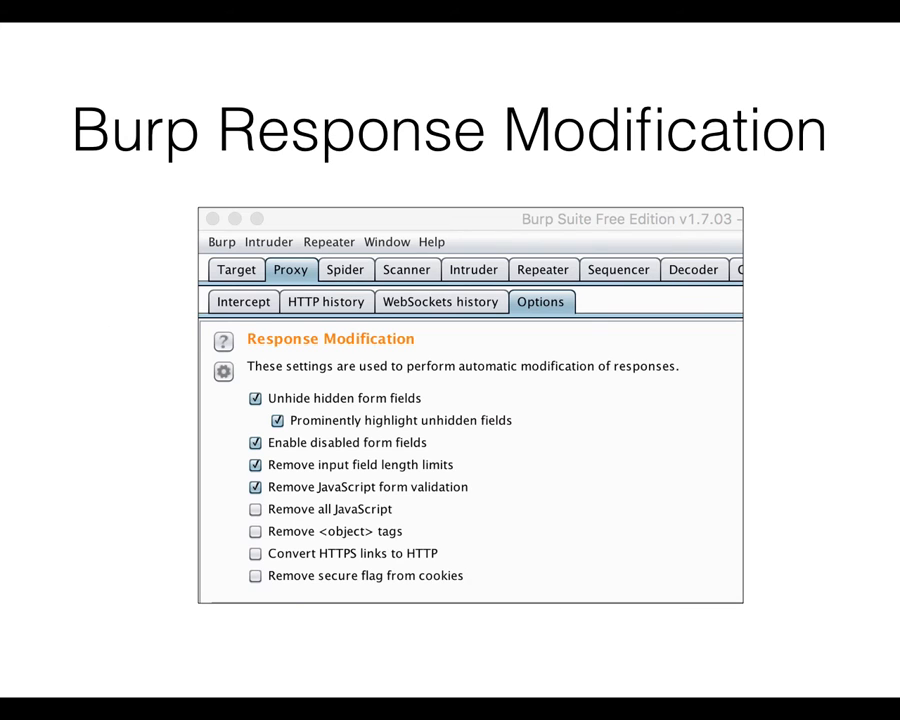
pyautogui.press('right')
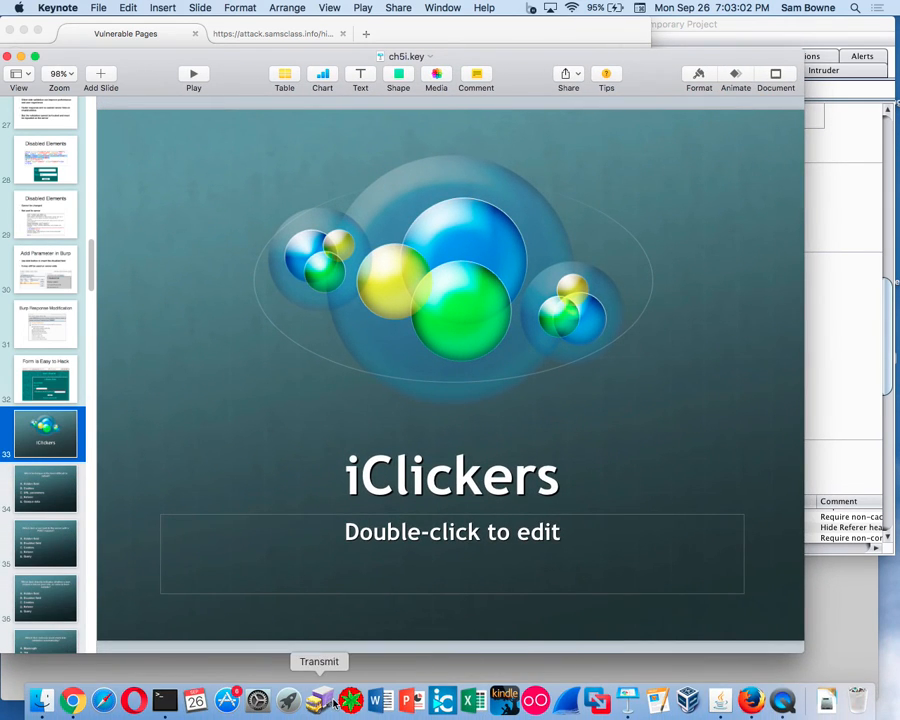
pyautogui.moveTo(535, 700)
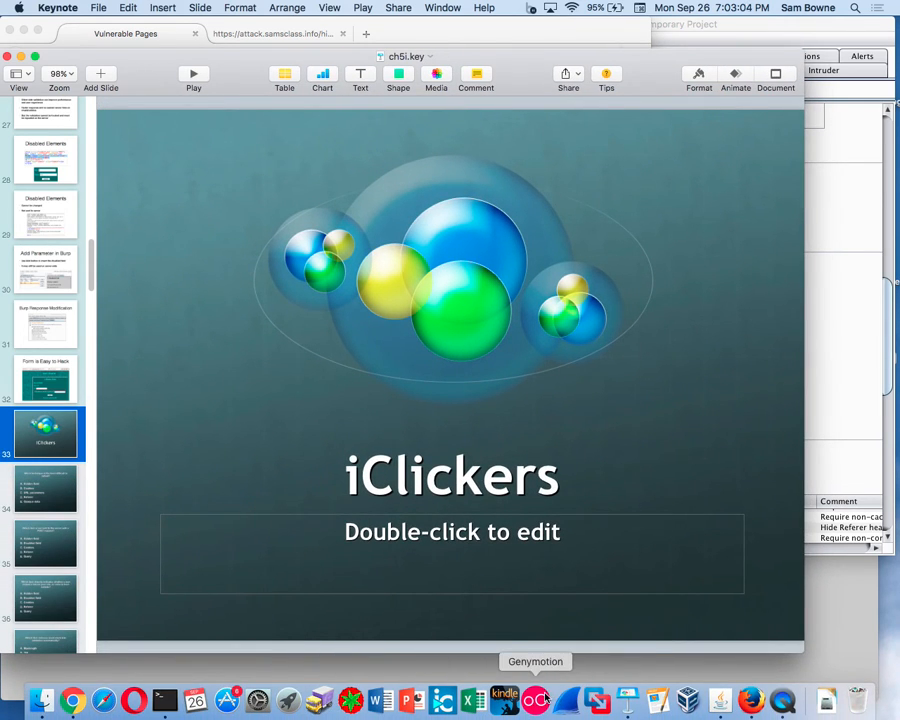
# - Launch i>clicker and start a new session for course Sam, showing base code AA
pyautogui.click(442, 700)
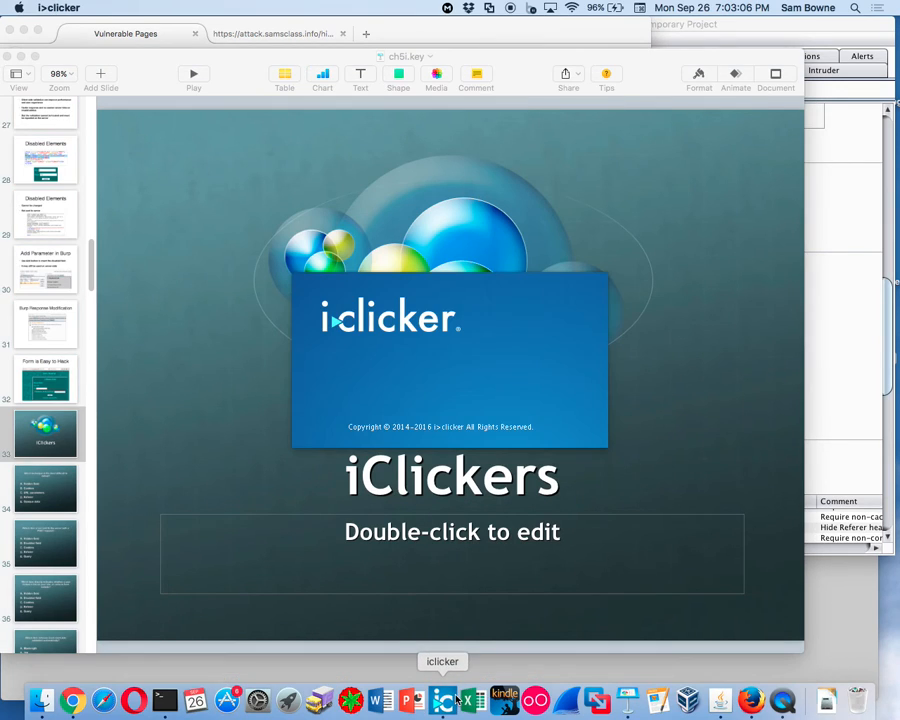
pyautogui.click(442, 700)
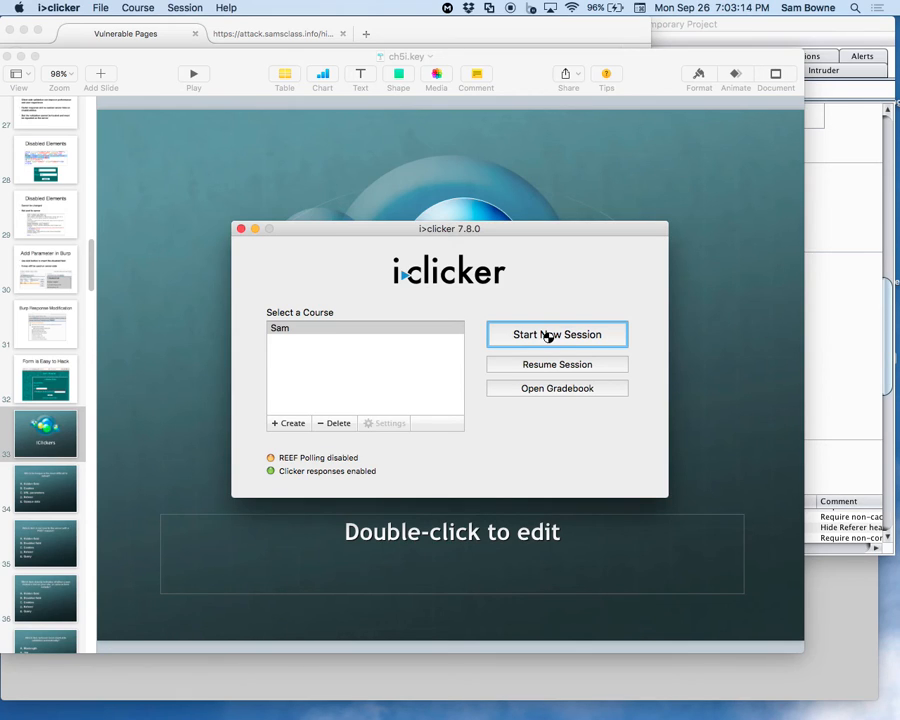
pyautogui.click(557, 334)
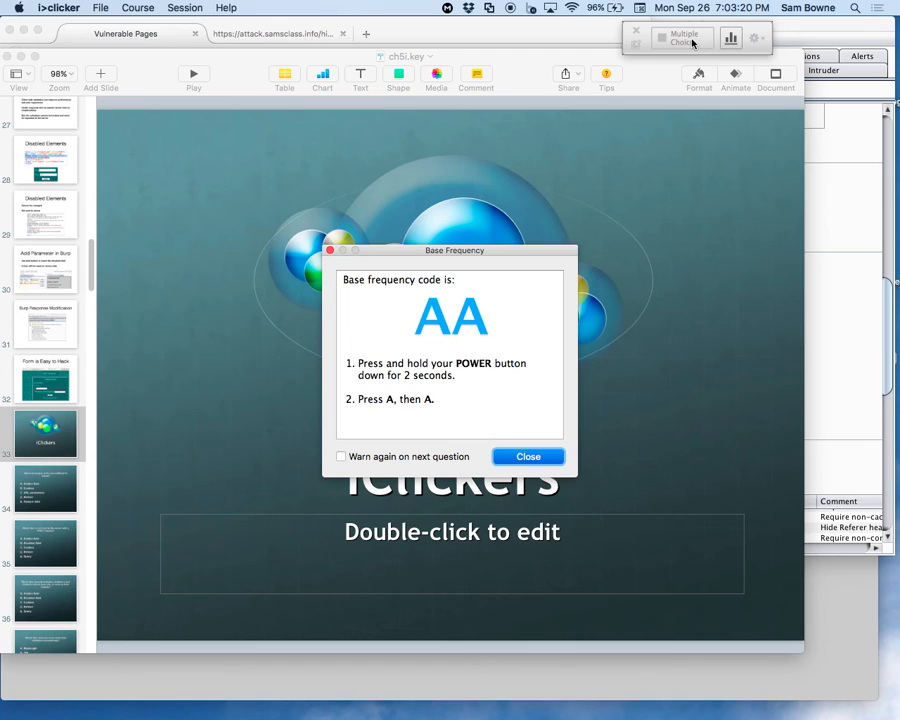
# - Start multiple-choice polling and show slide 34's hardest-technique-to-defeat question
pyautogui.click(528, 456)
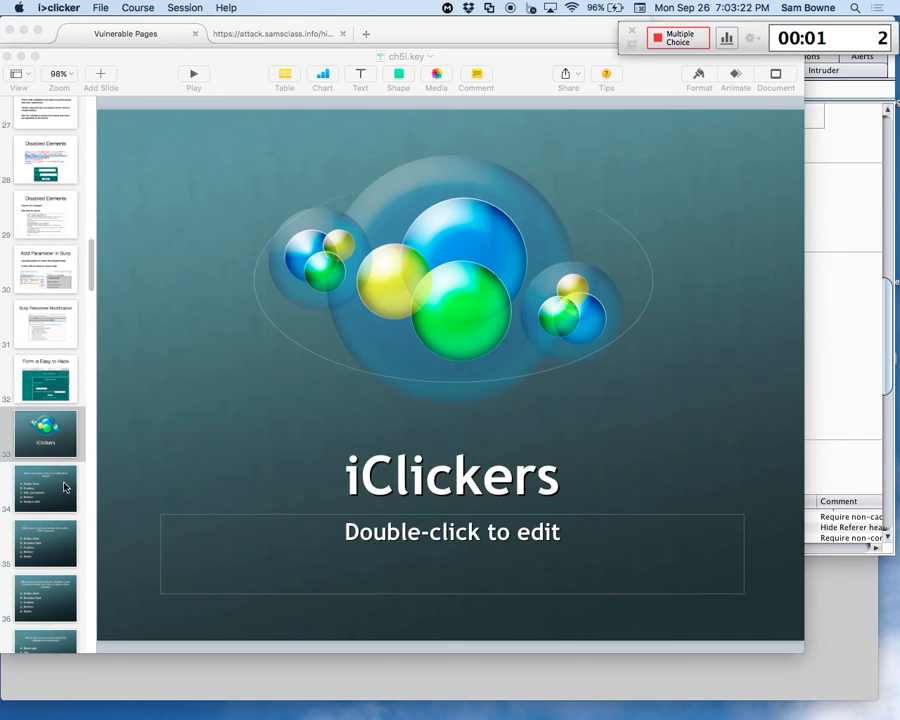
pyautogui.click(45, 488)
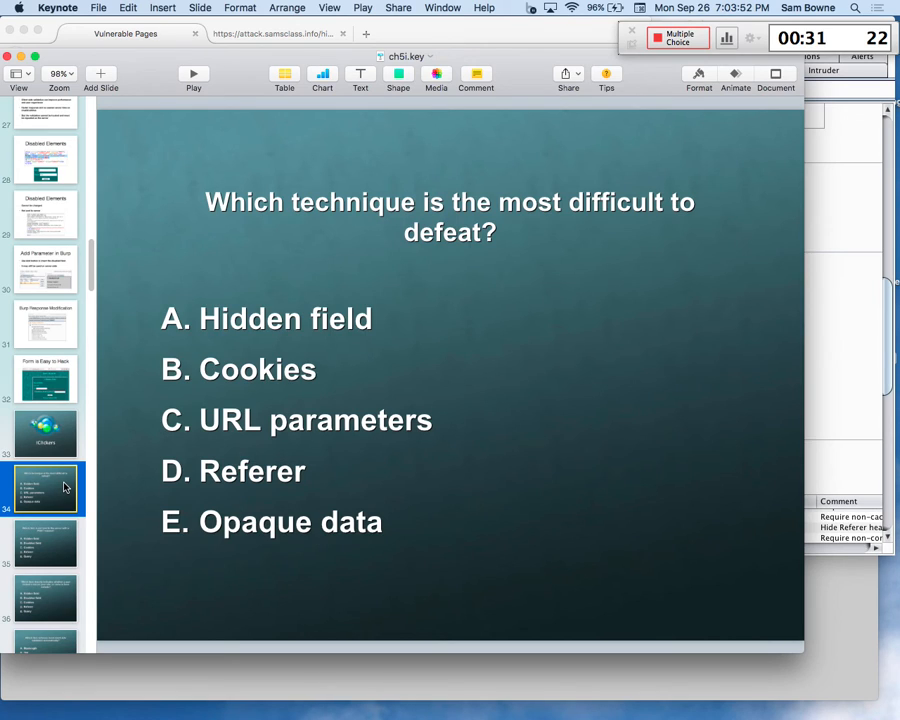
pyautogui.moveTo(314, 146)
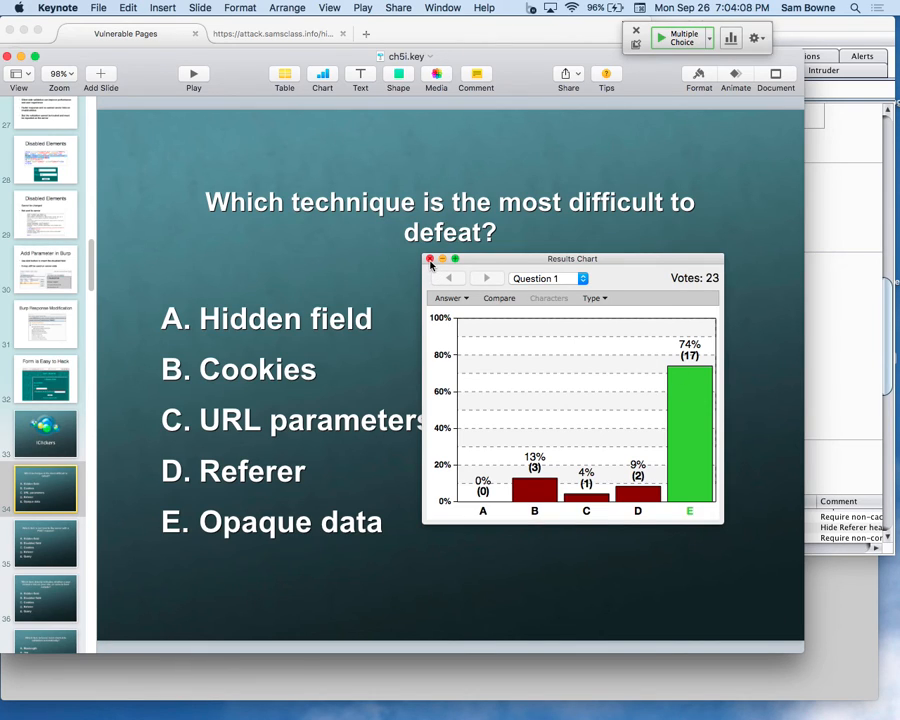
# - Close the first results chart and start polling on slide 35's POST request question
pyautogui.click(430, 259)
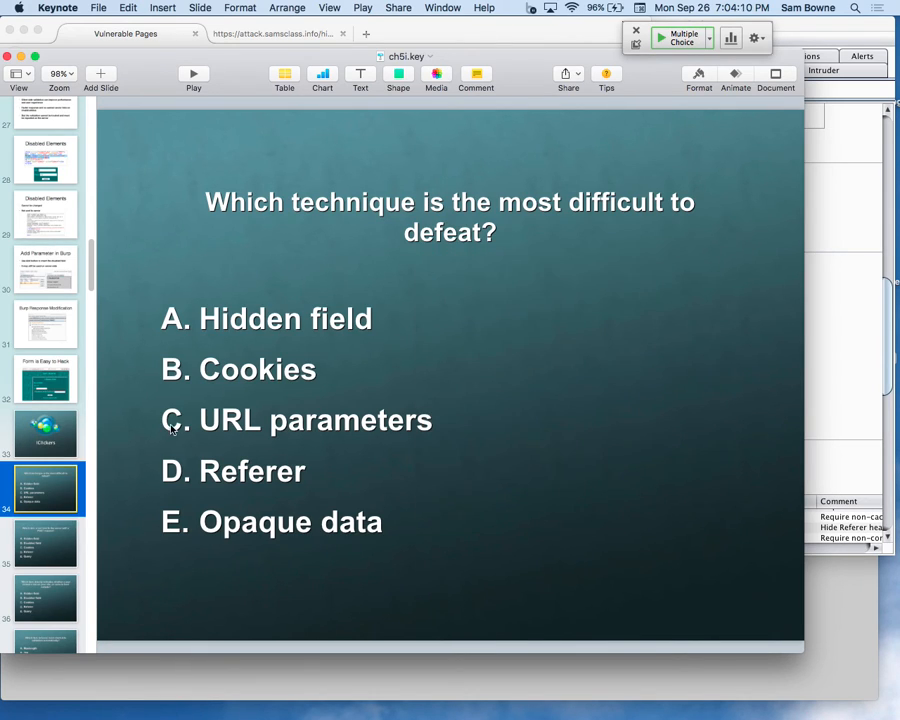
pyautogui.scroll(-3)
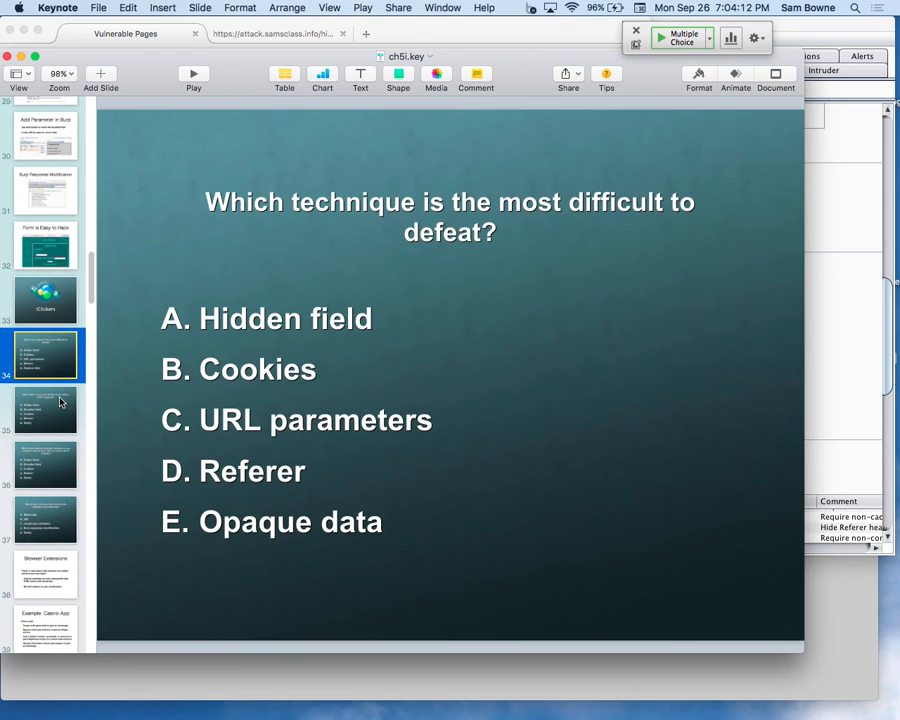
pyautogui.click(45, 410)
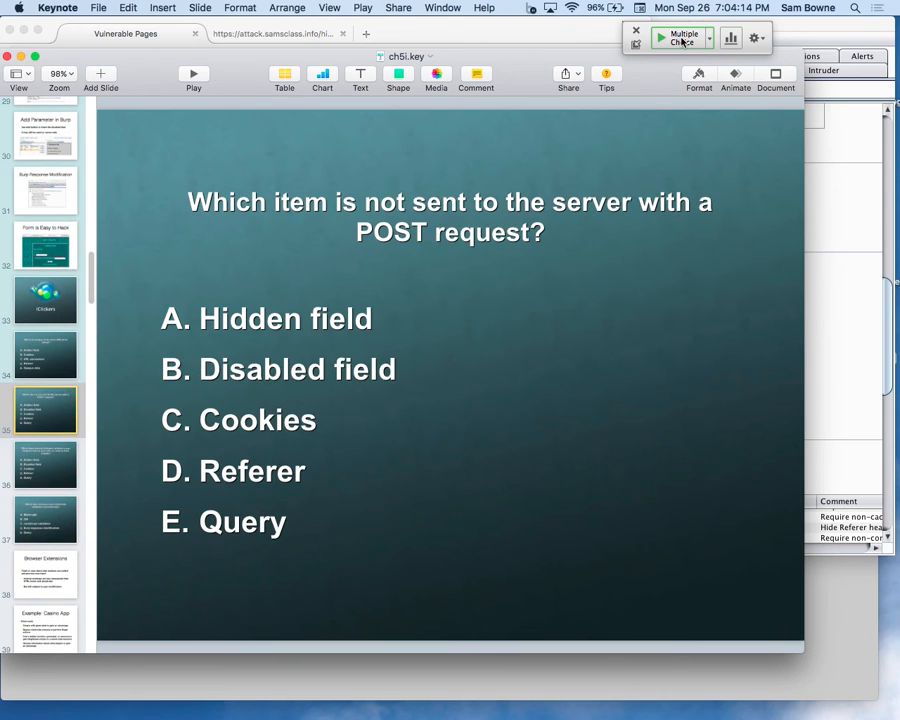
pyautogui.click(660, 37)
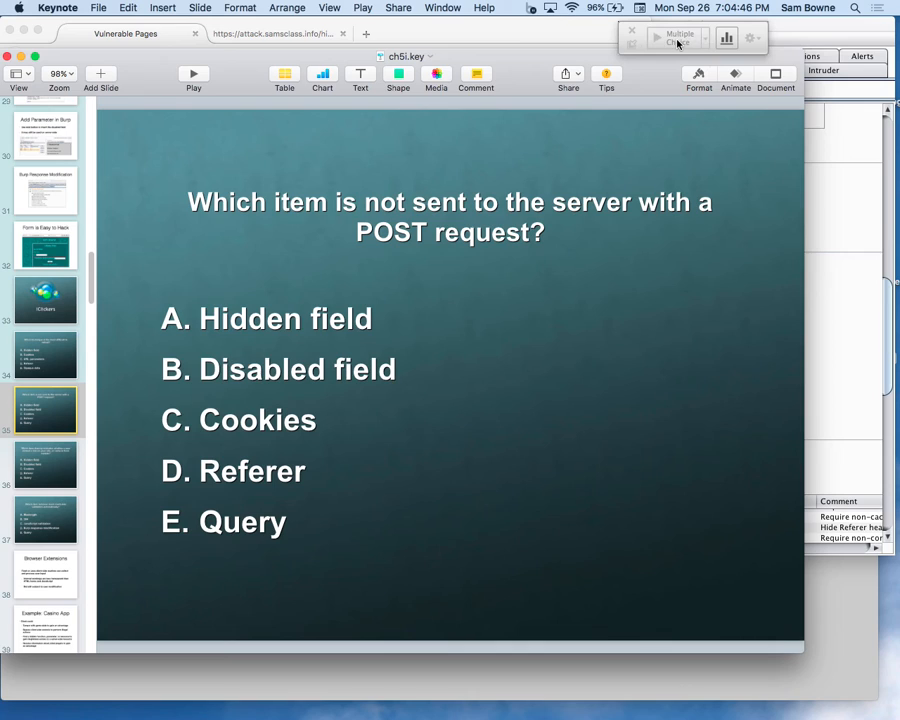
# - Stop the second poll, close its chart, and show slide 36's question
pyautogui.click(657, 37)
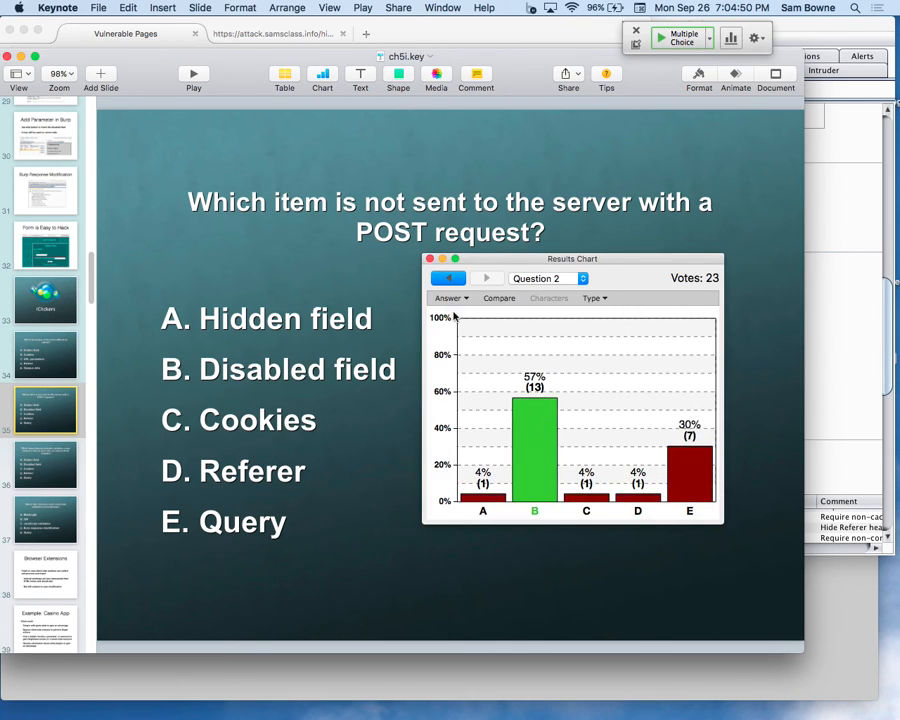
pyautogui.click(429, 259)
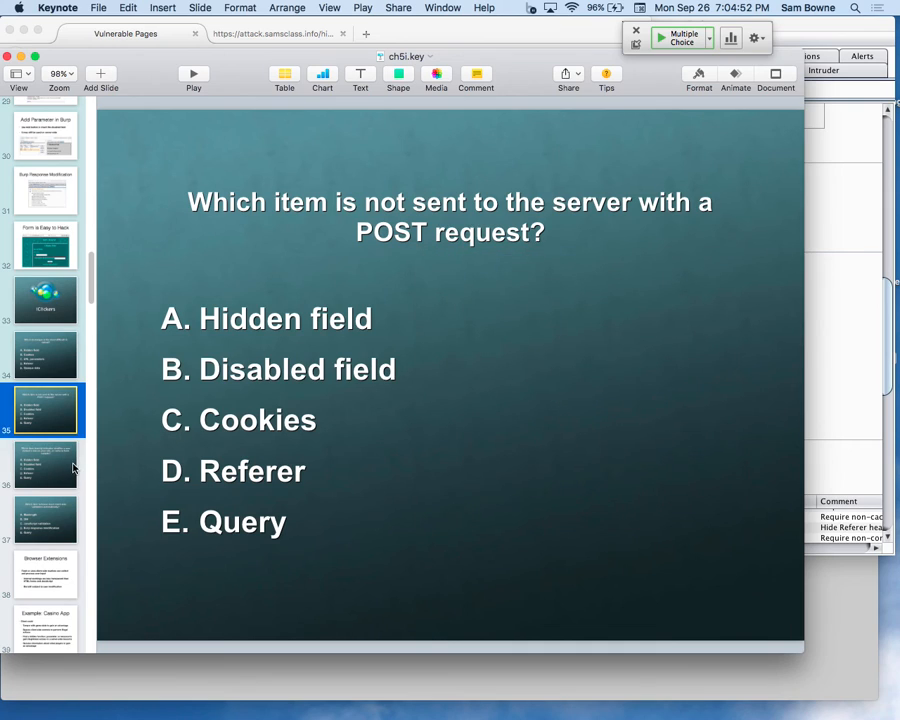
pyautogui.click(45, 465)
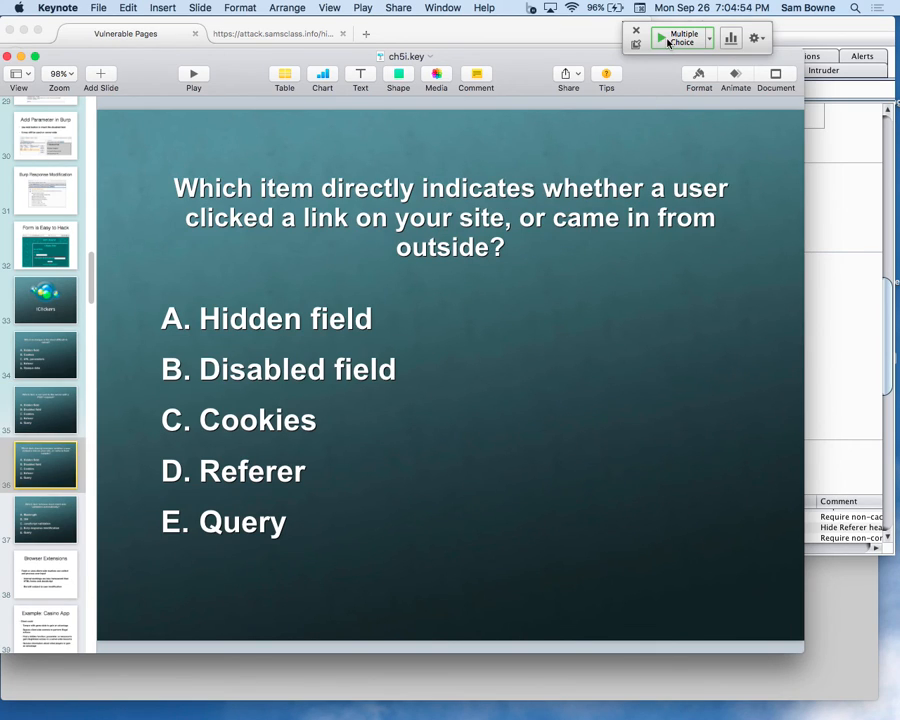
# - Poll the third question, then view and close its chart showing 91% choosing D, Referer
pyautogui.click(663, 38)
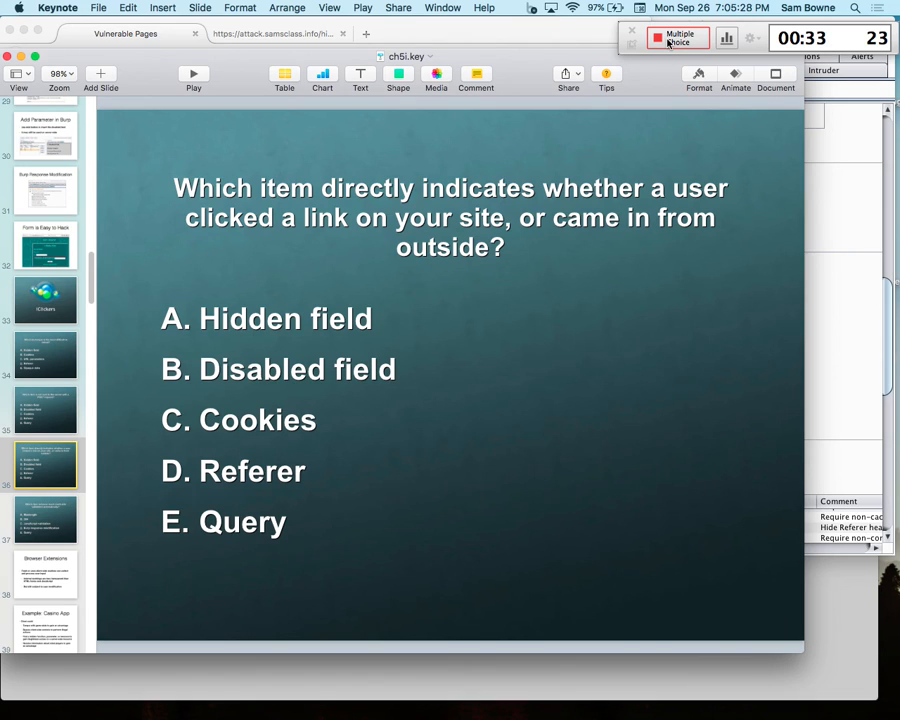
pyautogui.click(677, 37)
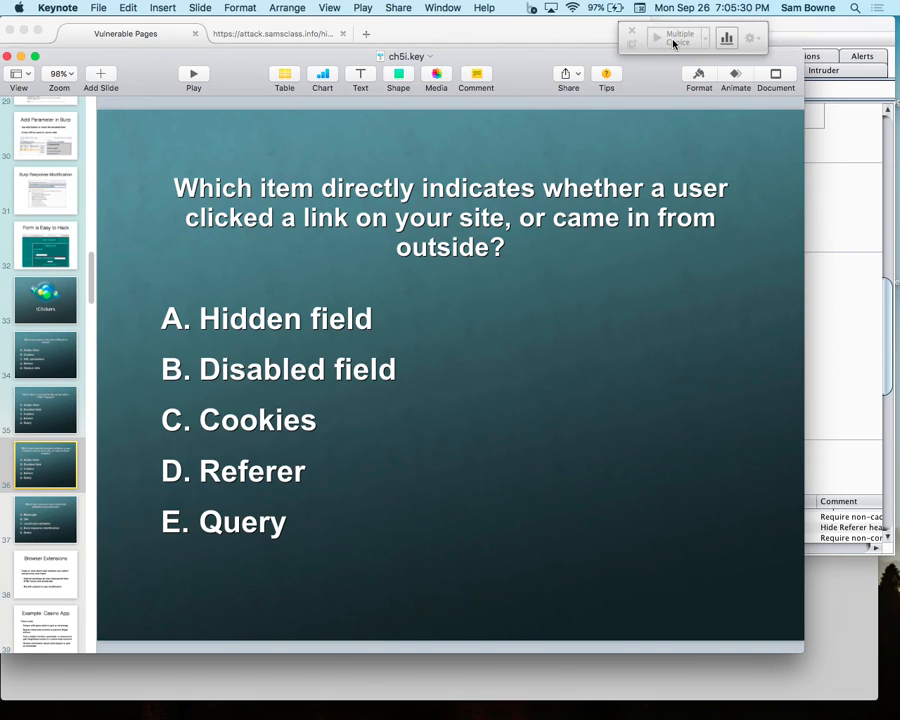
pyautogui.click(657, 37)
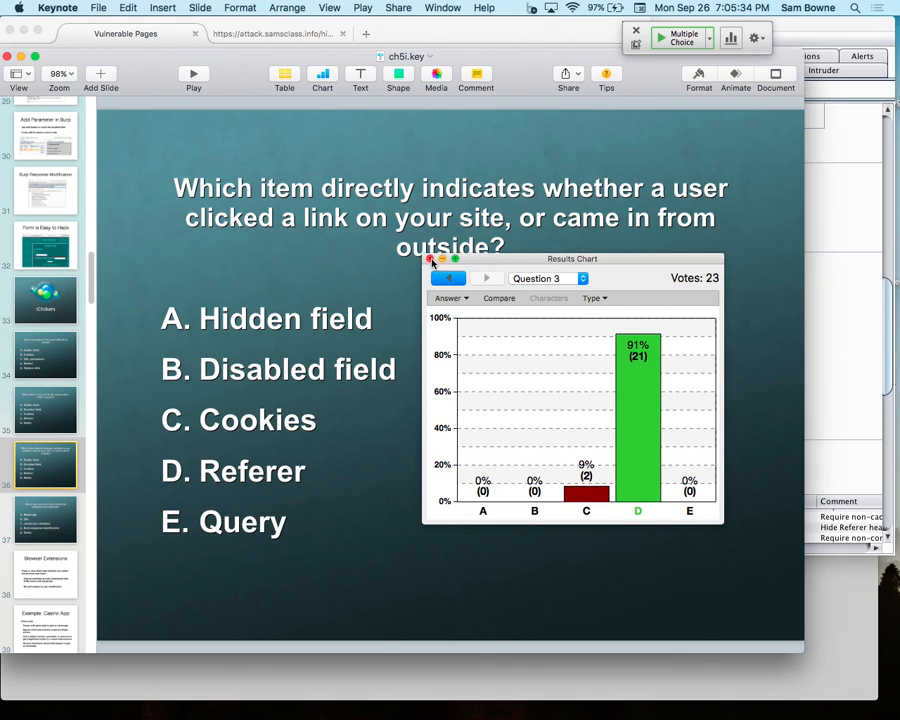
pyautogui.click(431, 260)
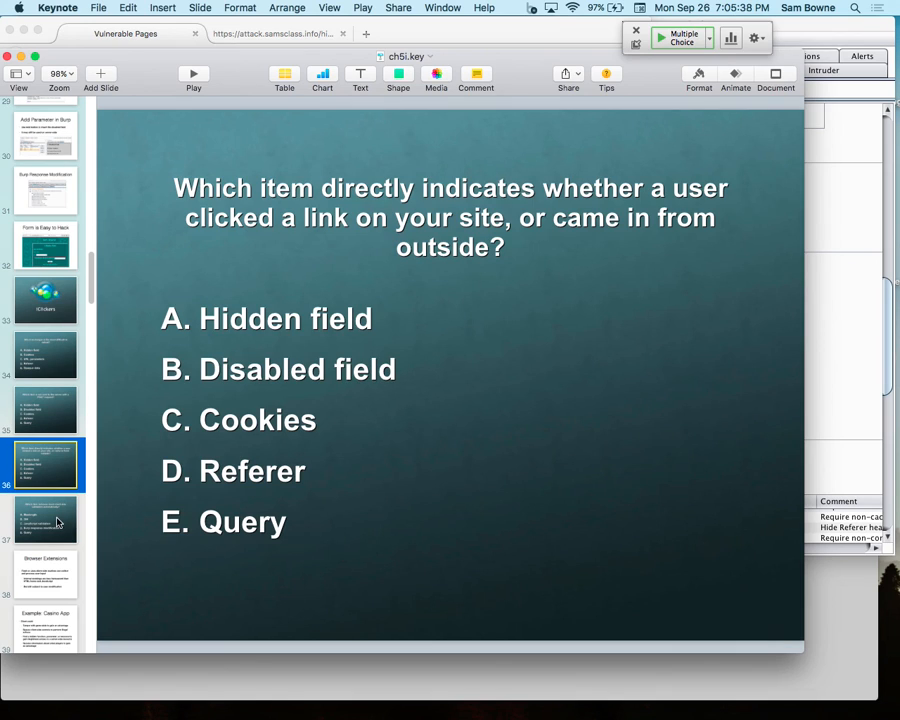
# - Poll slide 37's client-side validation question, then view and close its 78% D chart
pyautogui.click(45, 519)
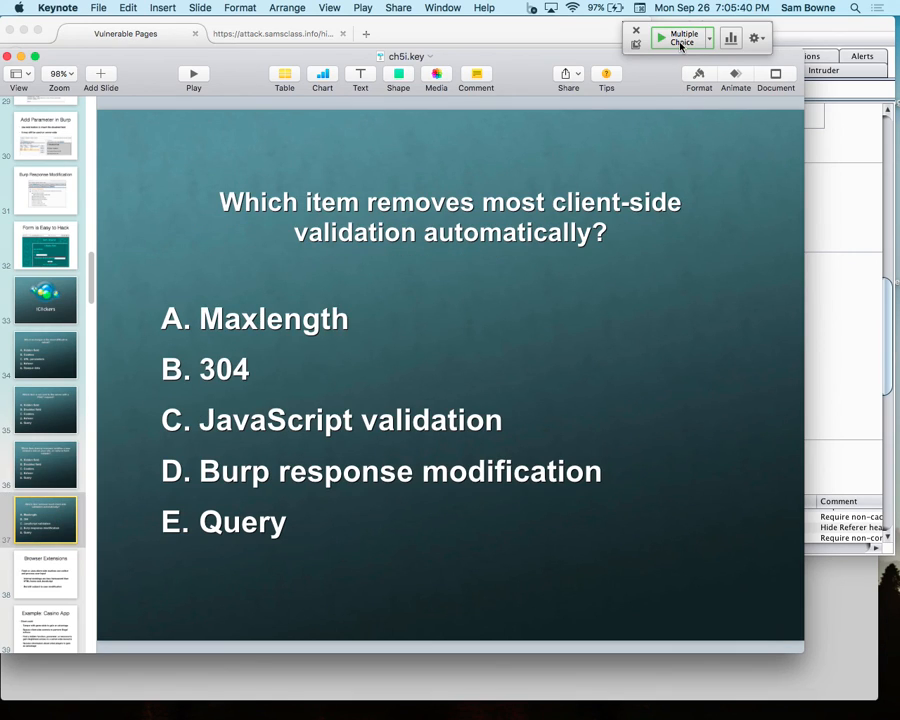
pyautogui.click(660, 38)
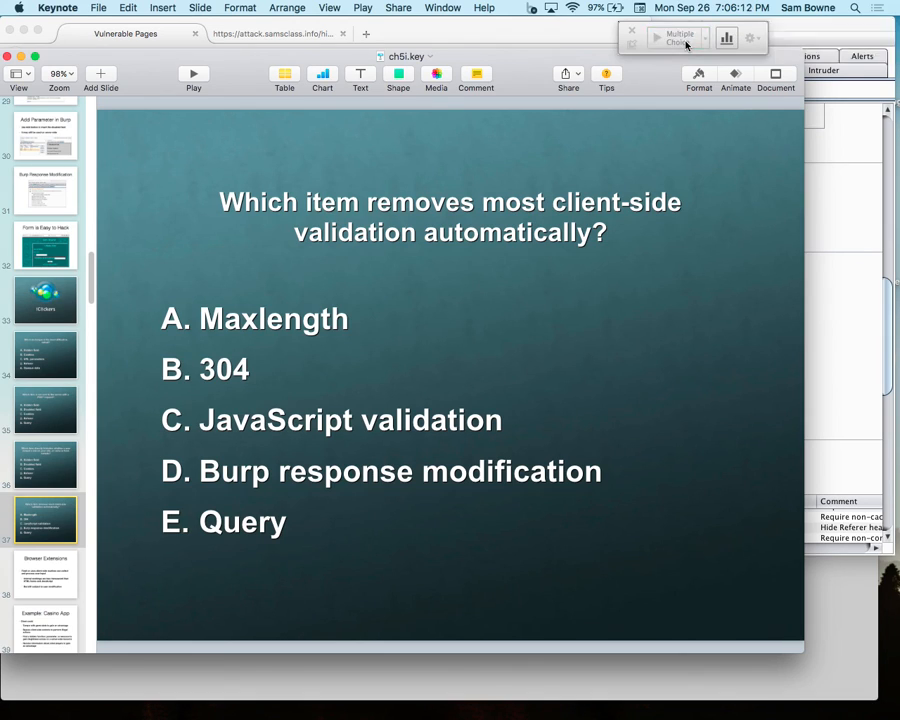
pyautogui.click(658, 38)
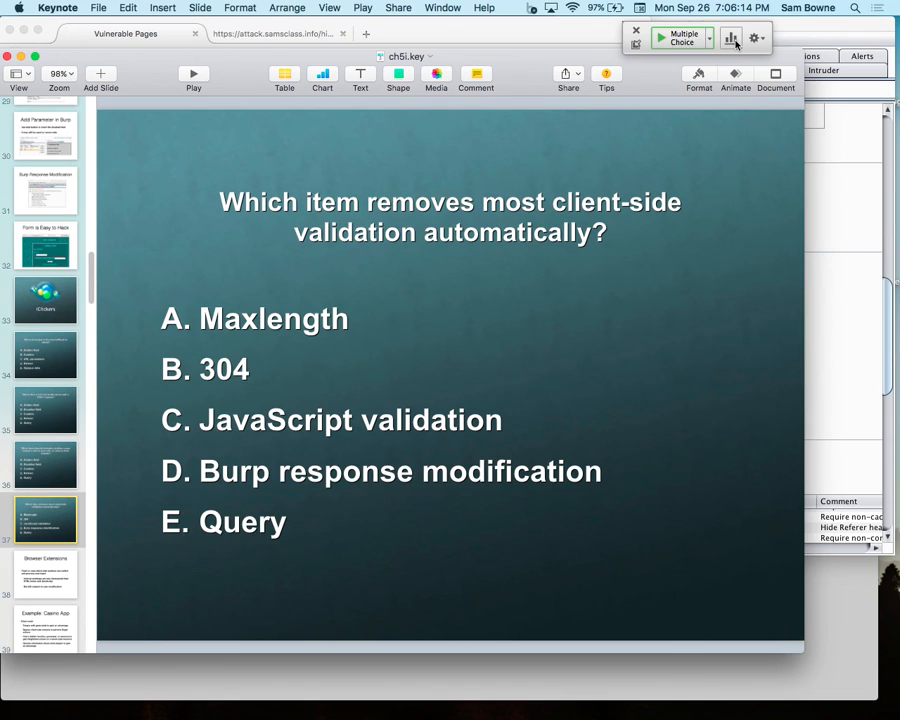
pyautogui.click(731, 38)
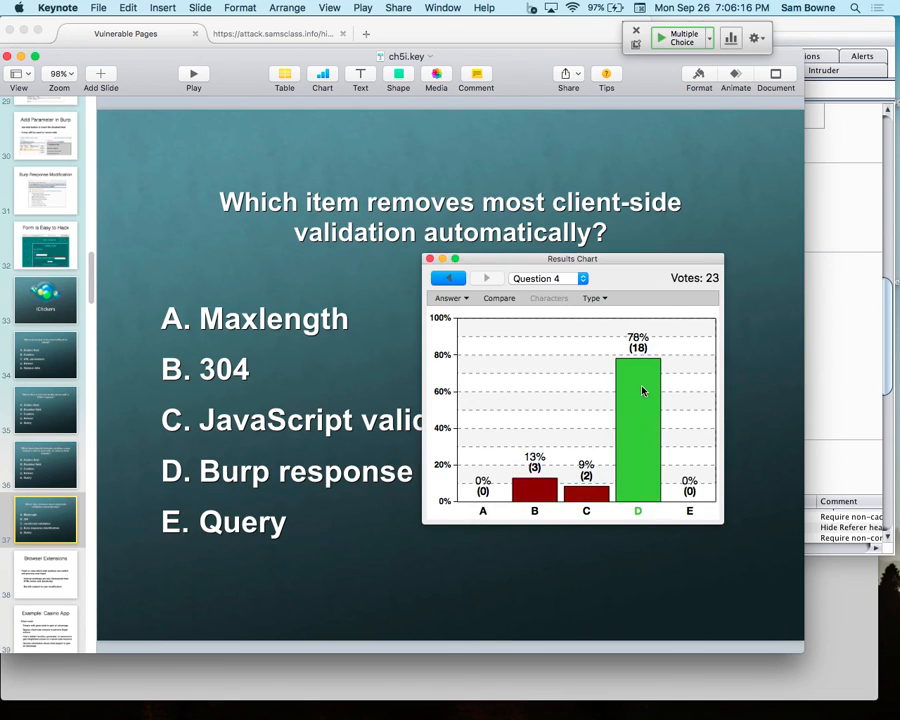
pyautogui.click(430, 259)
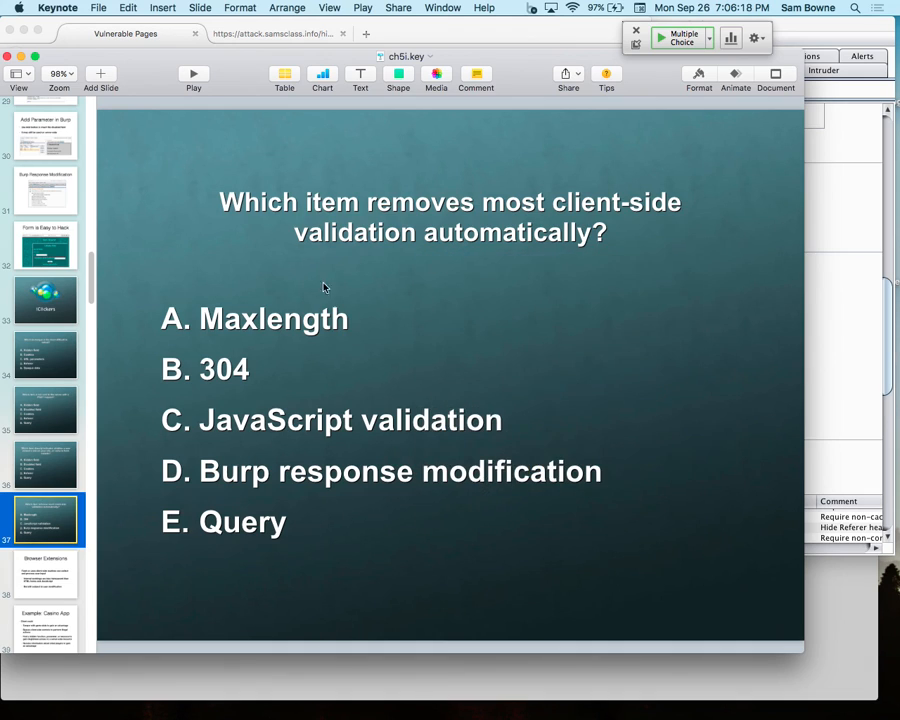
pyautogui.moveTo(68, 435)
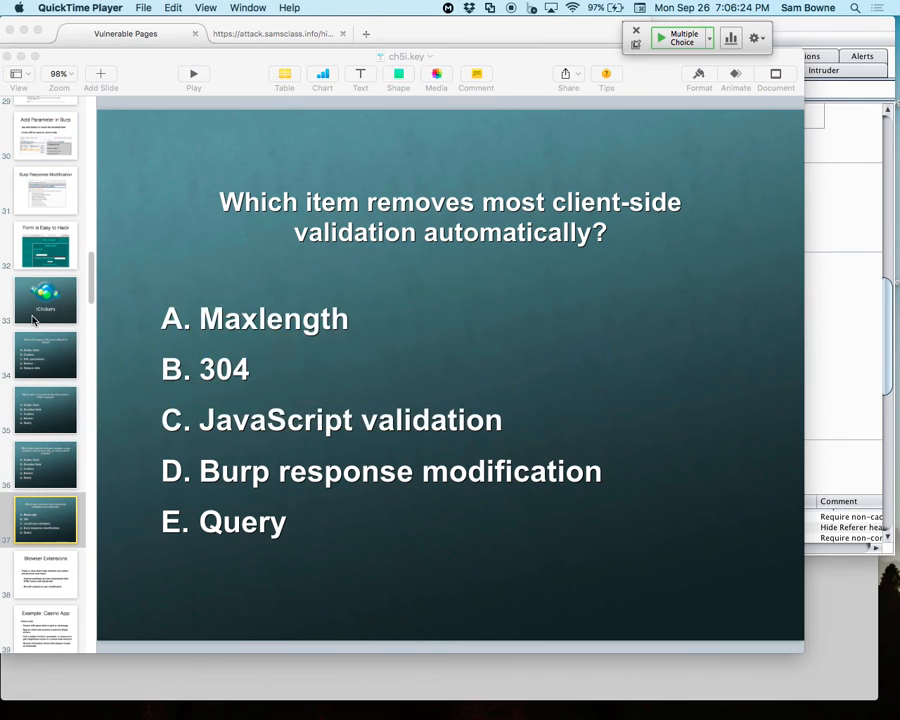
# - Quit QuickTime Player from its menu to end the screen recording
pyautogui.click(80, 7)
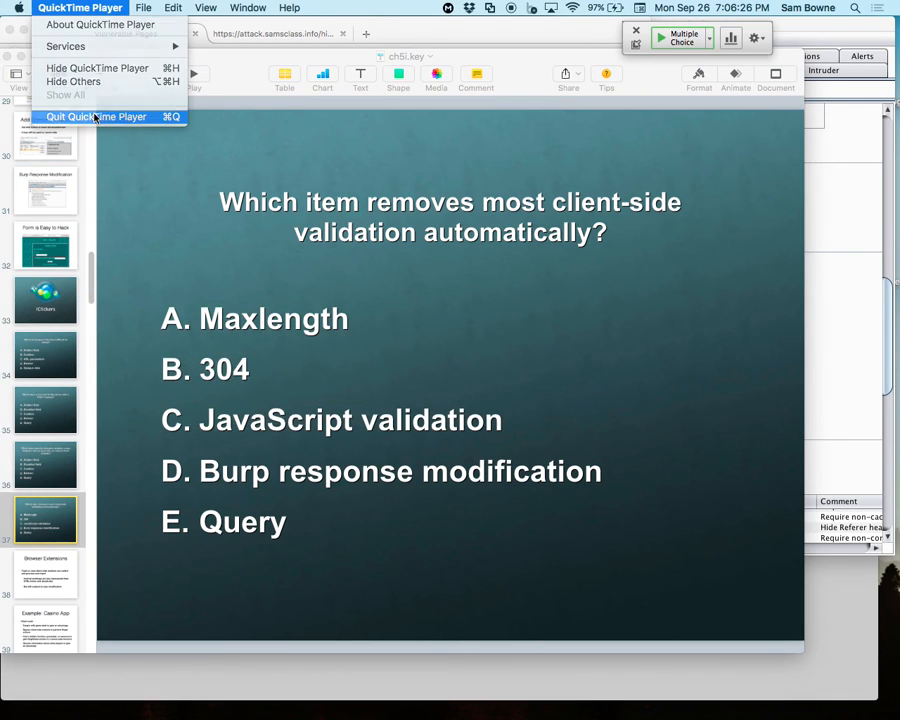
pyautogui.click(95, 116)
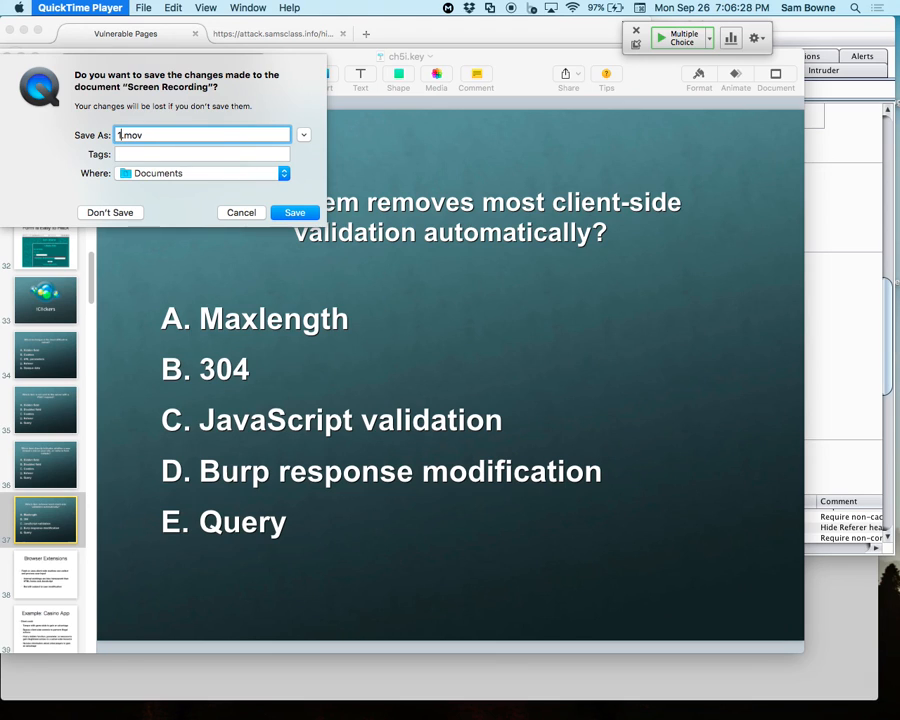